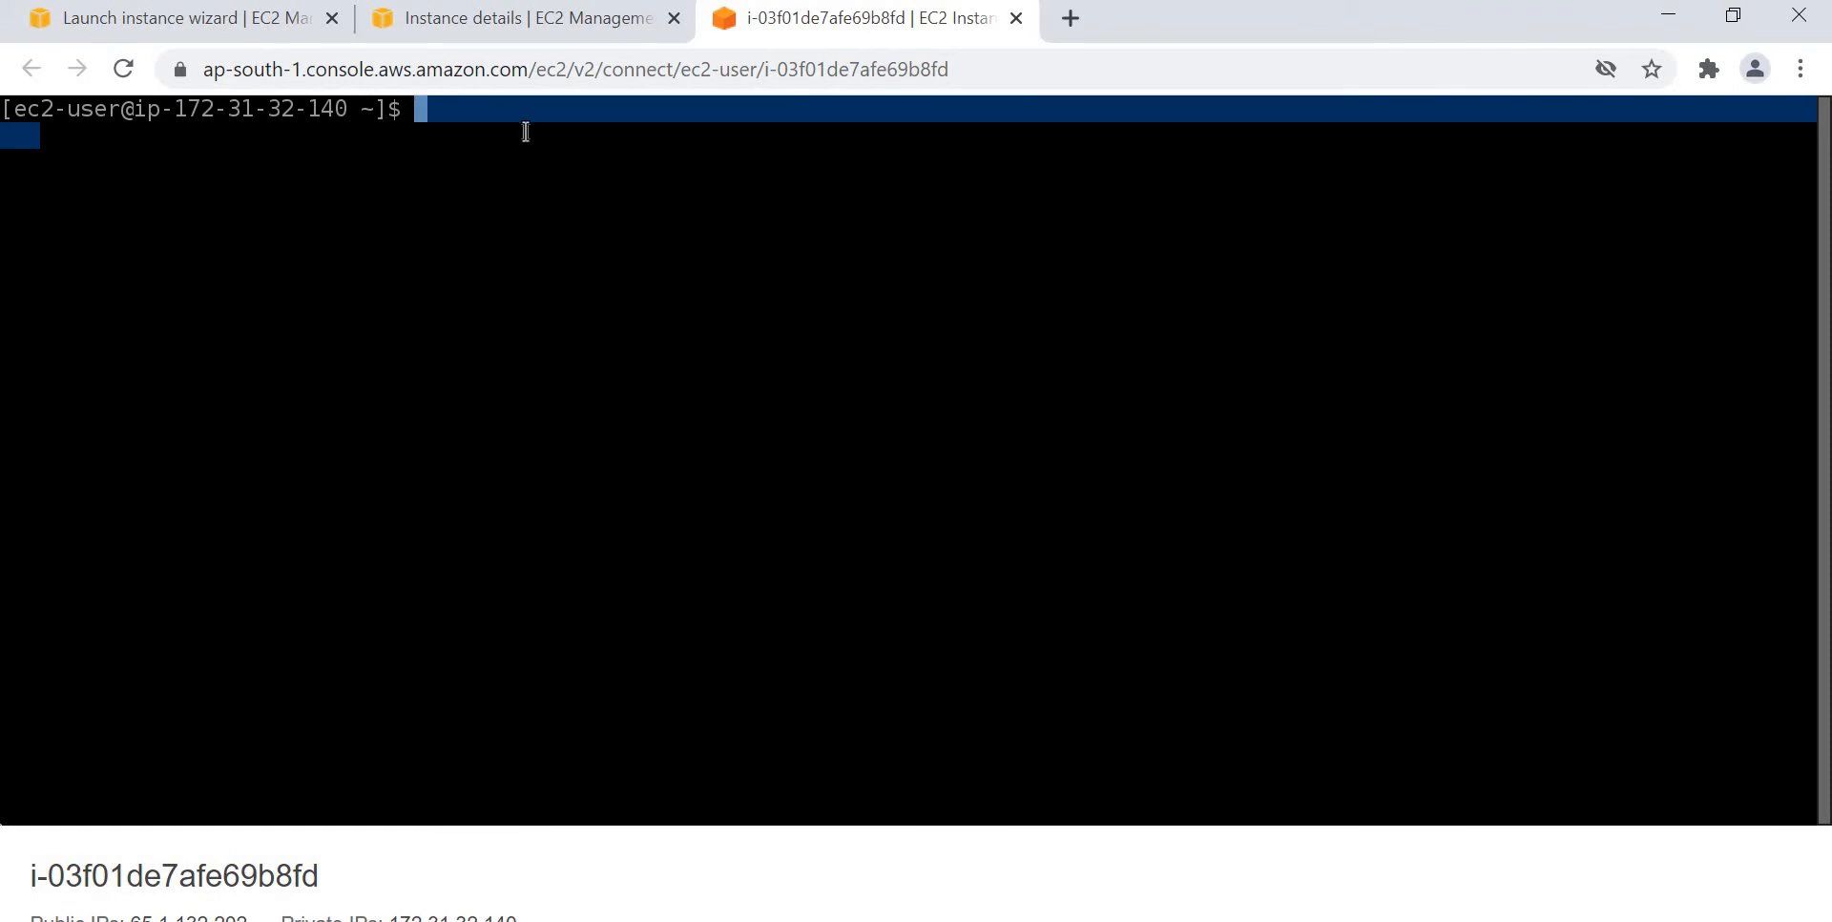
# Report the current user with whoami, then become root with sudo su.
pyautogui.write('whoa')
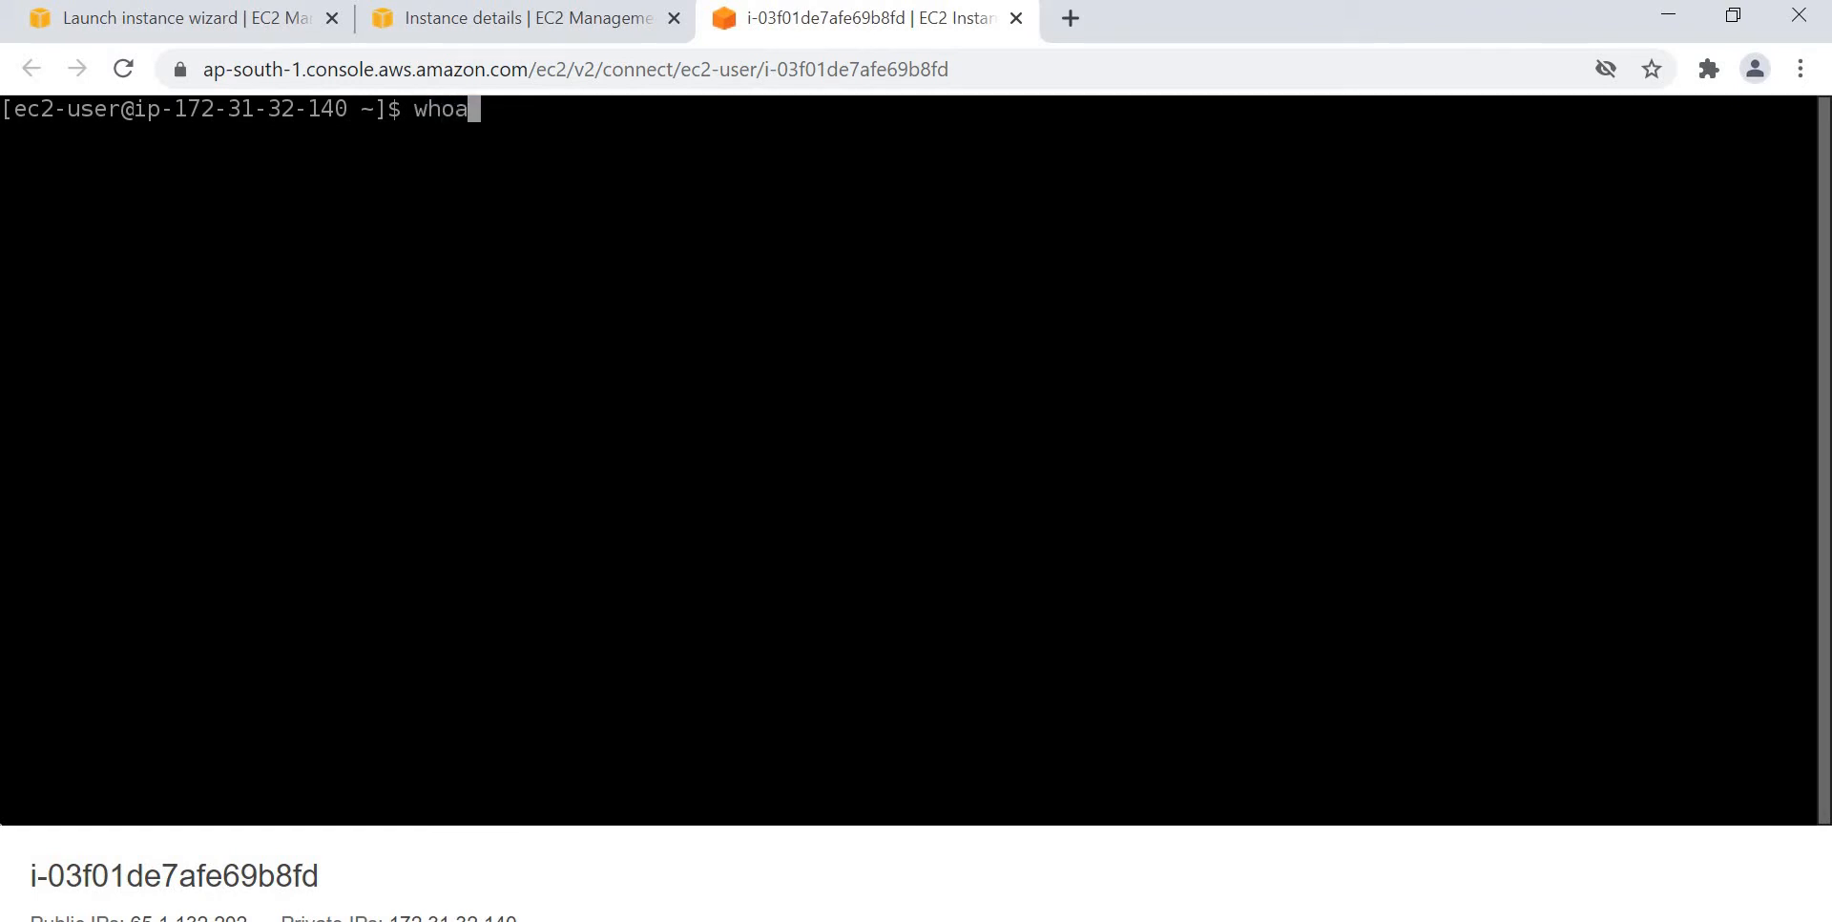
pyautogui.press('Return')
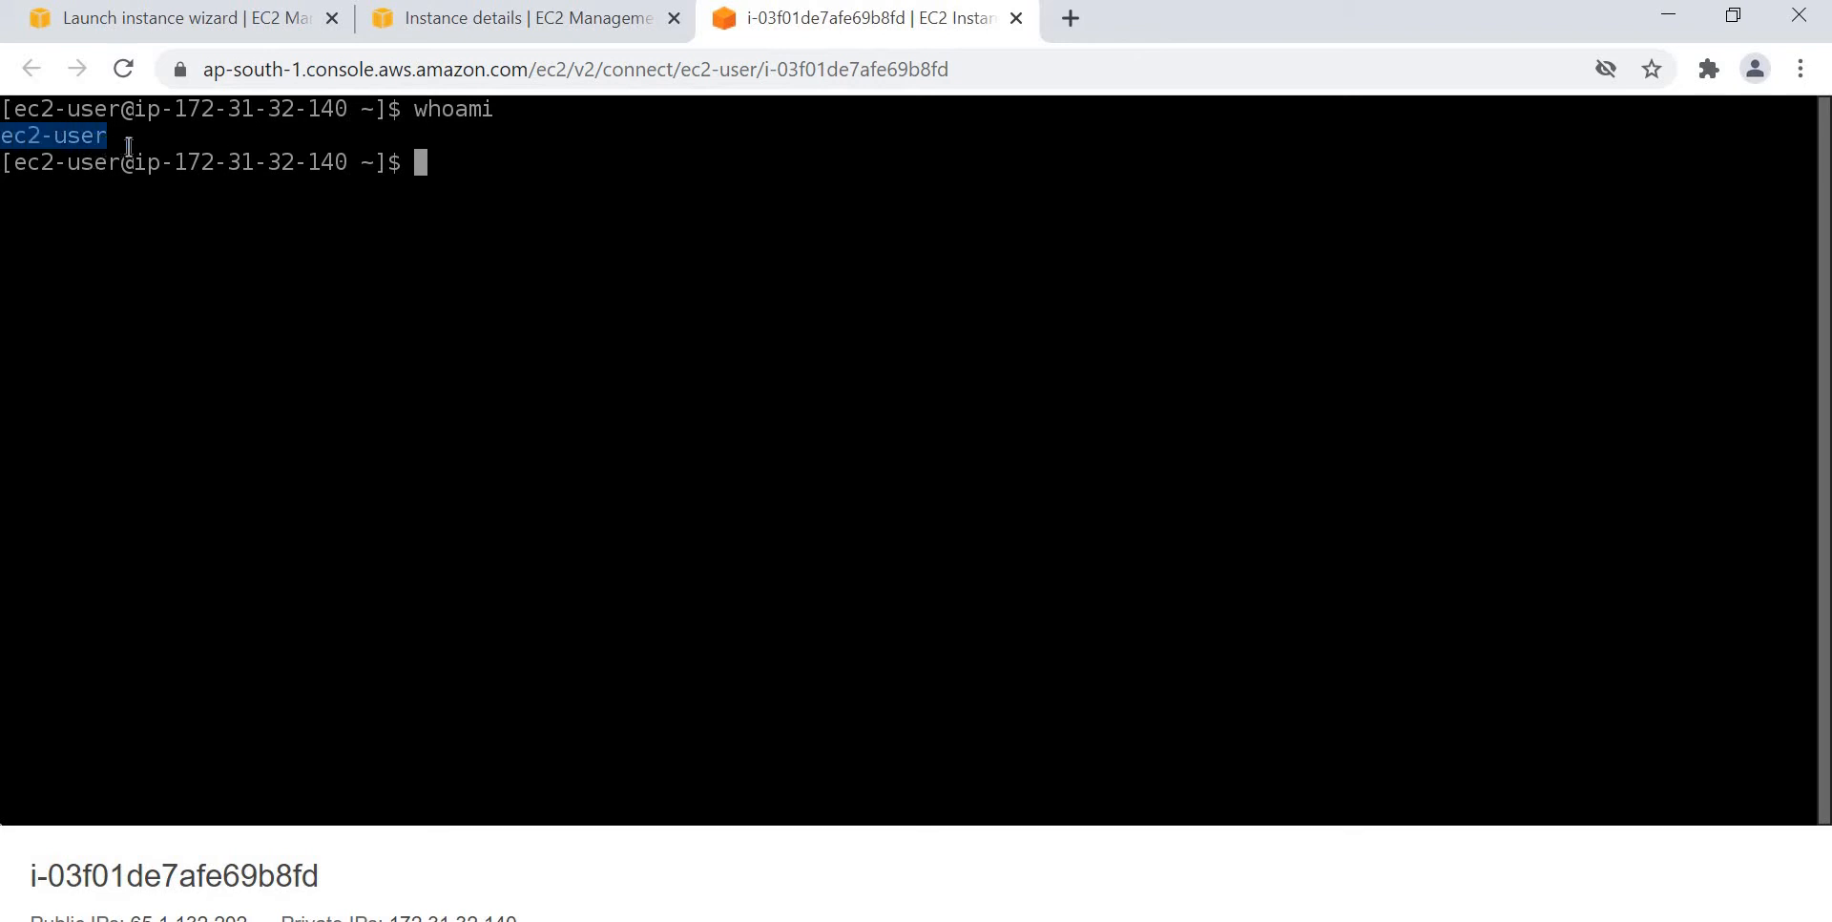
pyautogui.moveTo(559, 158)
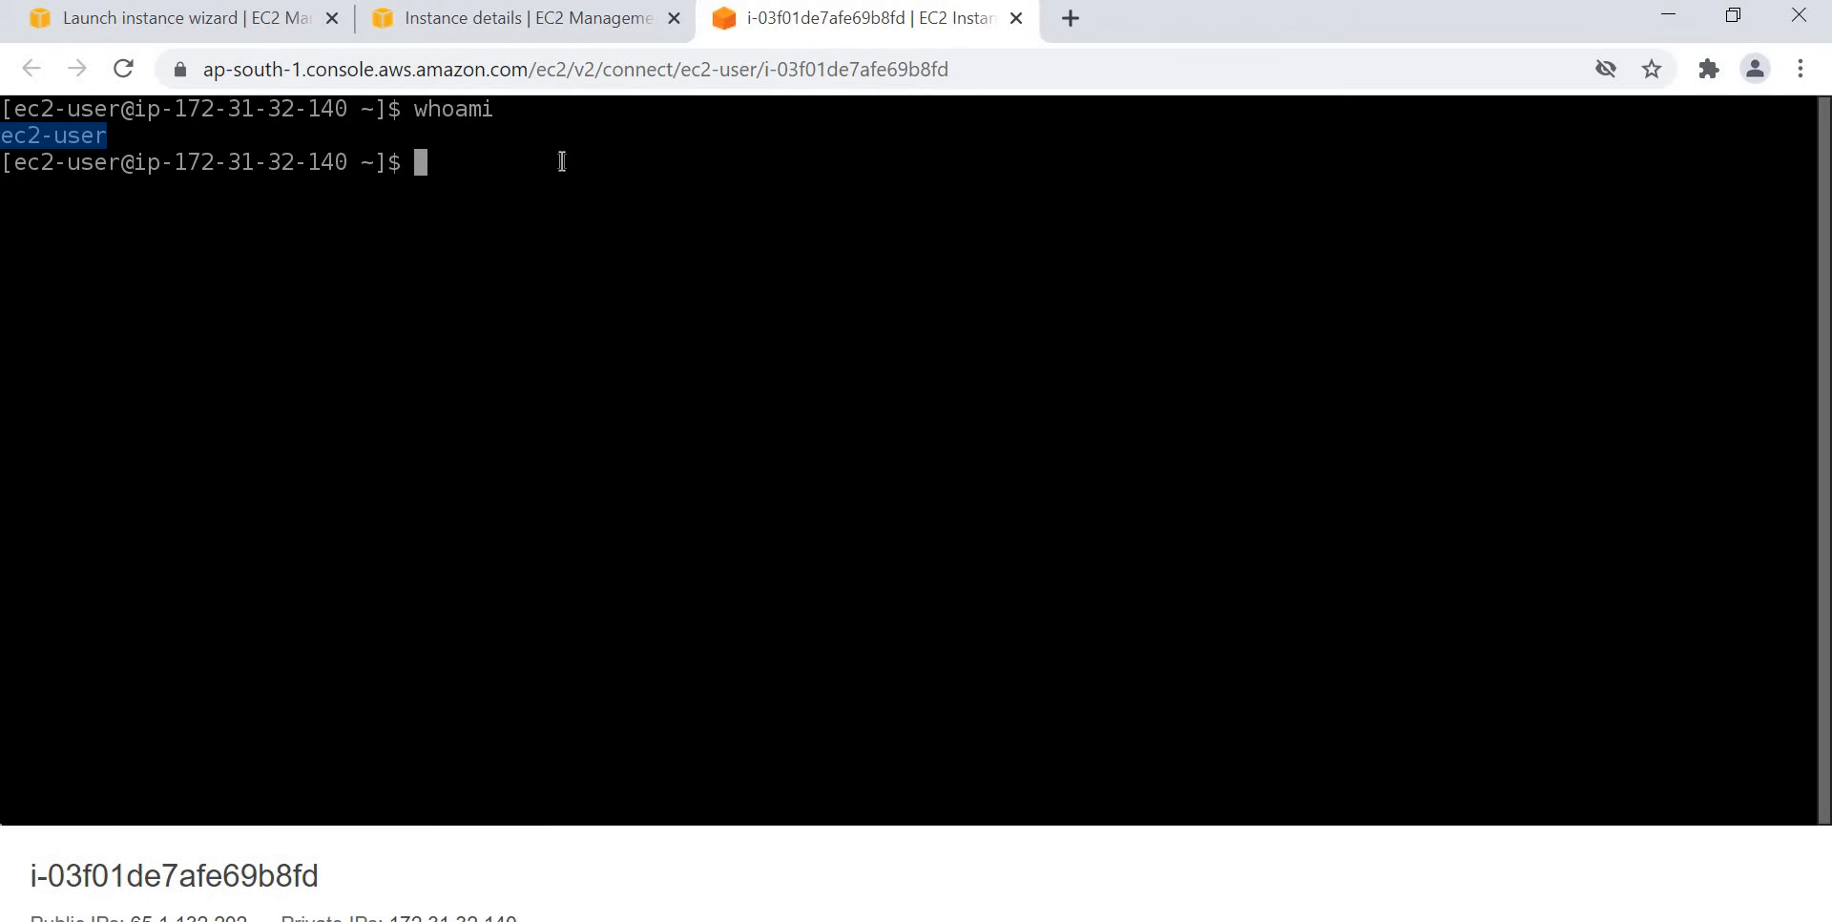
pyautogui.write('sudo su')
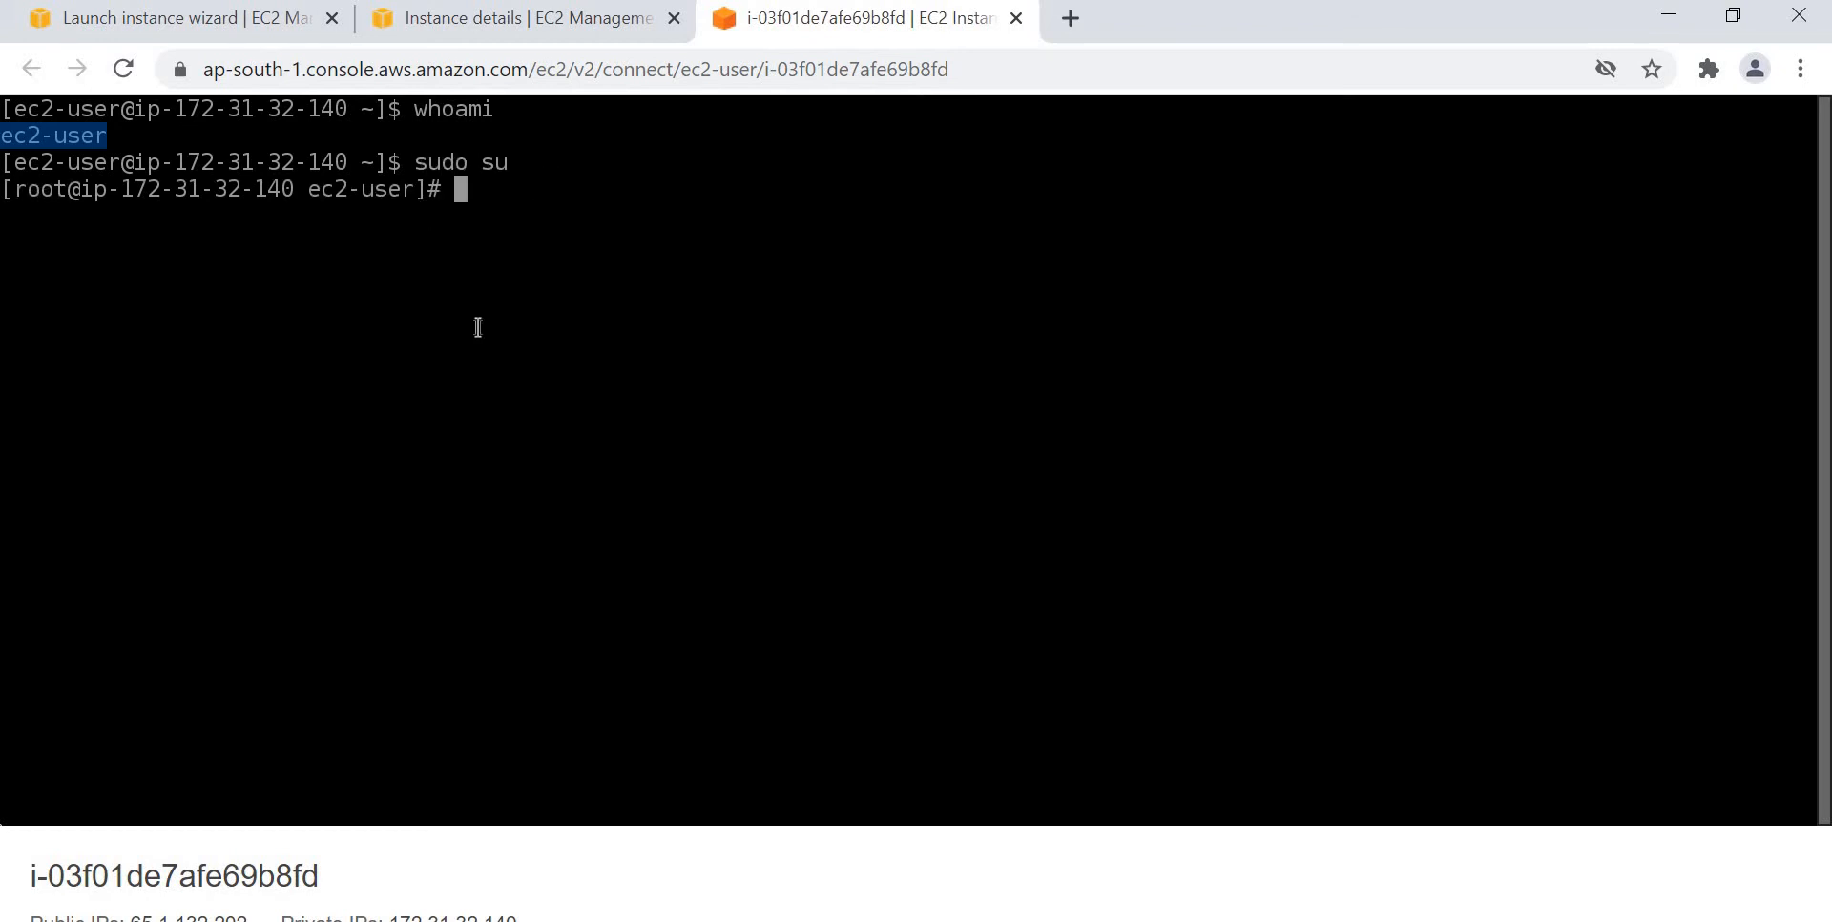
pyautogui.moveTo(527, 195)
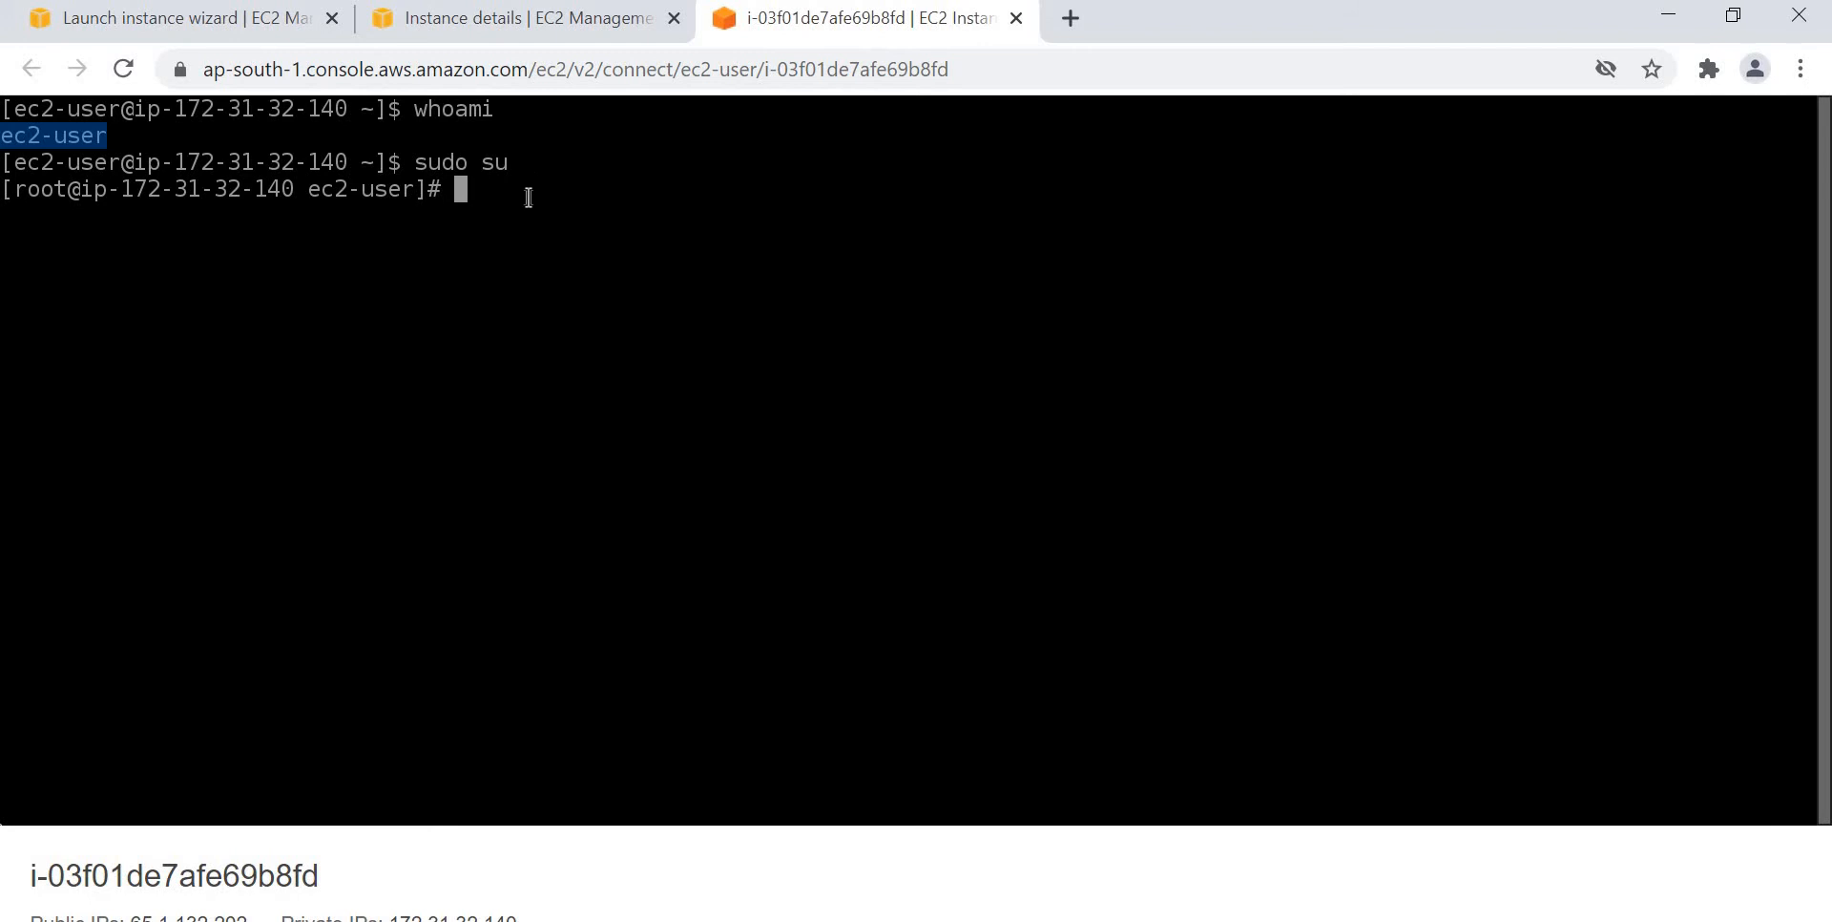
pyautogui.moveTo(595, 217)
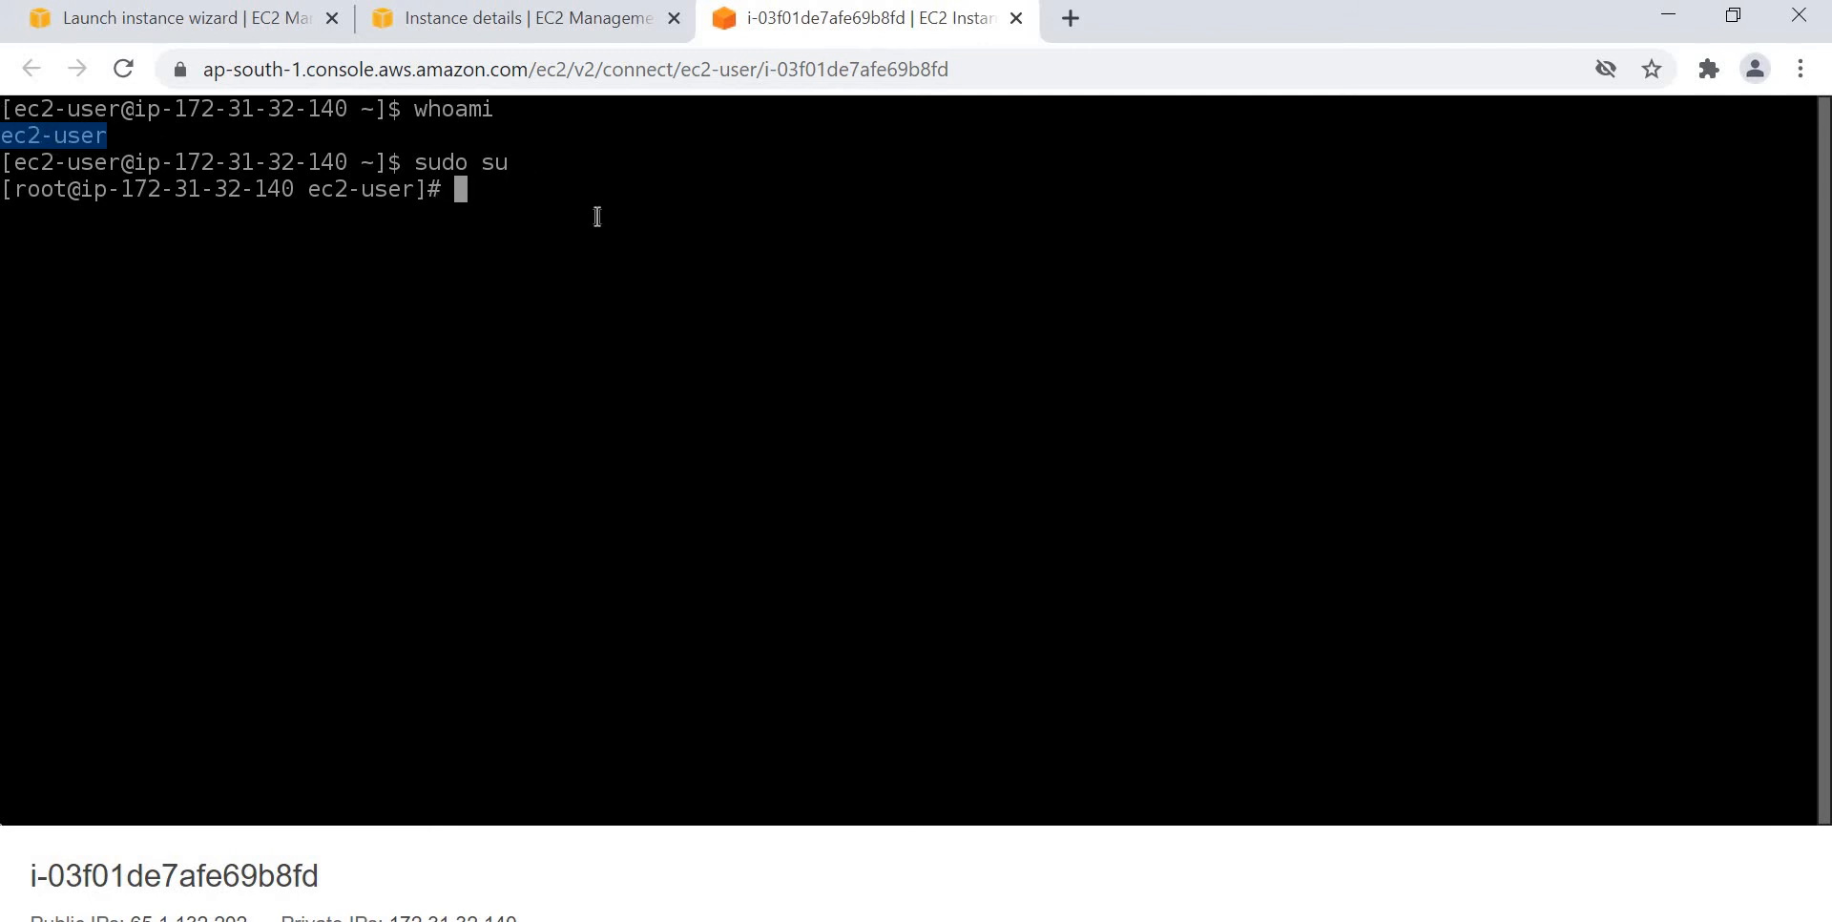
# Return to the ec2-user account with su ec2-user and highlight the name ec2-user.
pyautogui.write('su')
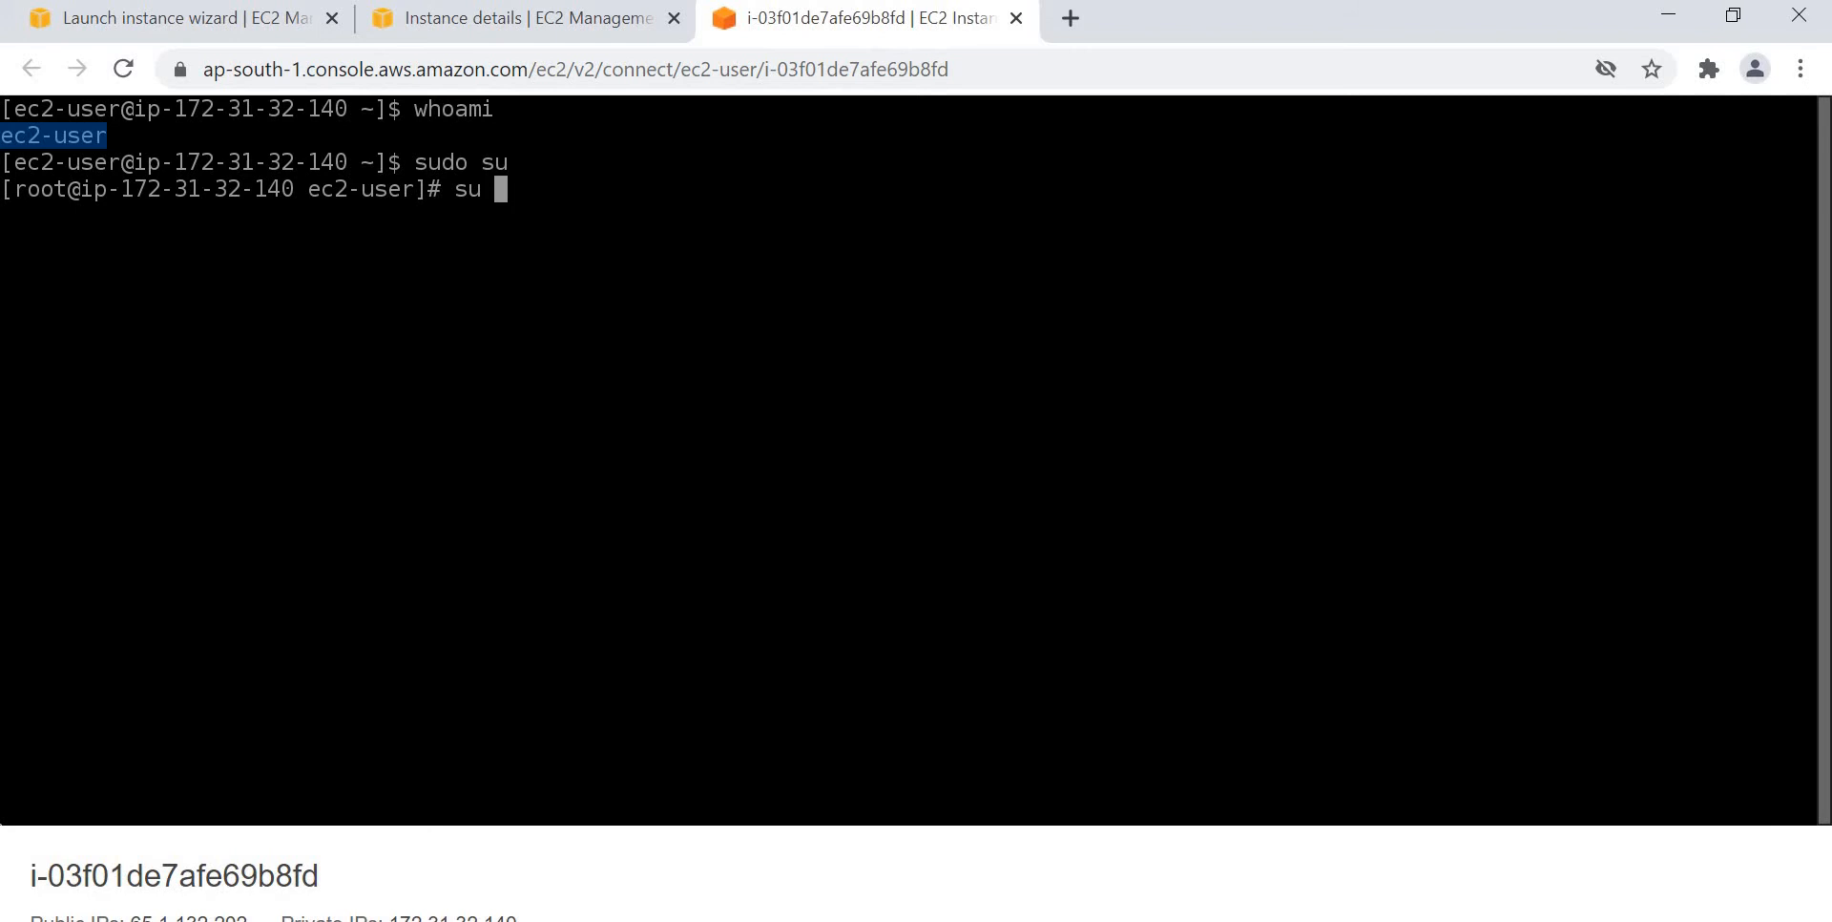
pyautogui.write('e')
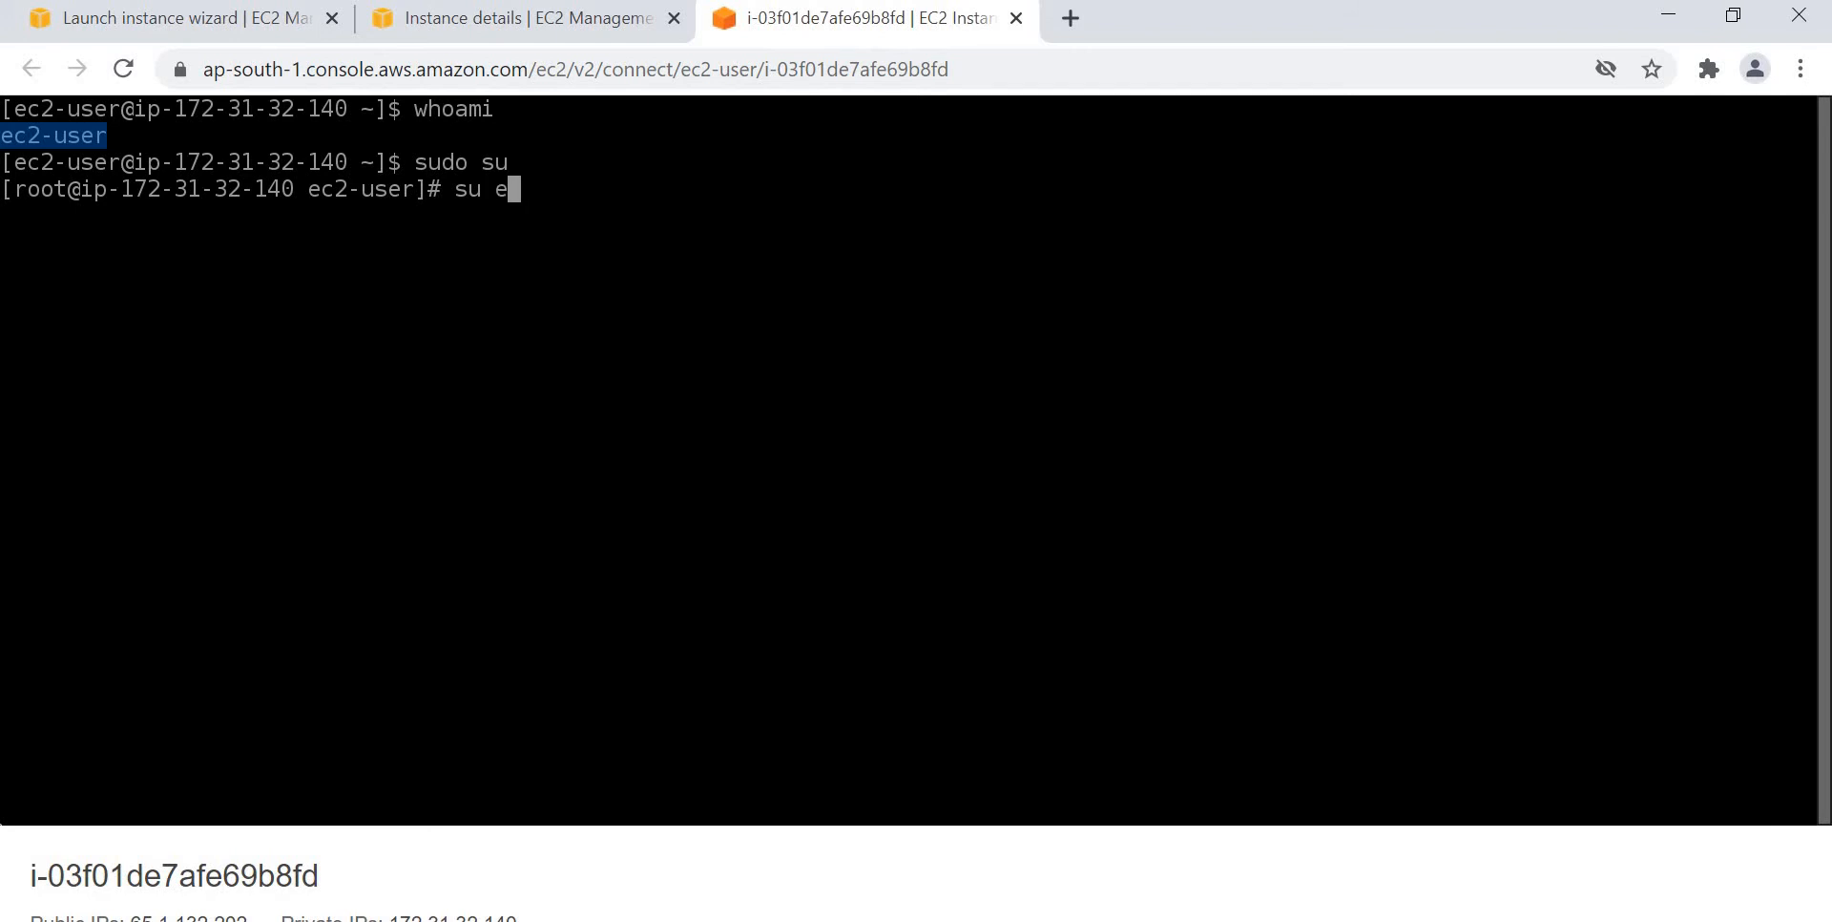
pyautogui.write('c2')
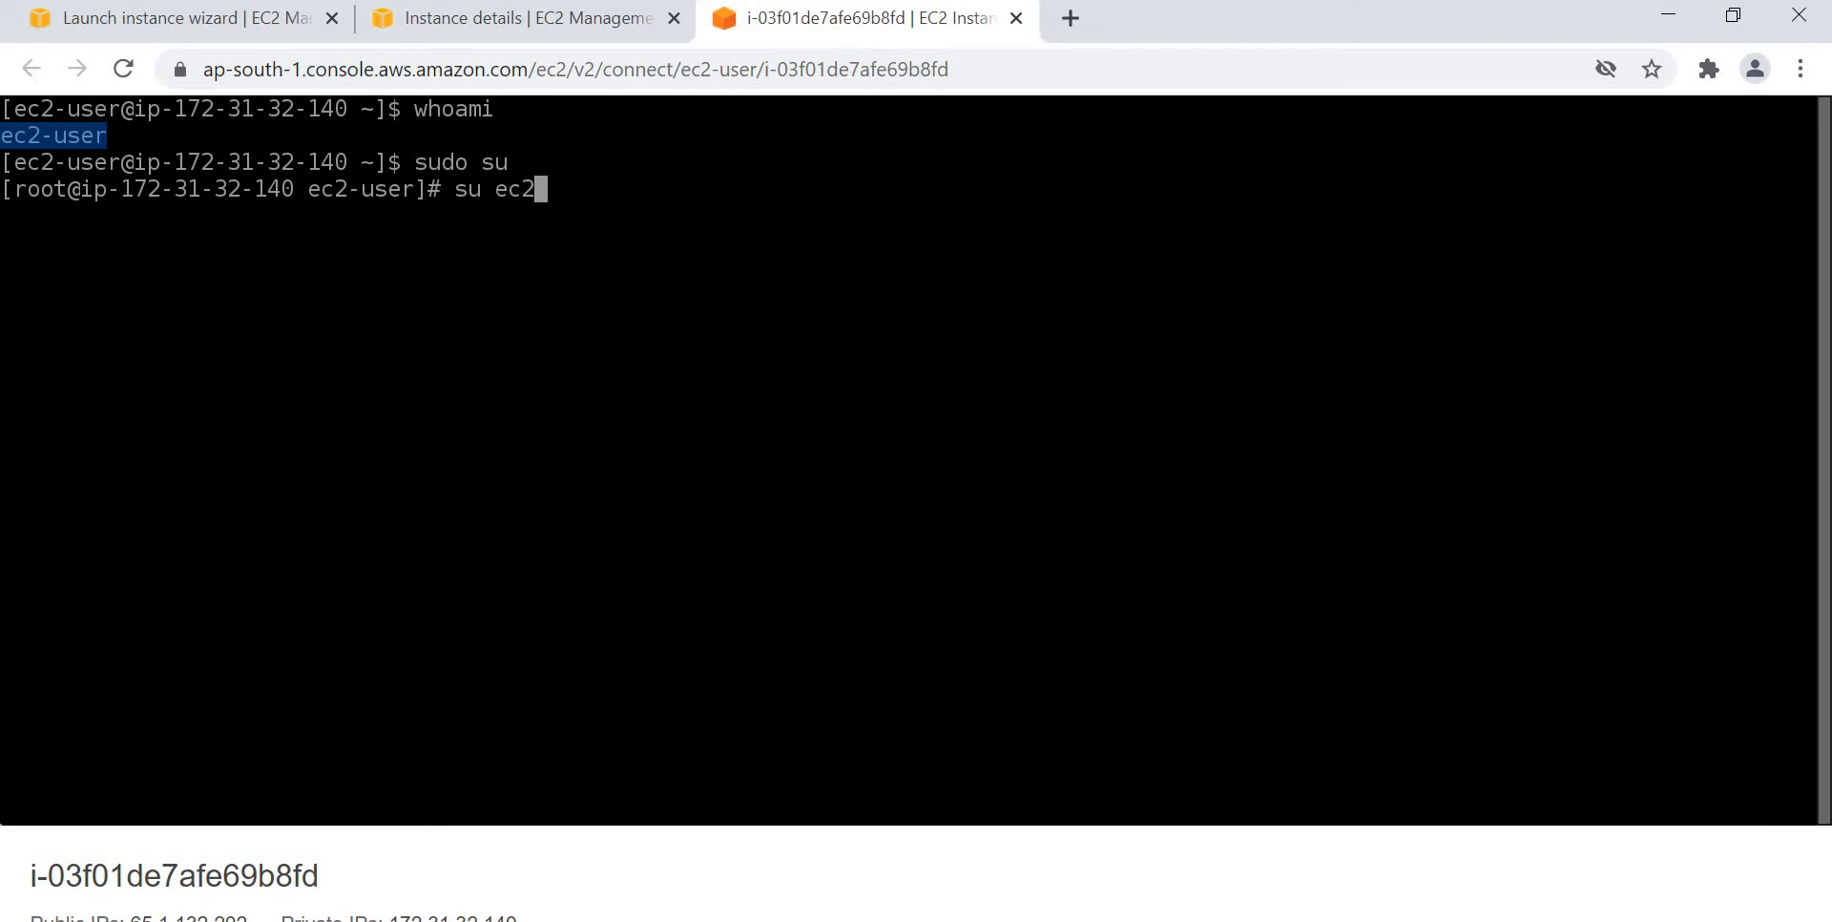
pyautogui.write('-user')
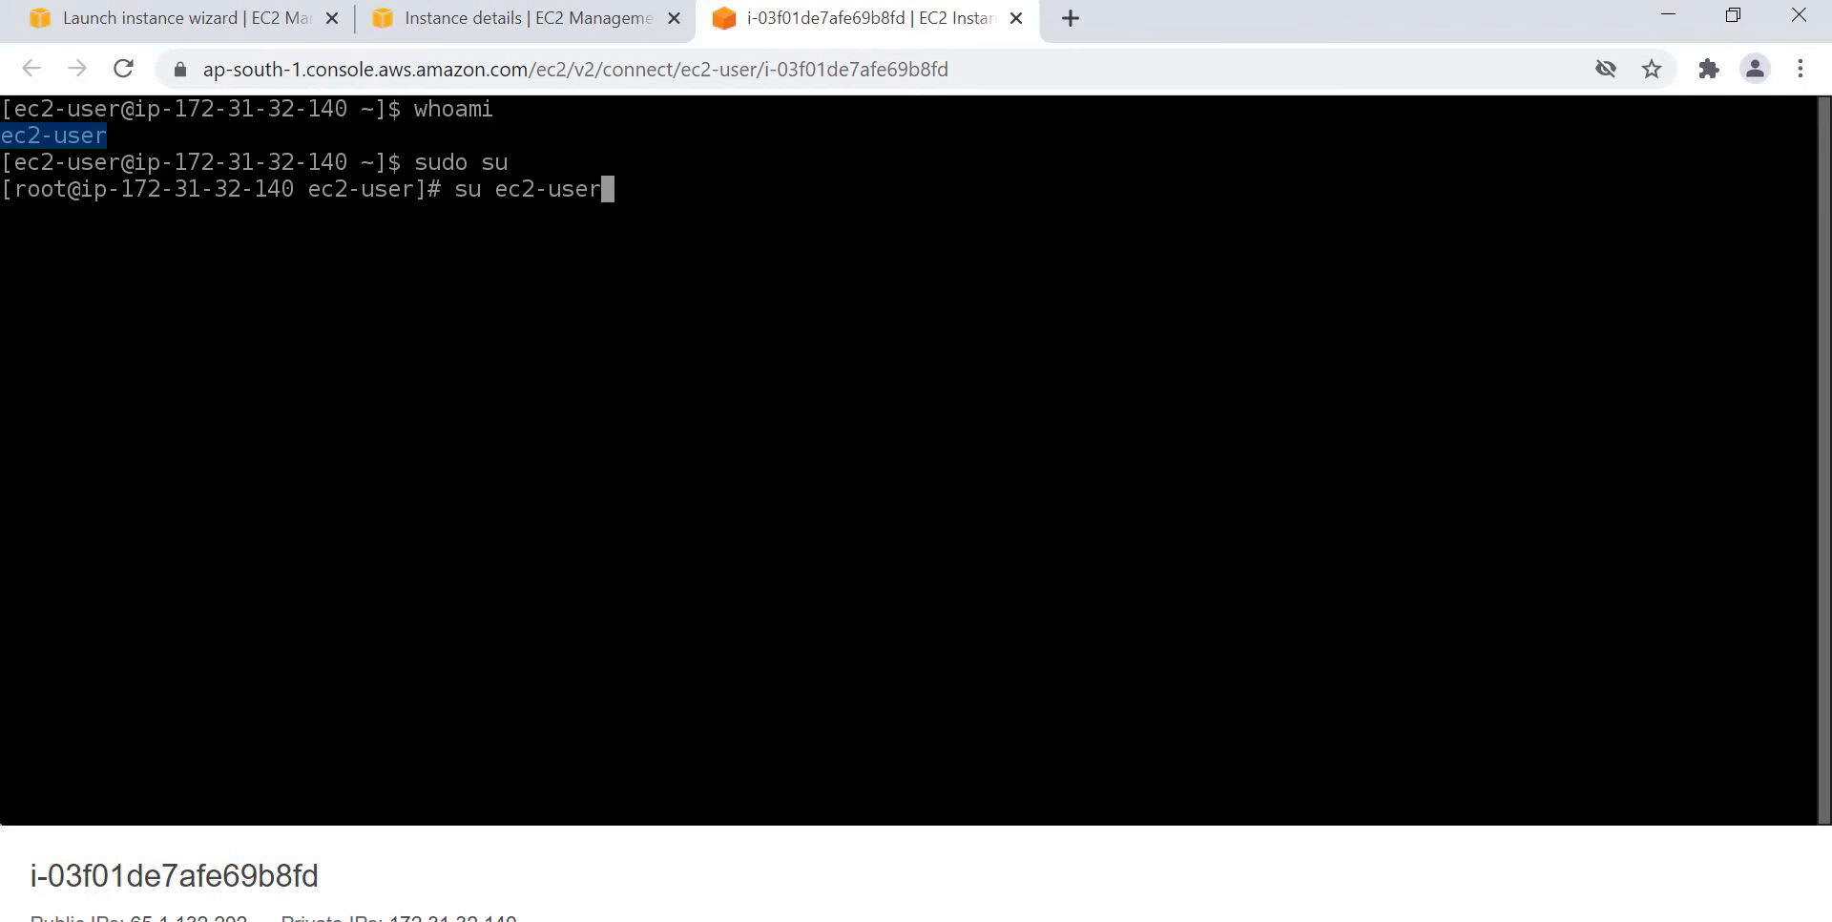
pyautogui.press('Return')
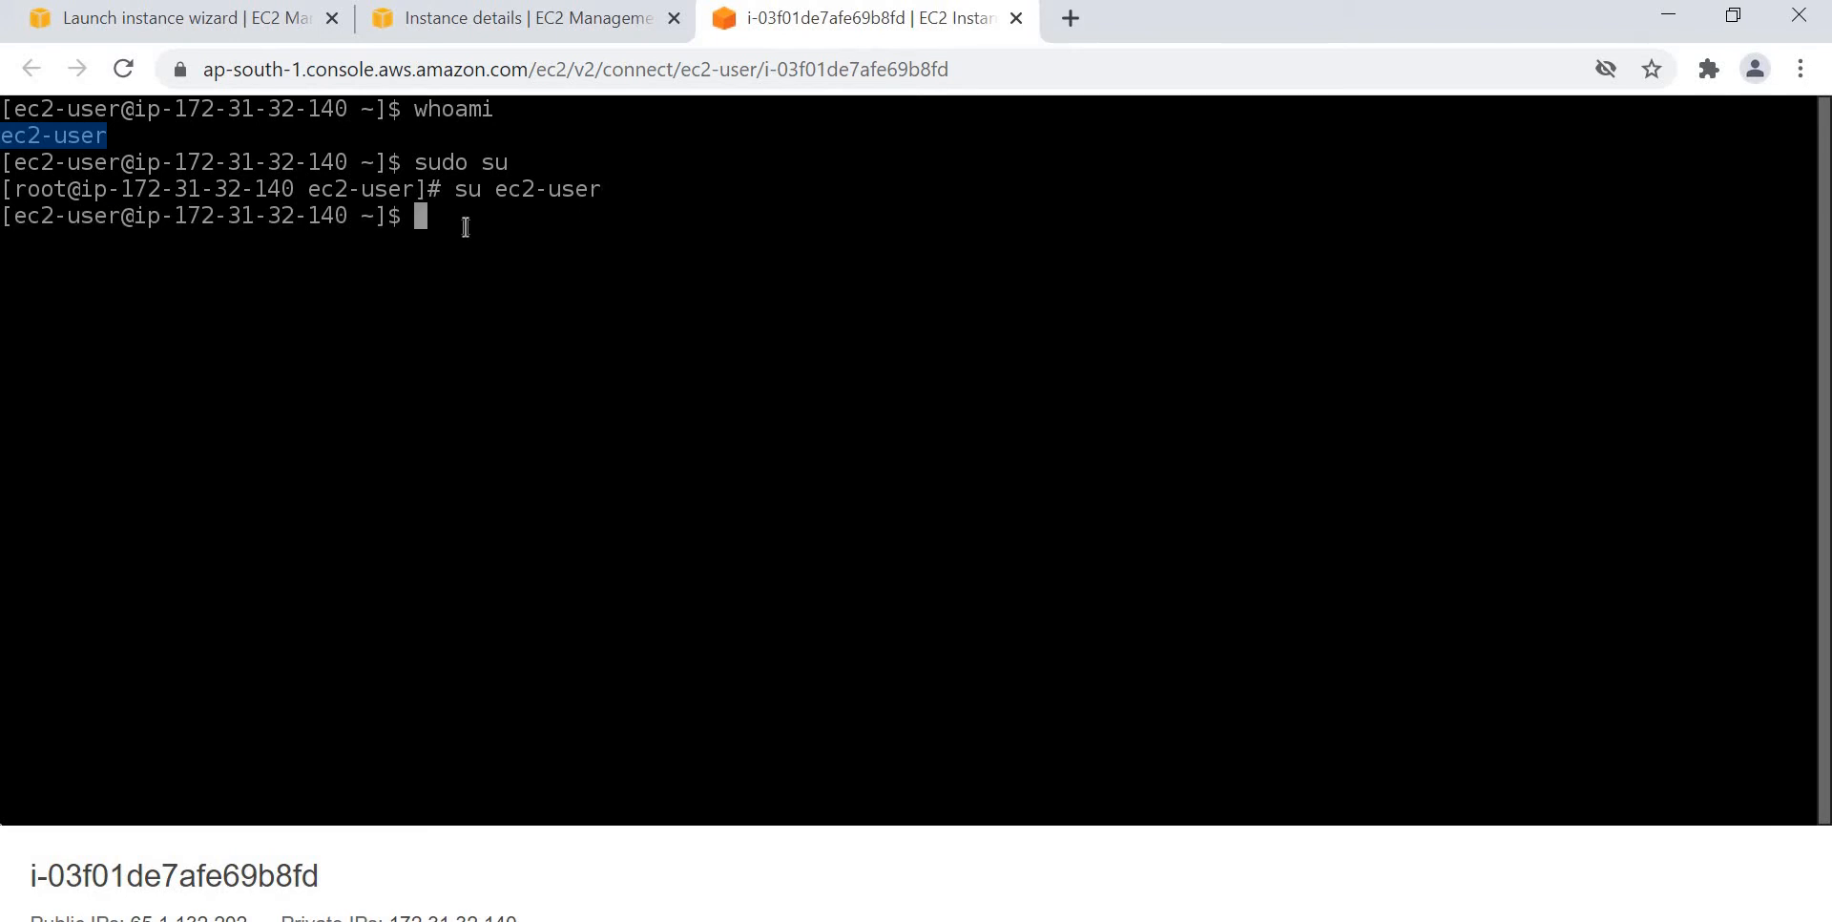
pyautogui.moveTo(487, 216)
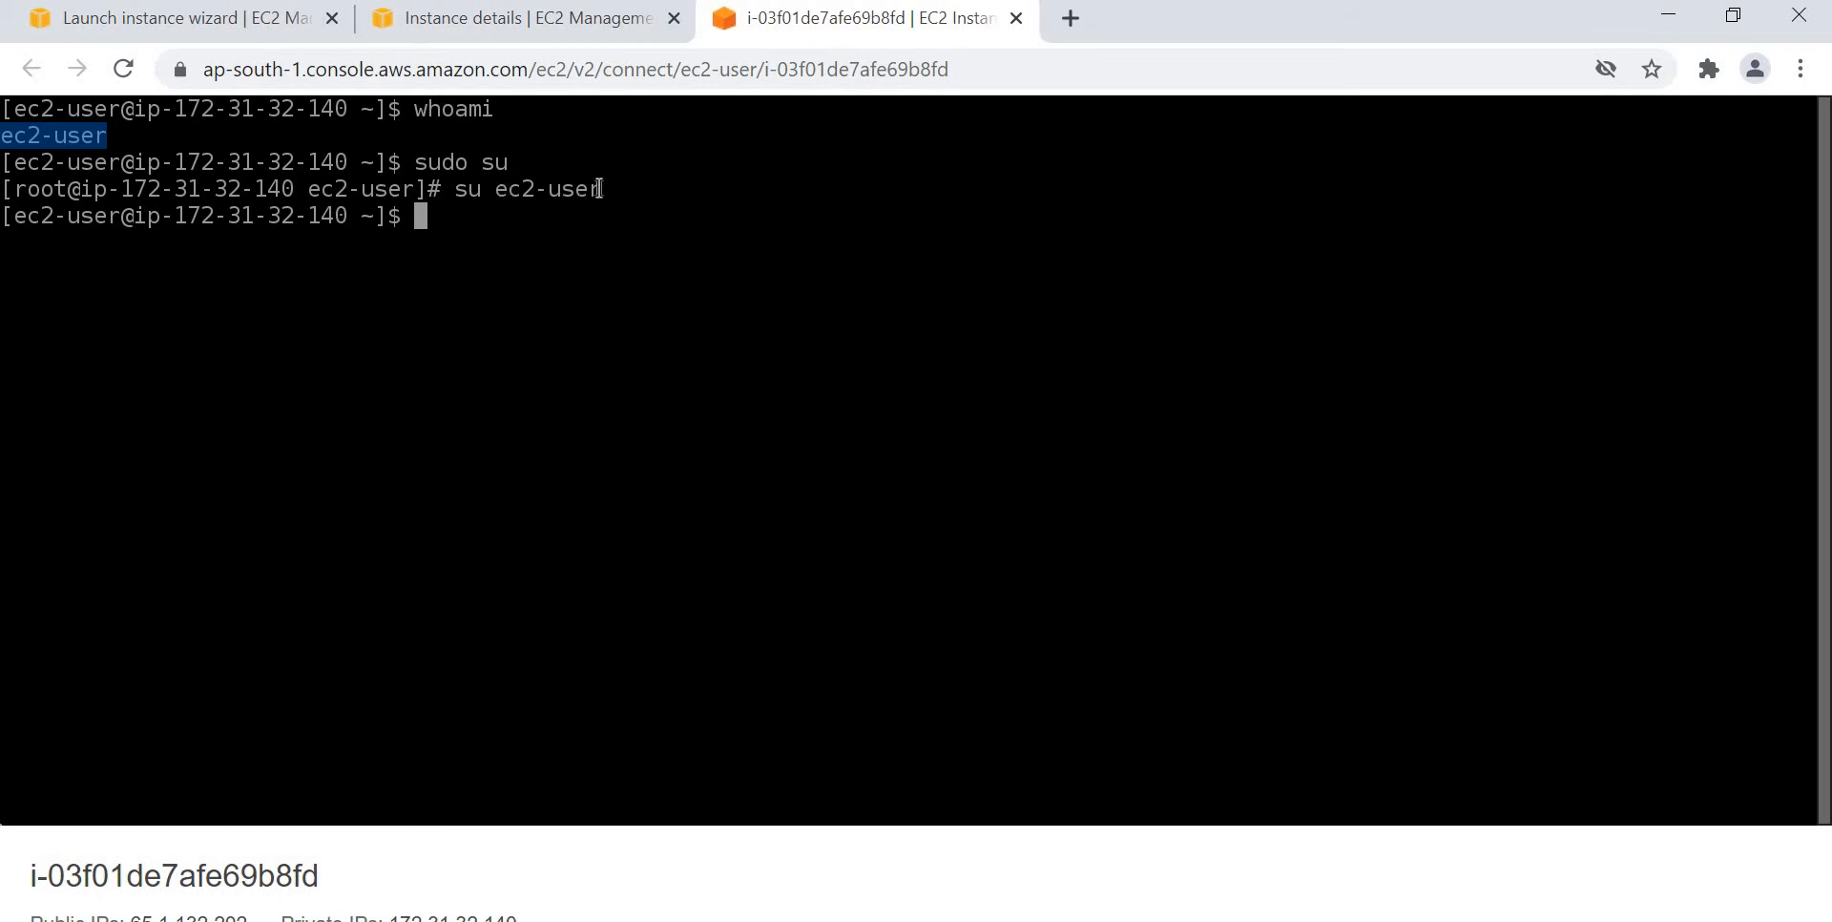
pyautogui.doubleClick(550, 189)
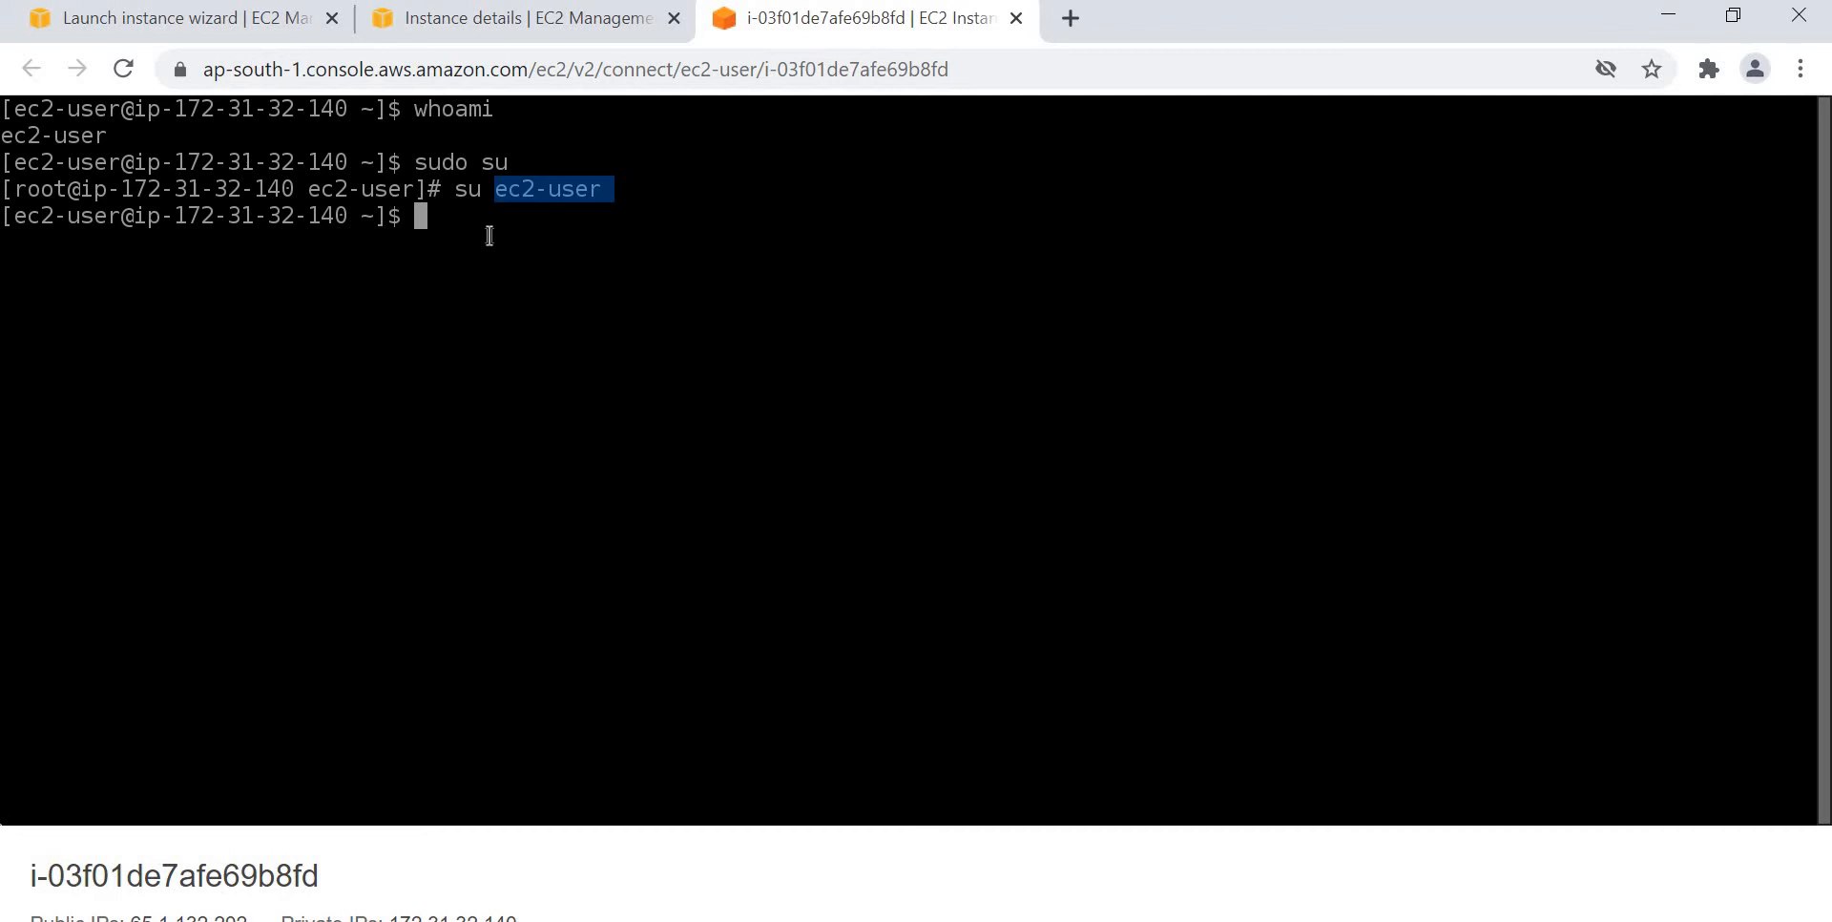
# Start a password change for the account with sudo passwd ec2-user.
pyautogui.write('sudo')
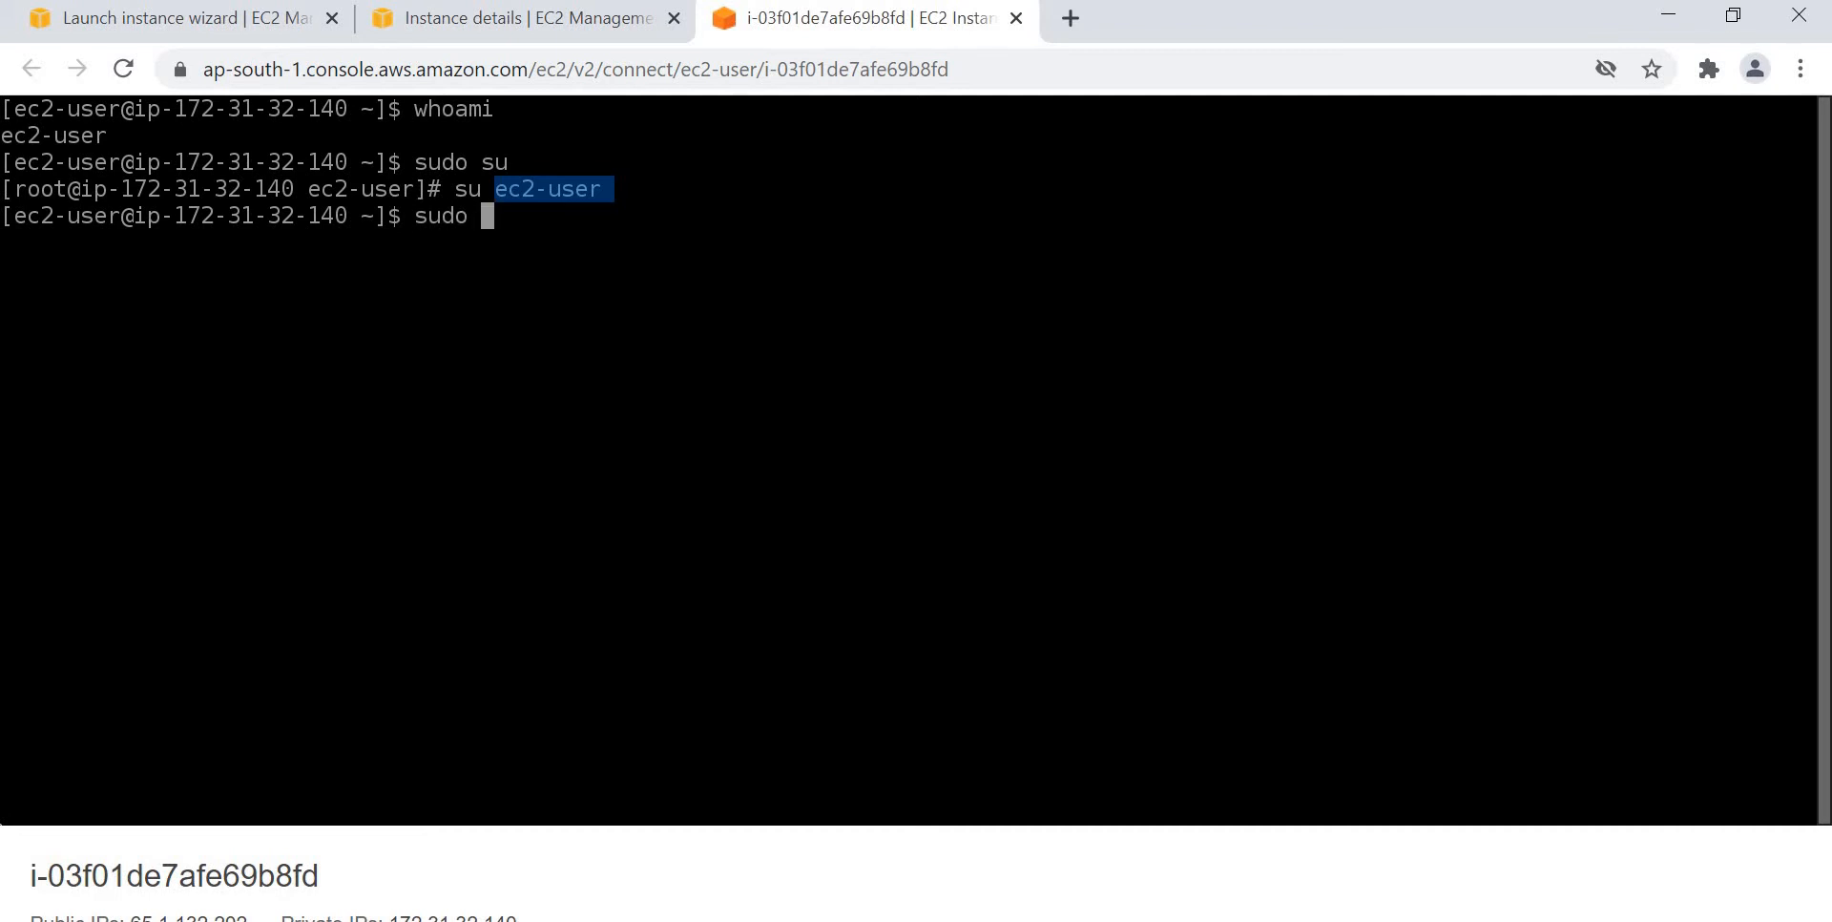
pyautogui.write('passwd')
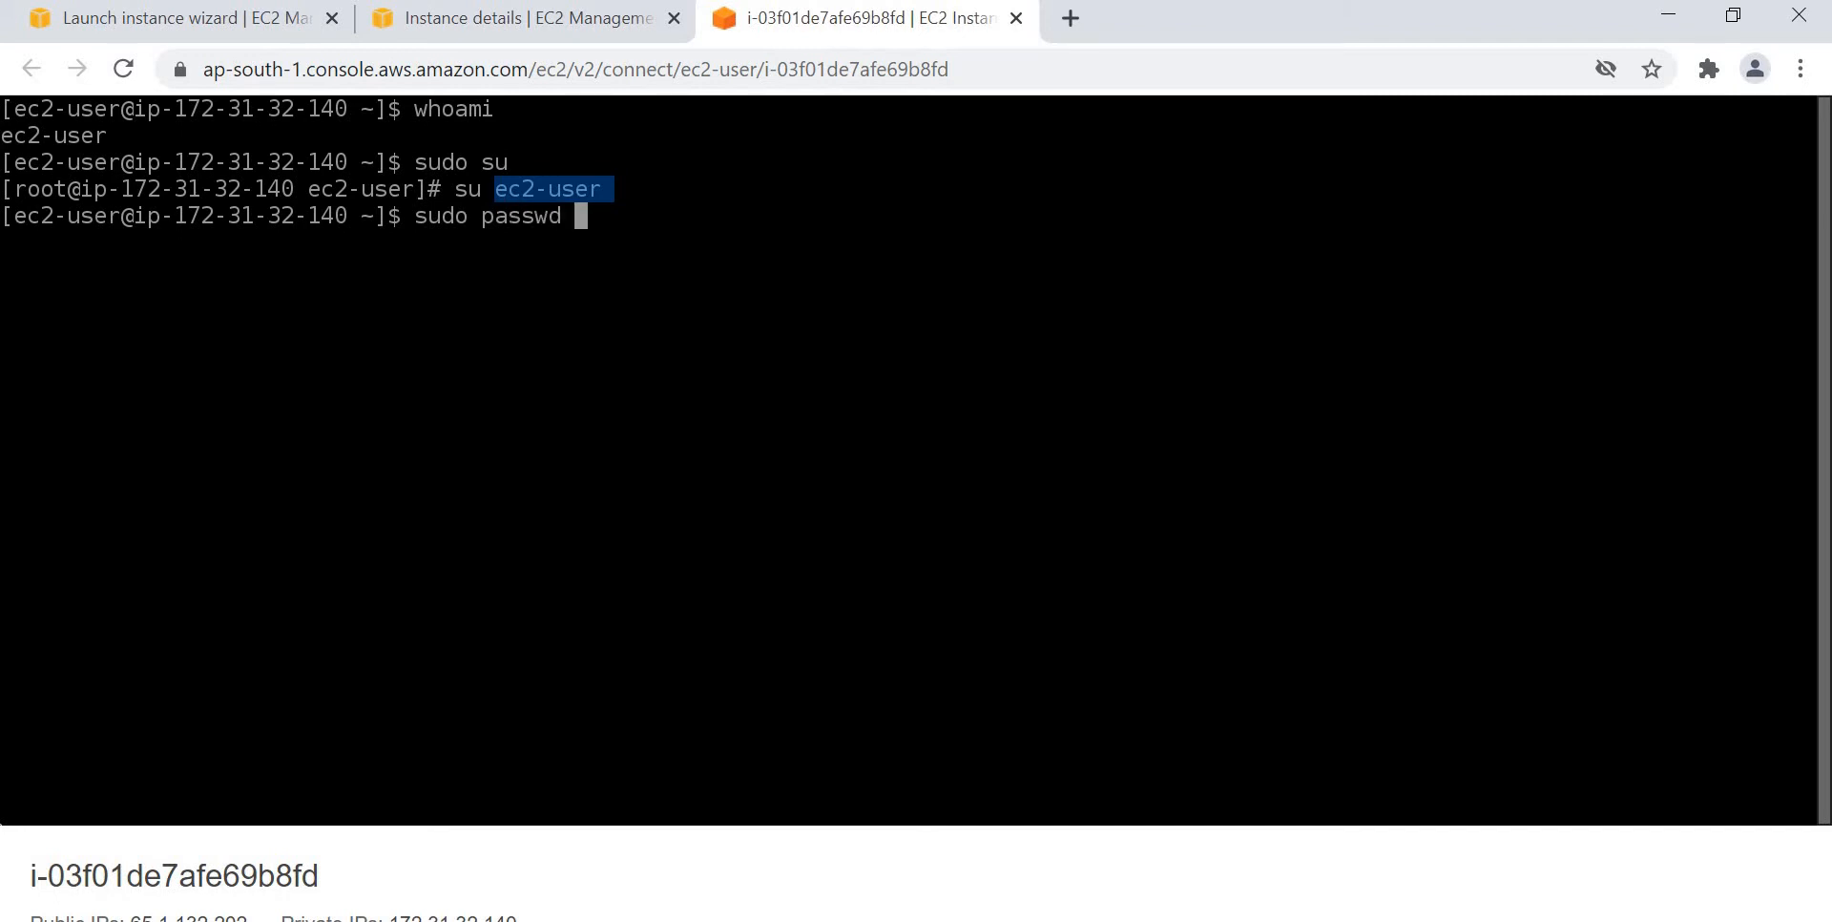
pyautogui.write('ec2-')
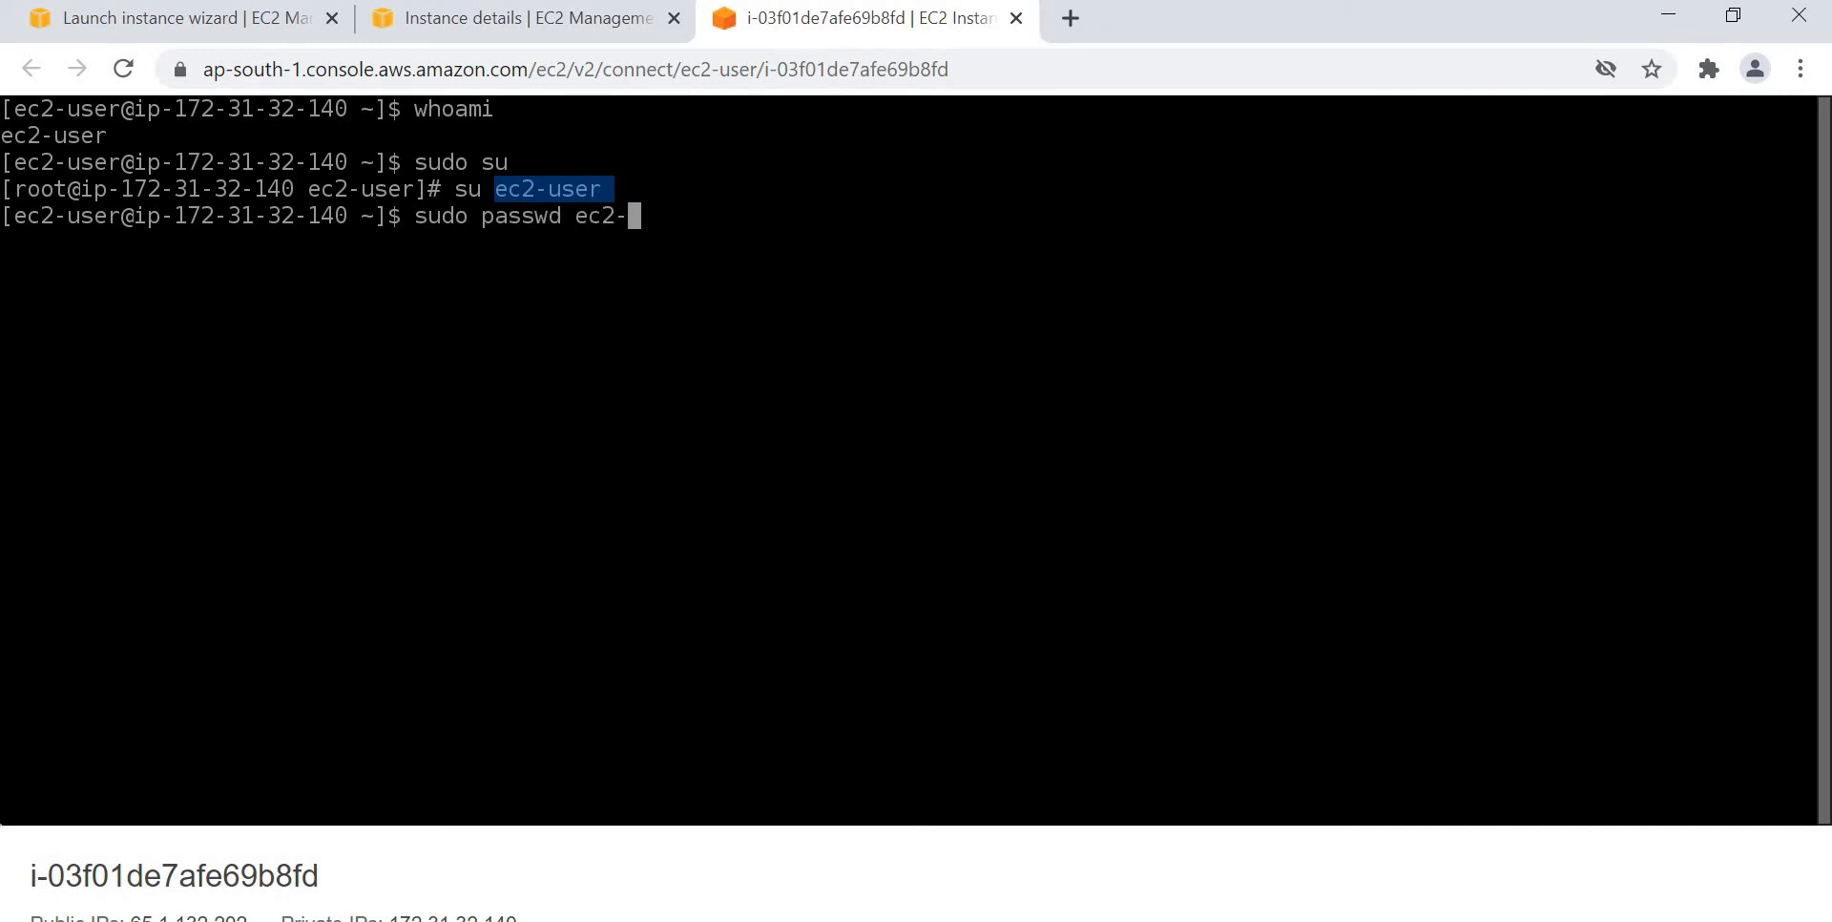
pyautogui.write('ls')
pyautogui.press('Return')
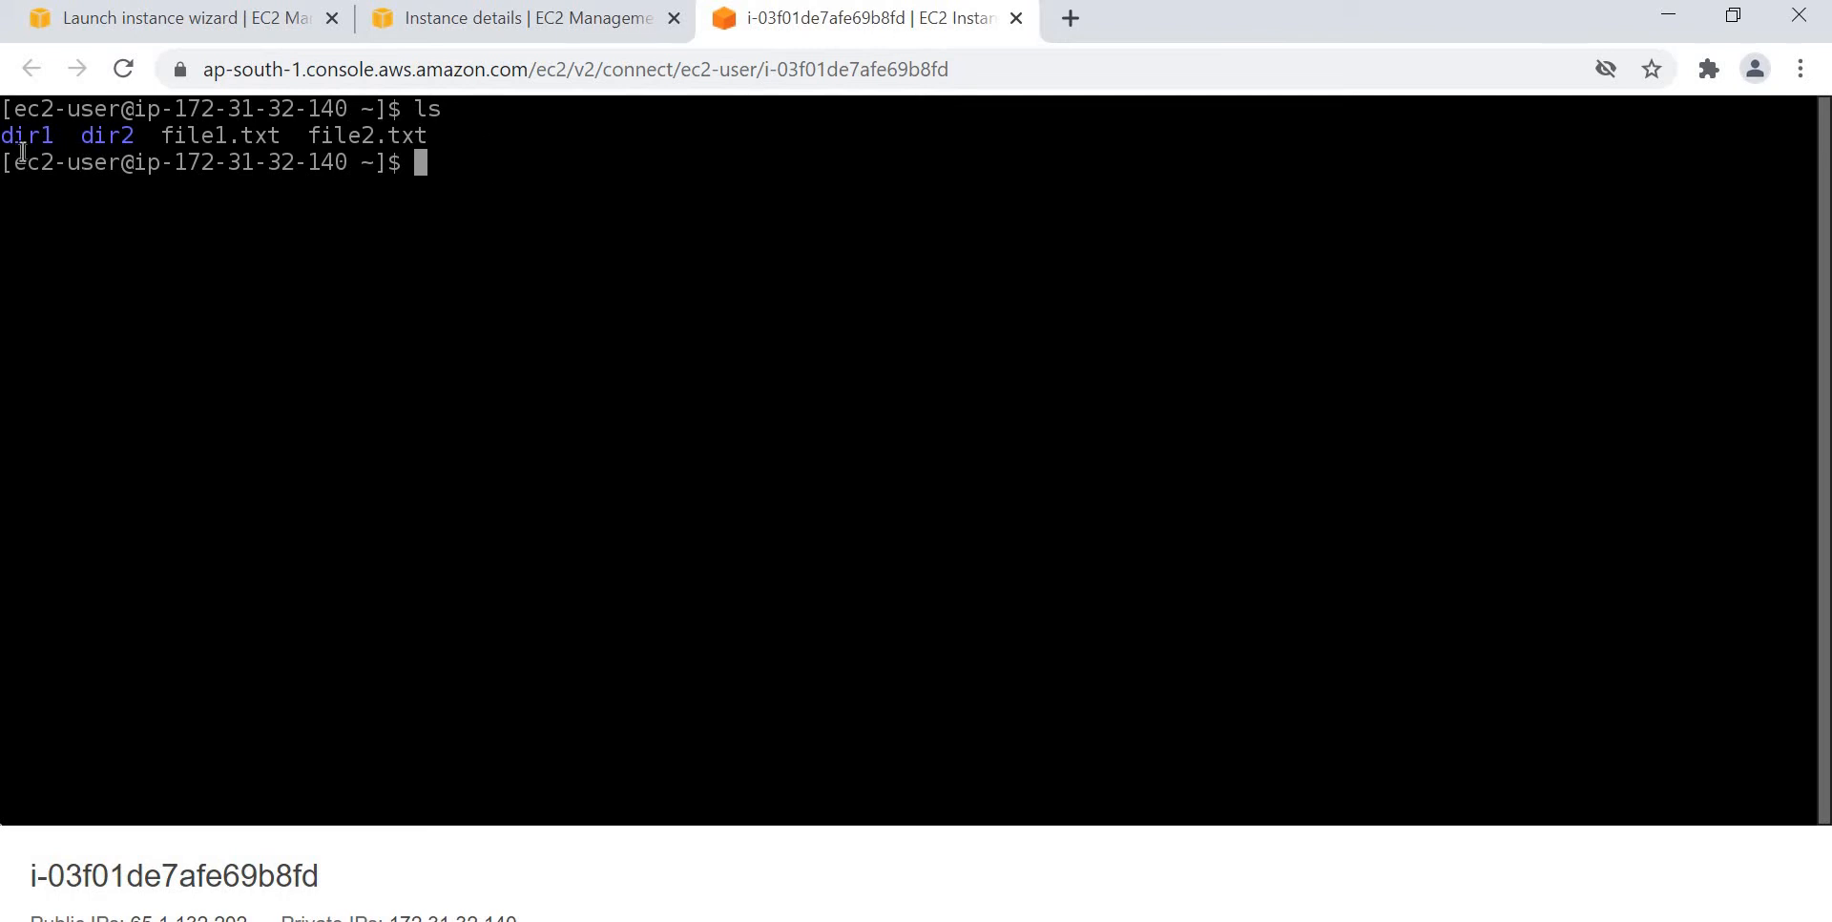
pyautogui.moveTo(479, 149)
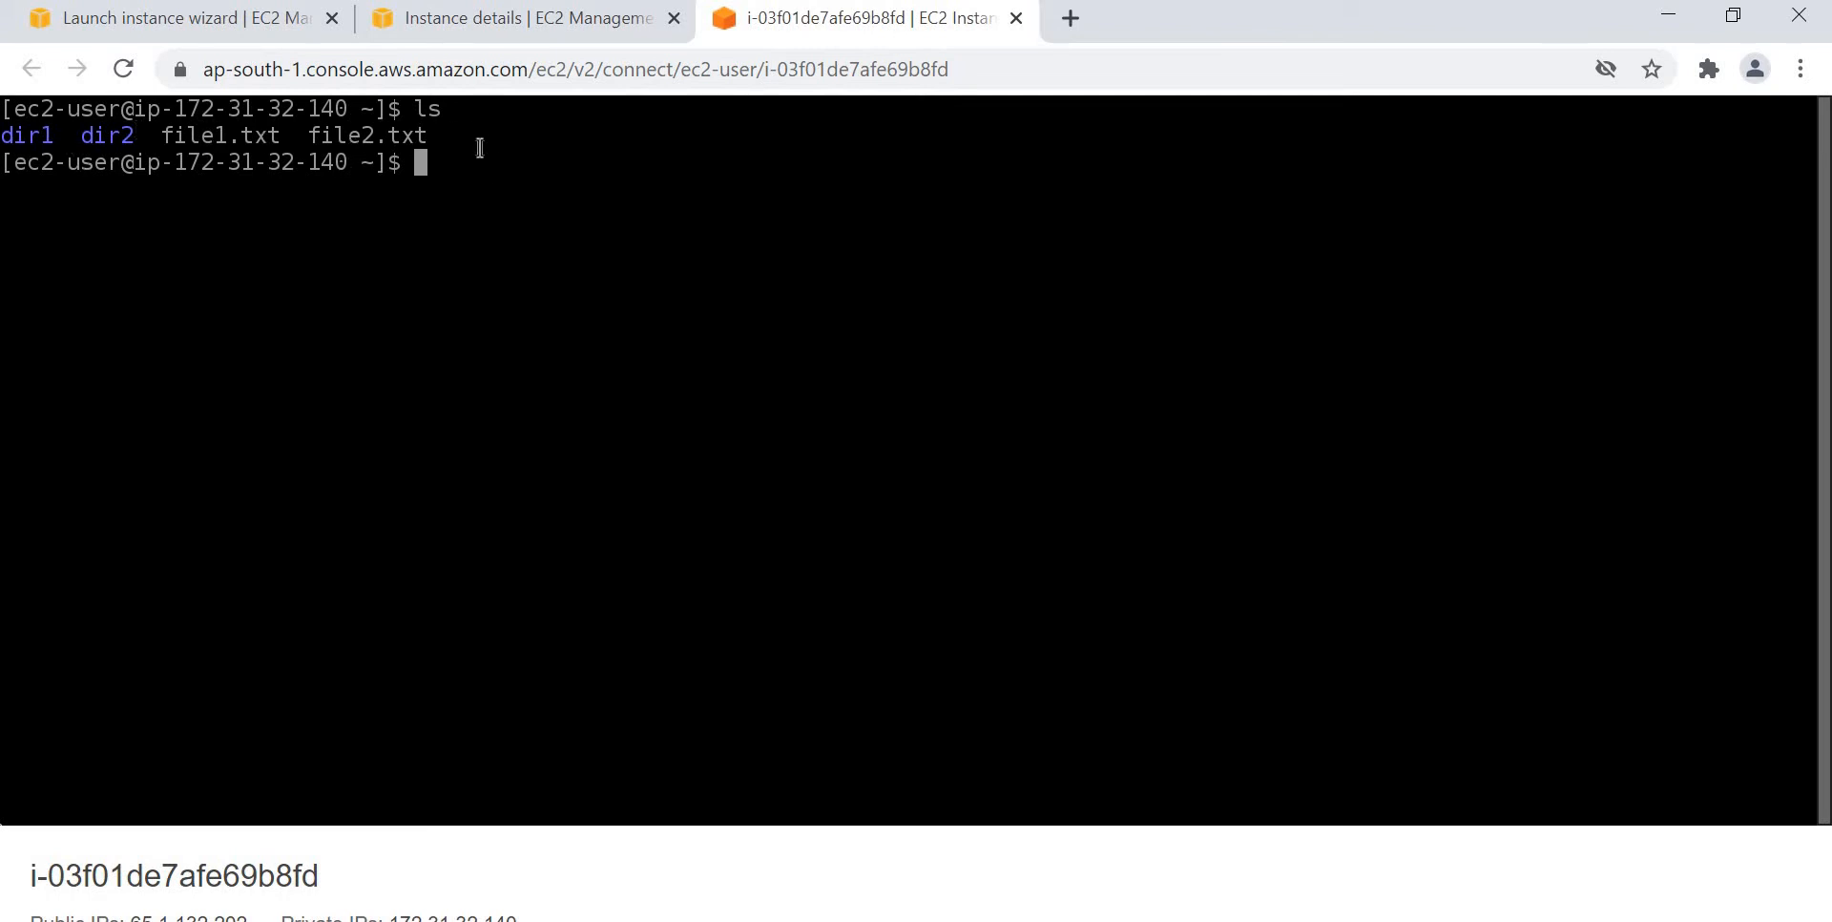
pyautogui.moveTo(605, 206)
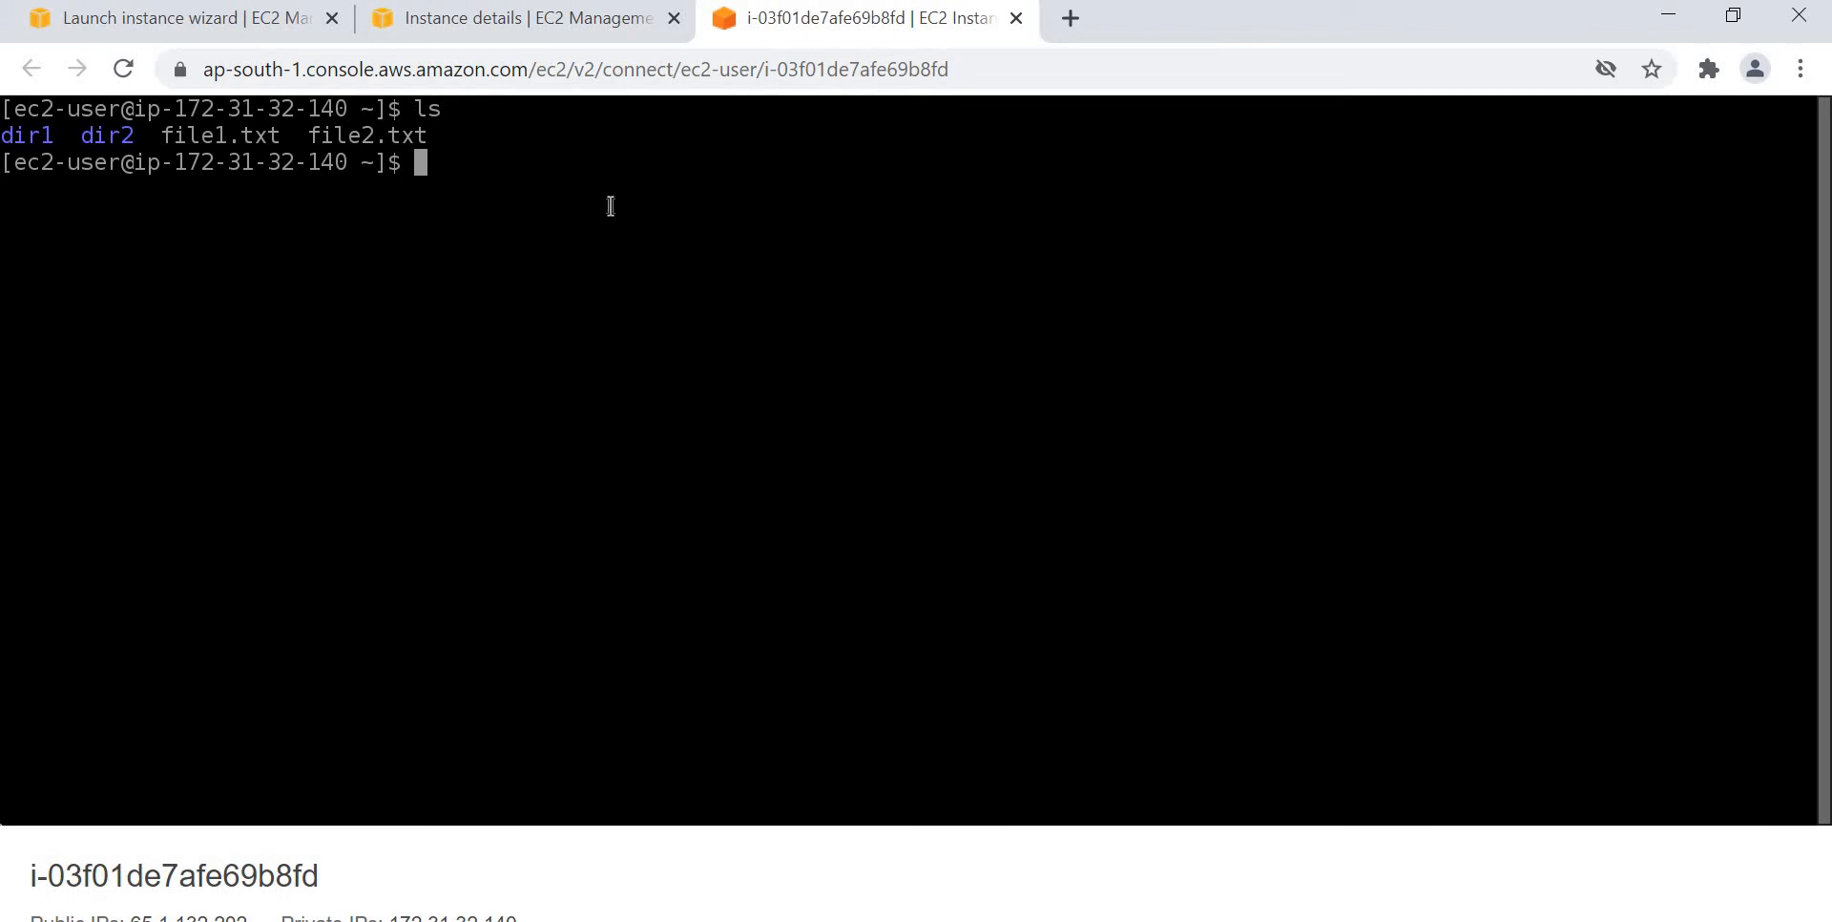
# List all home-directory files including hidden ones with ls -a.
pyautogui.write('ls')
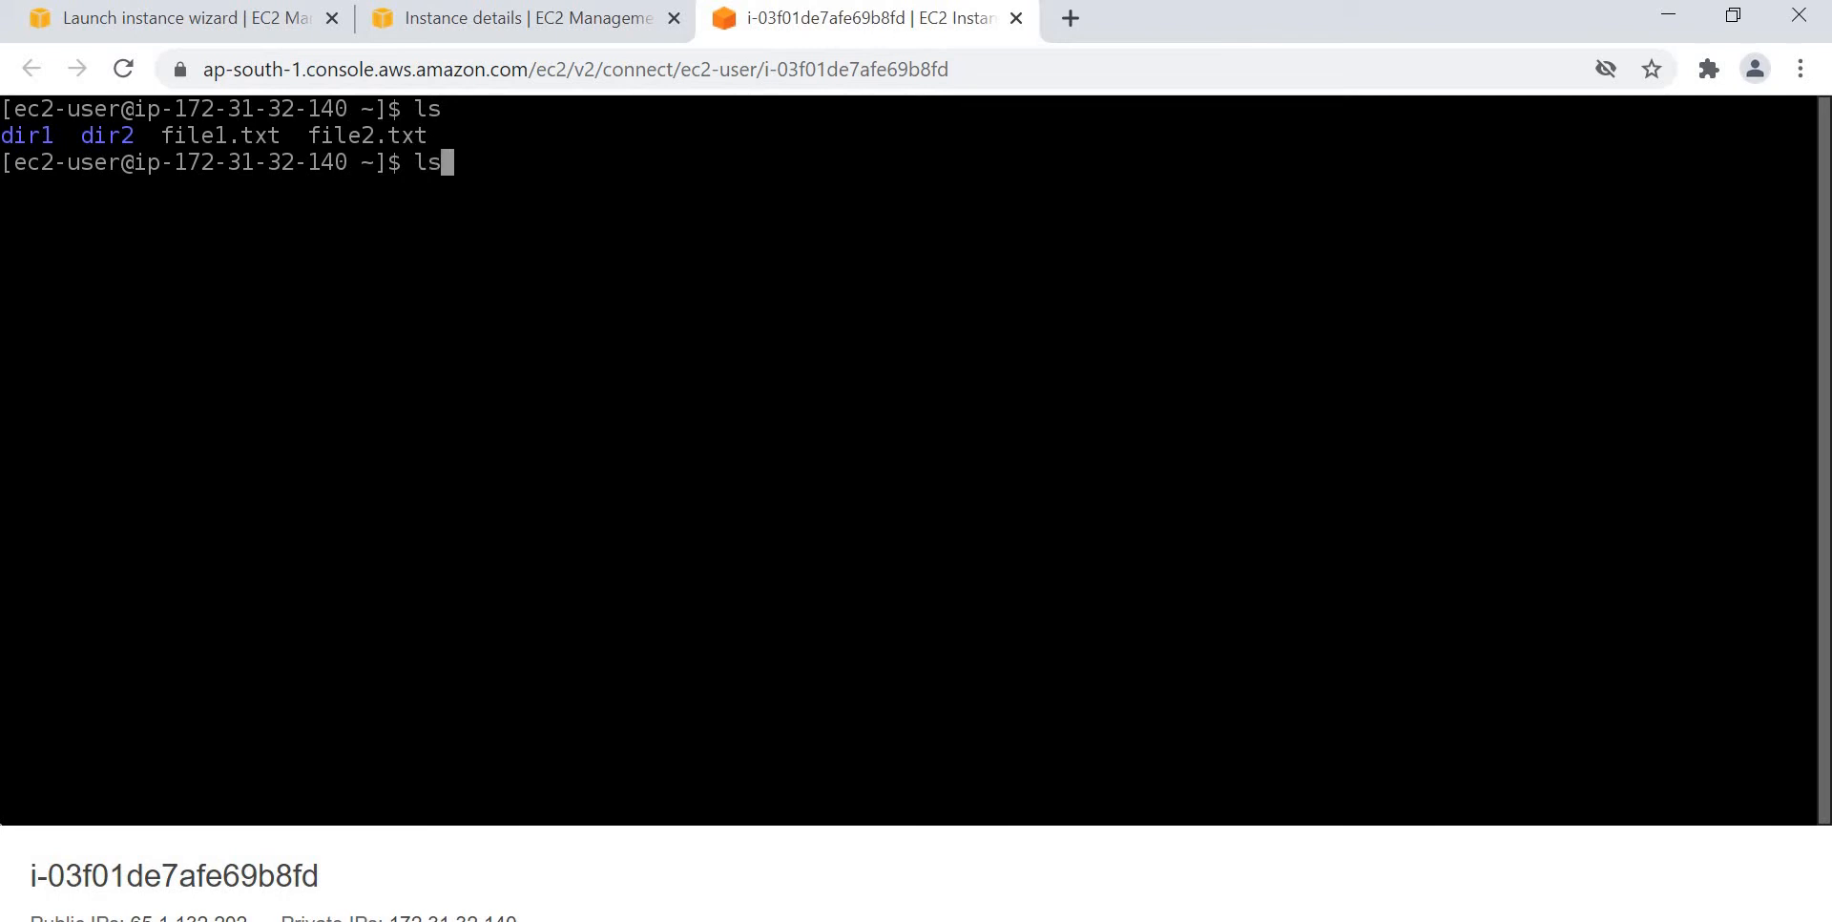
pyautogui.write('-a')
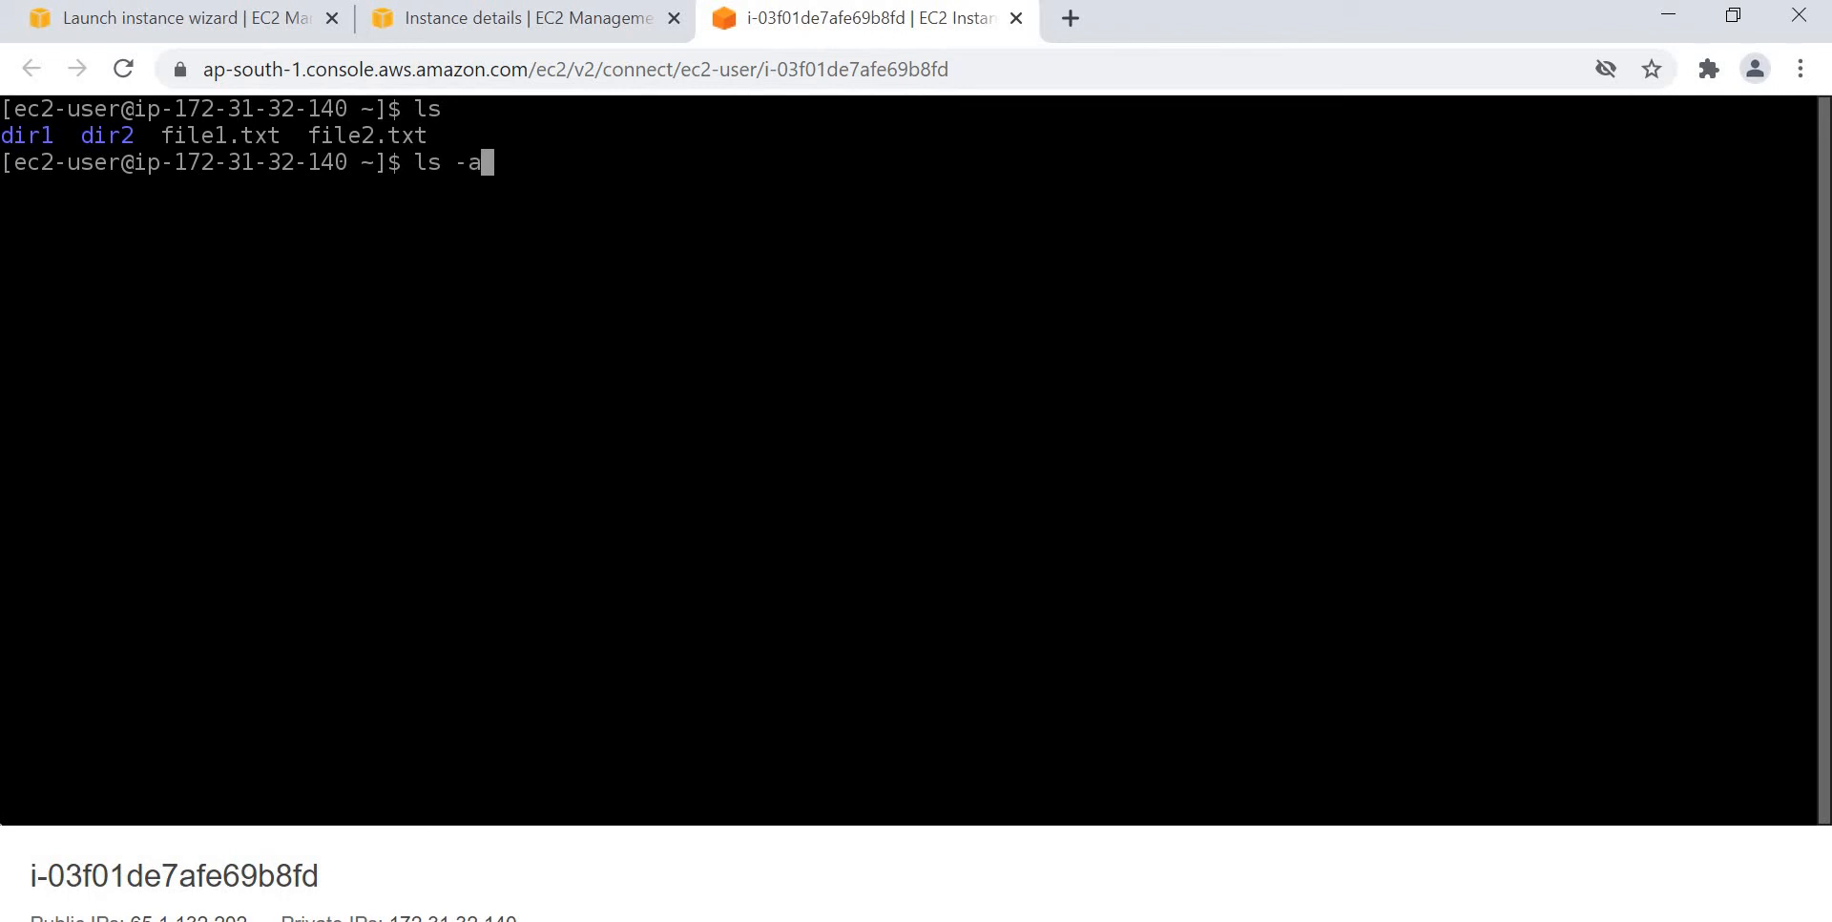
pyautogui.press('Return')
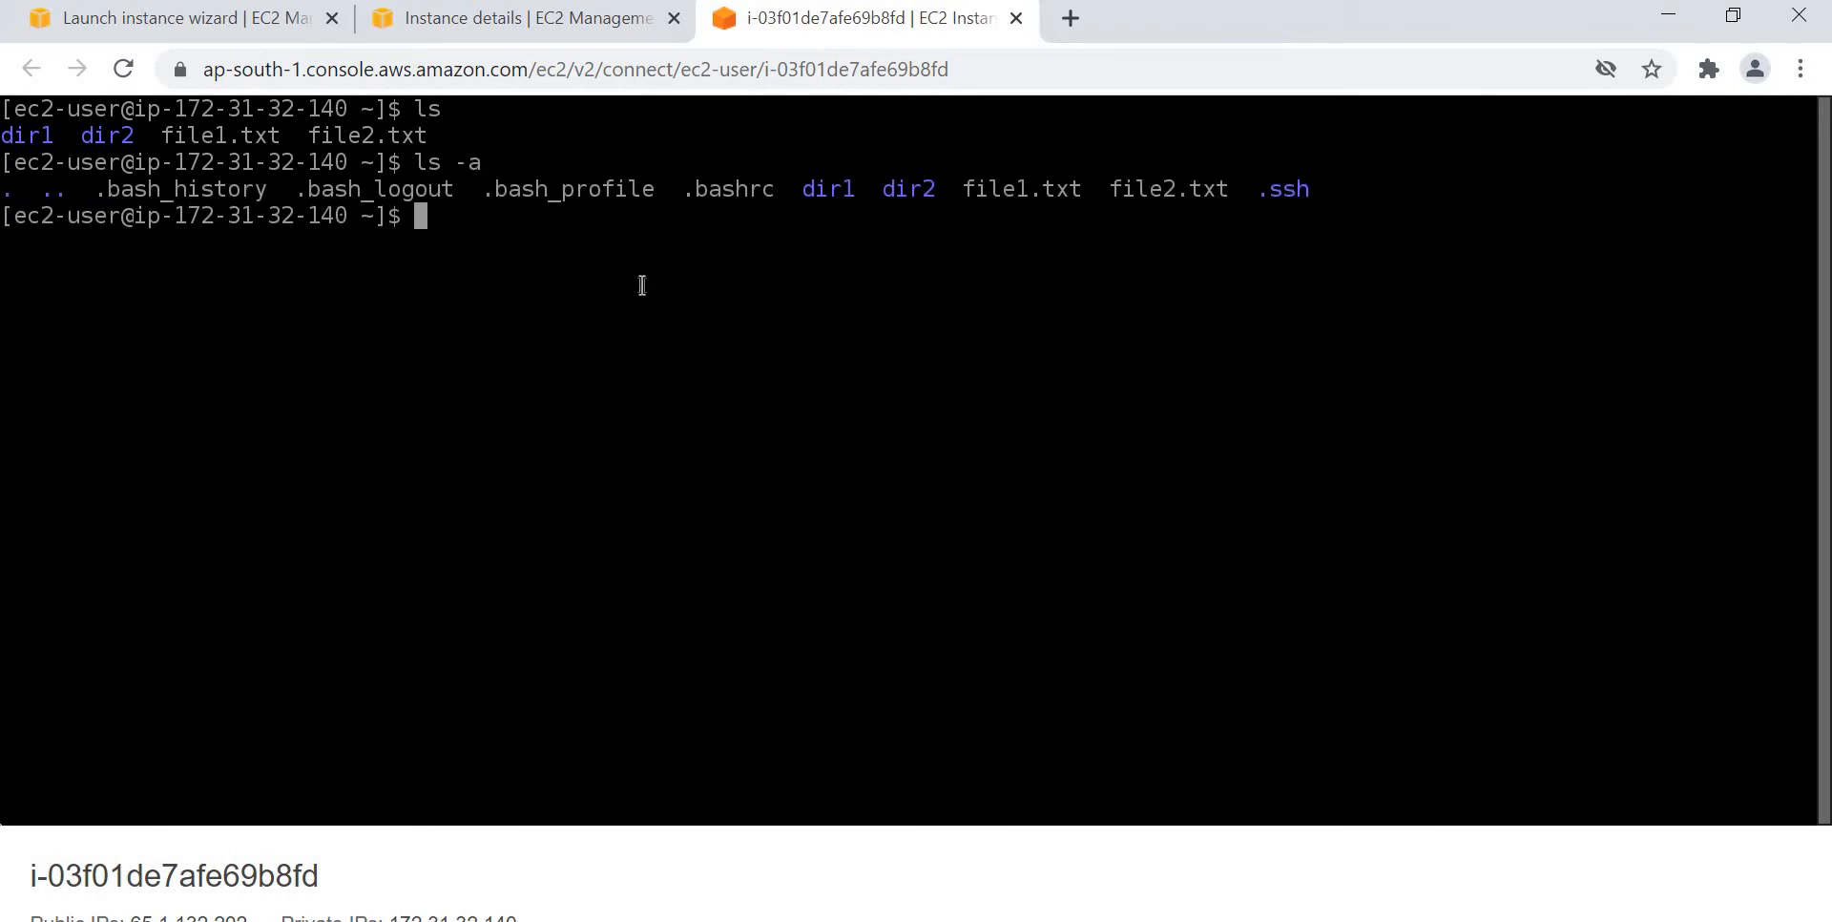
pyautogui.doubleClick(441, 162)
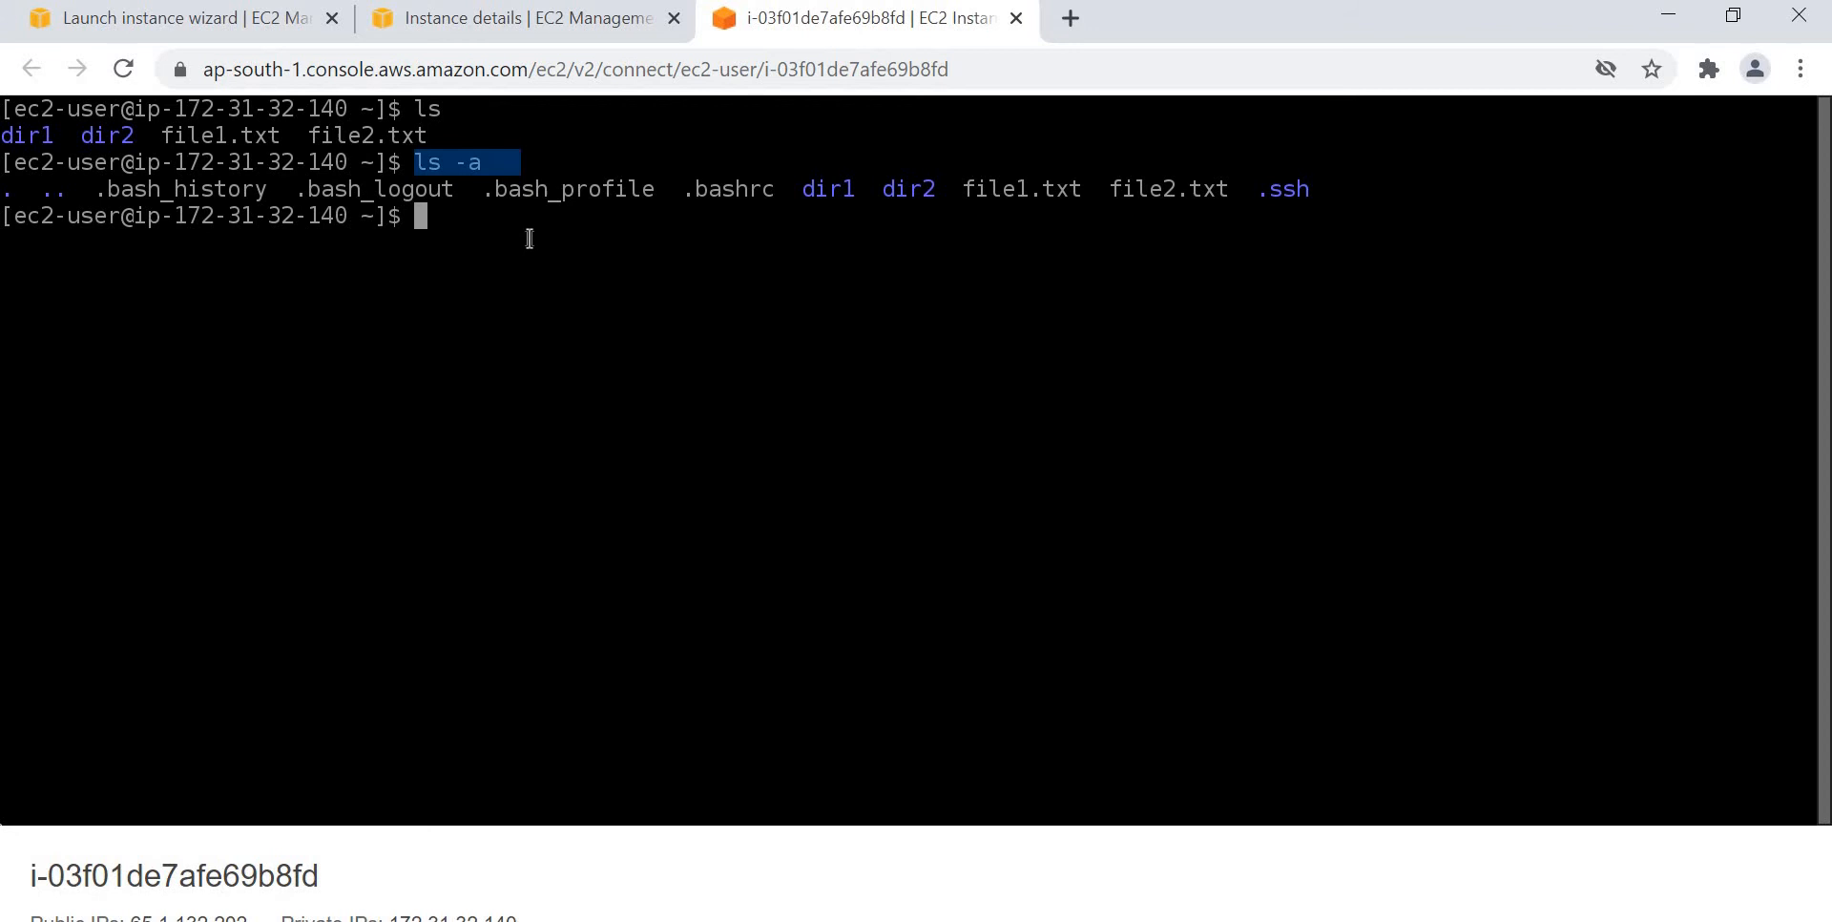
# List files with full details (ls -al), then in reverse order with ls -r.
pyautogui.write('ls')
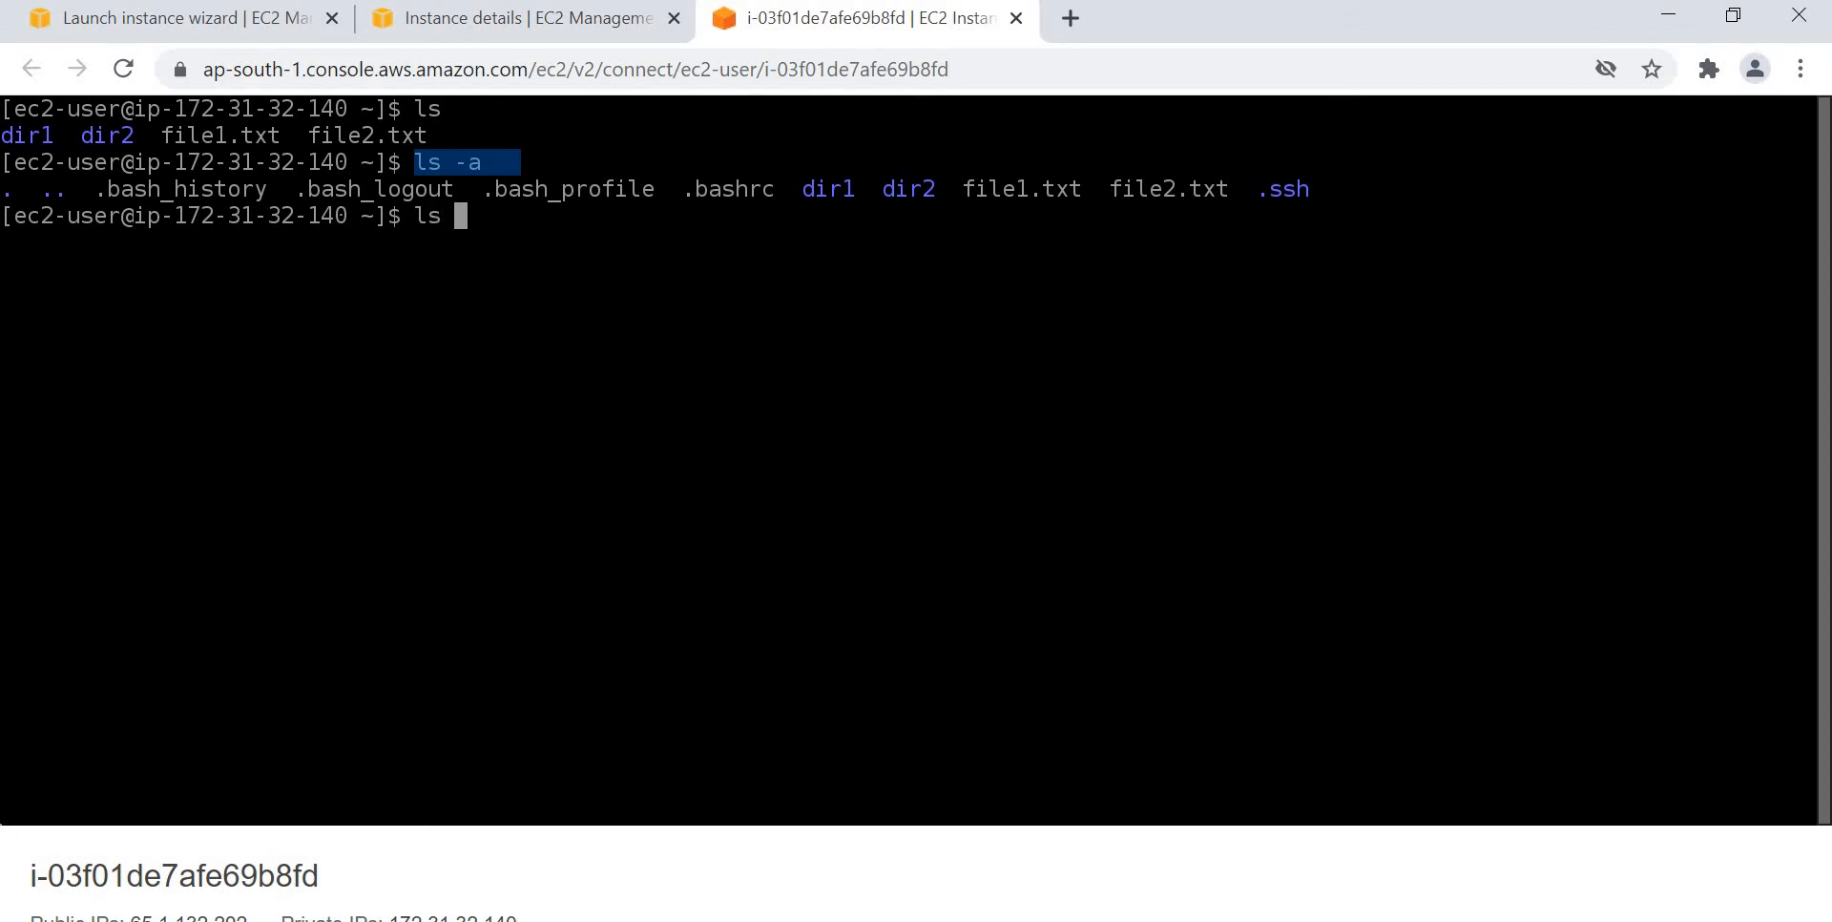
pyautogui.write('-al')
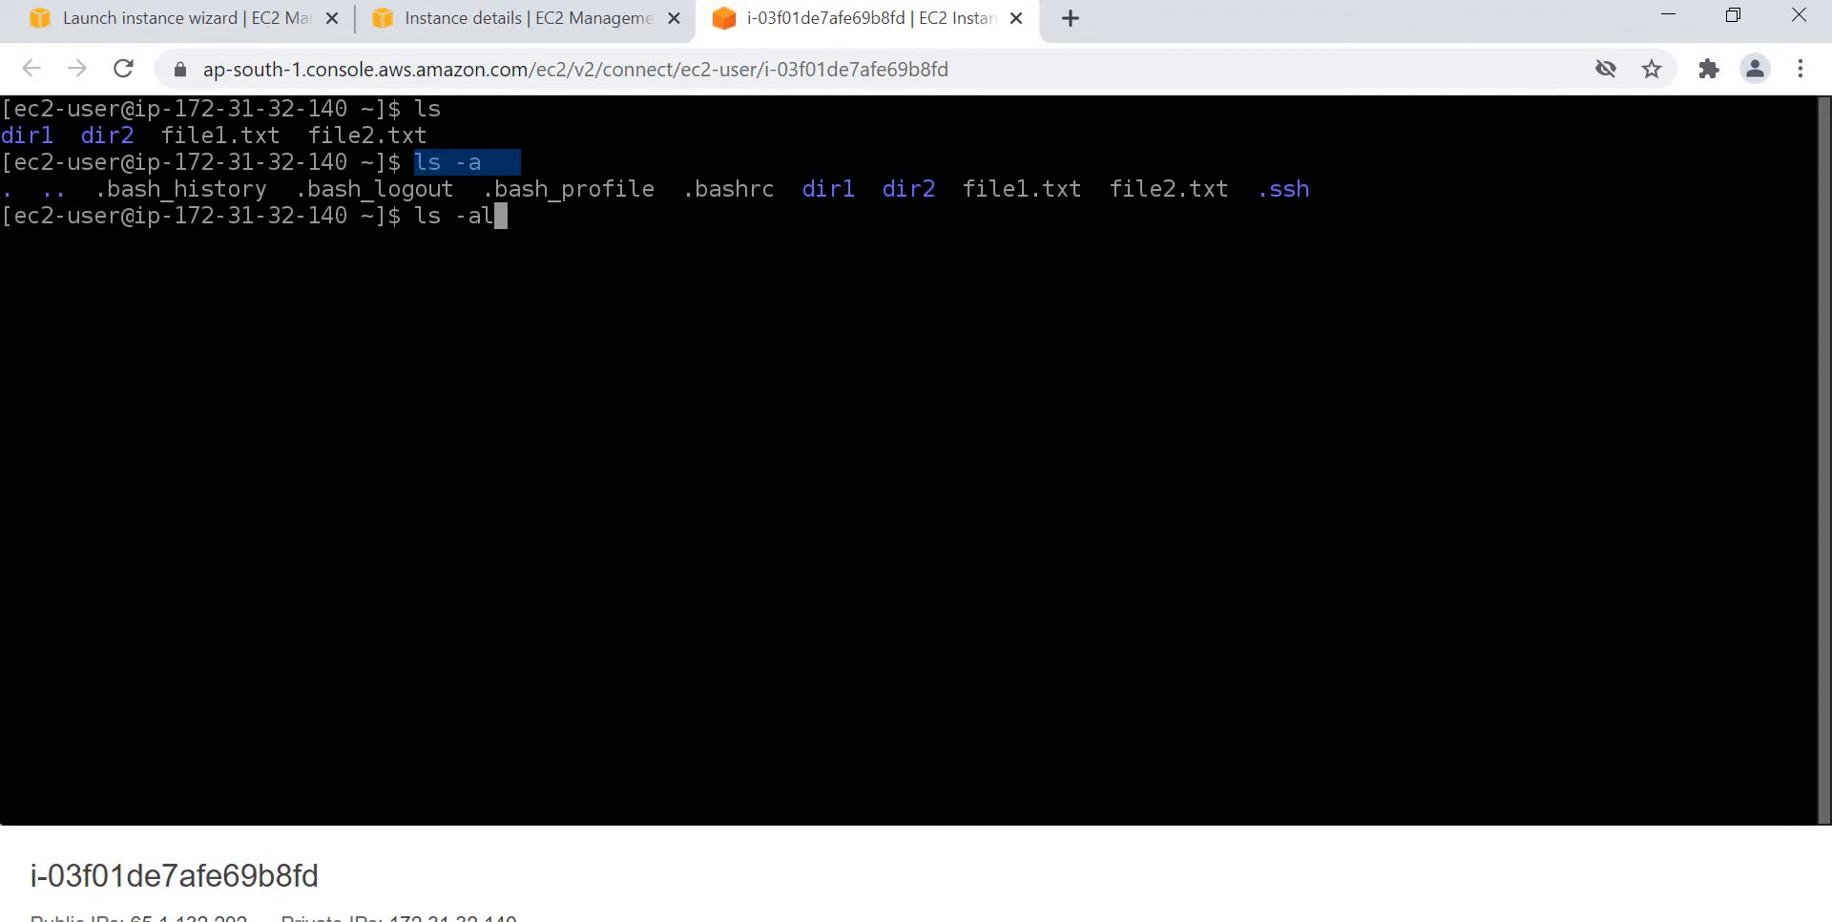
pyautogui.press('Return')
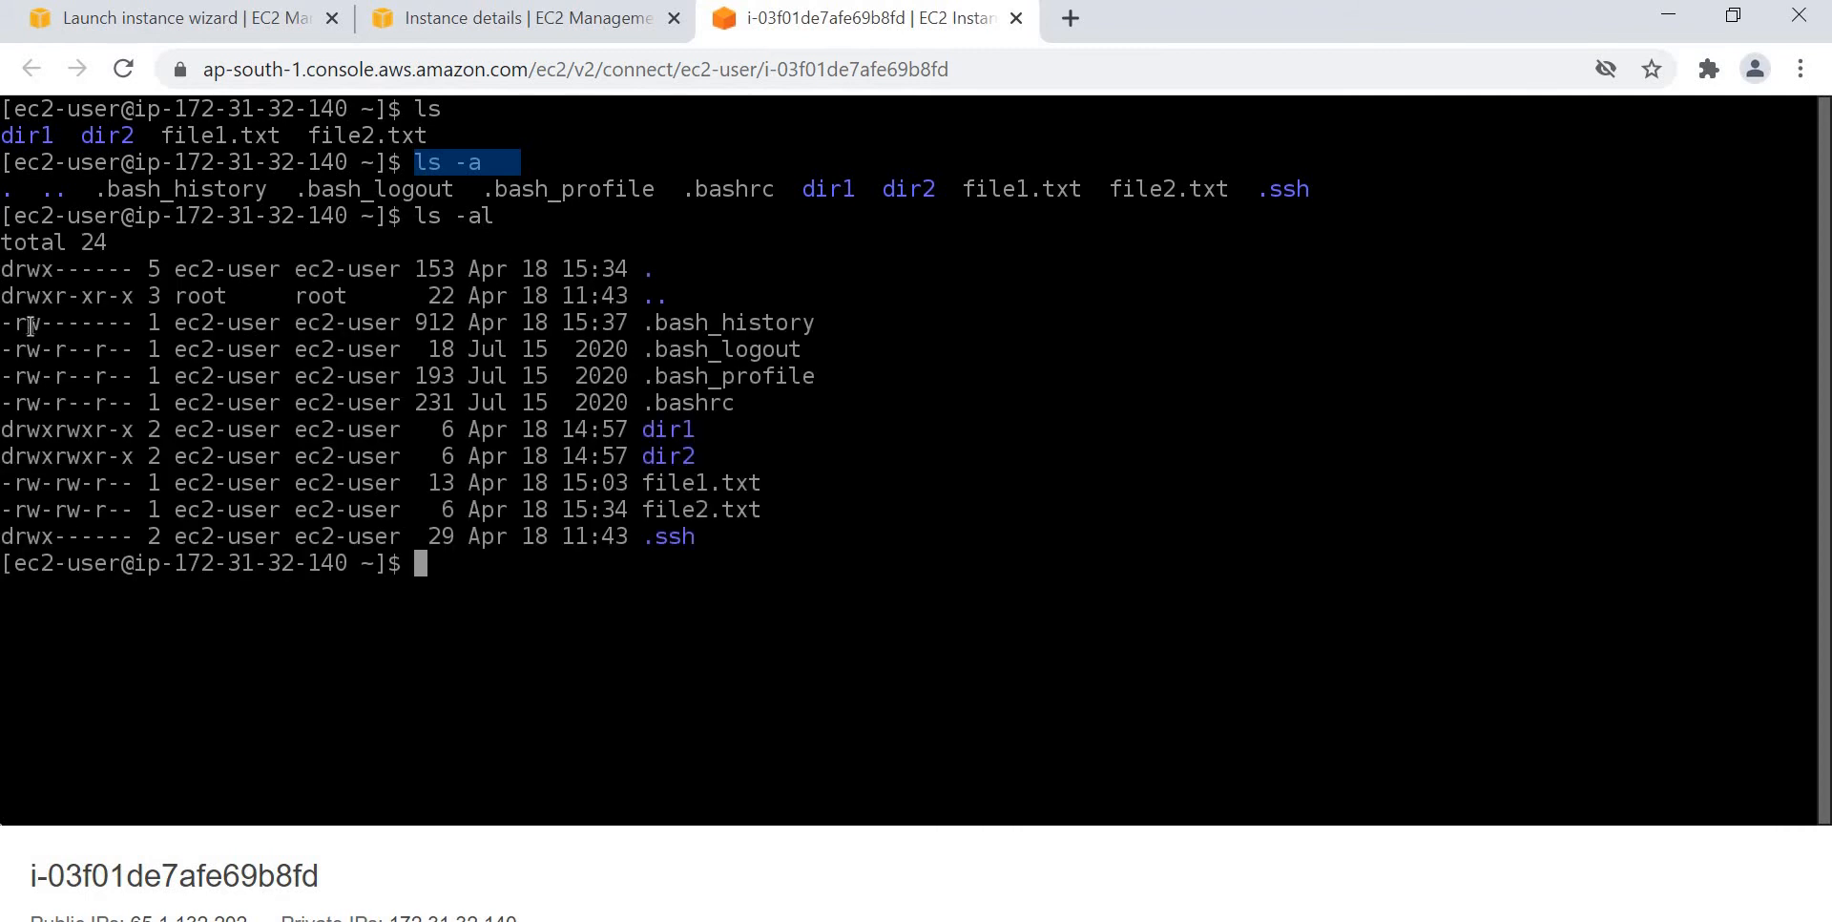
pyautogui.moveTo(339, 323)
pyautogui.write('ls')
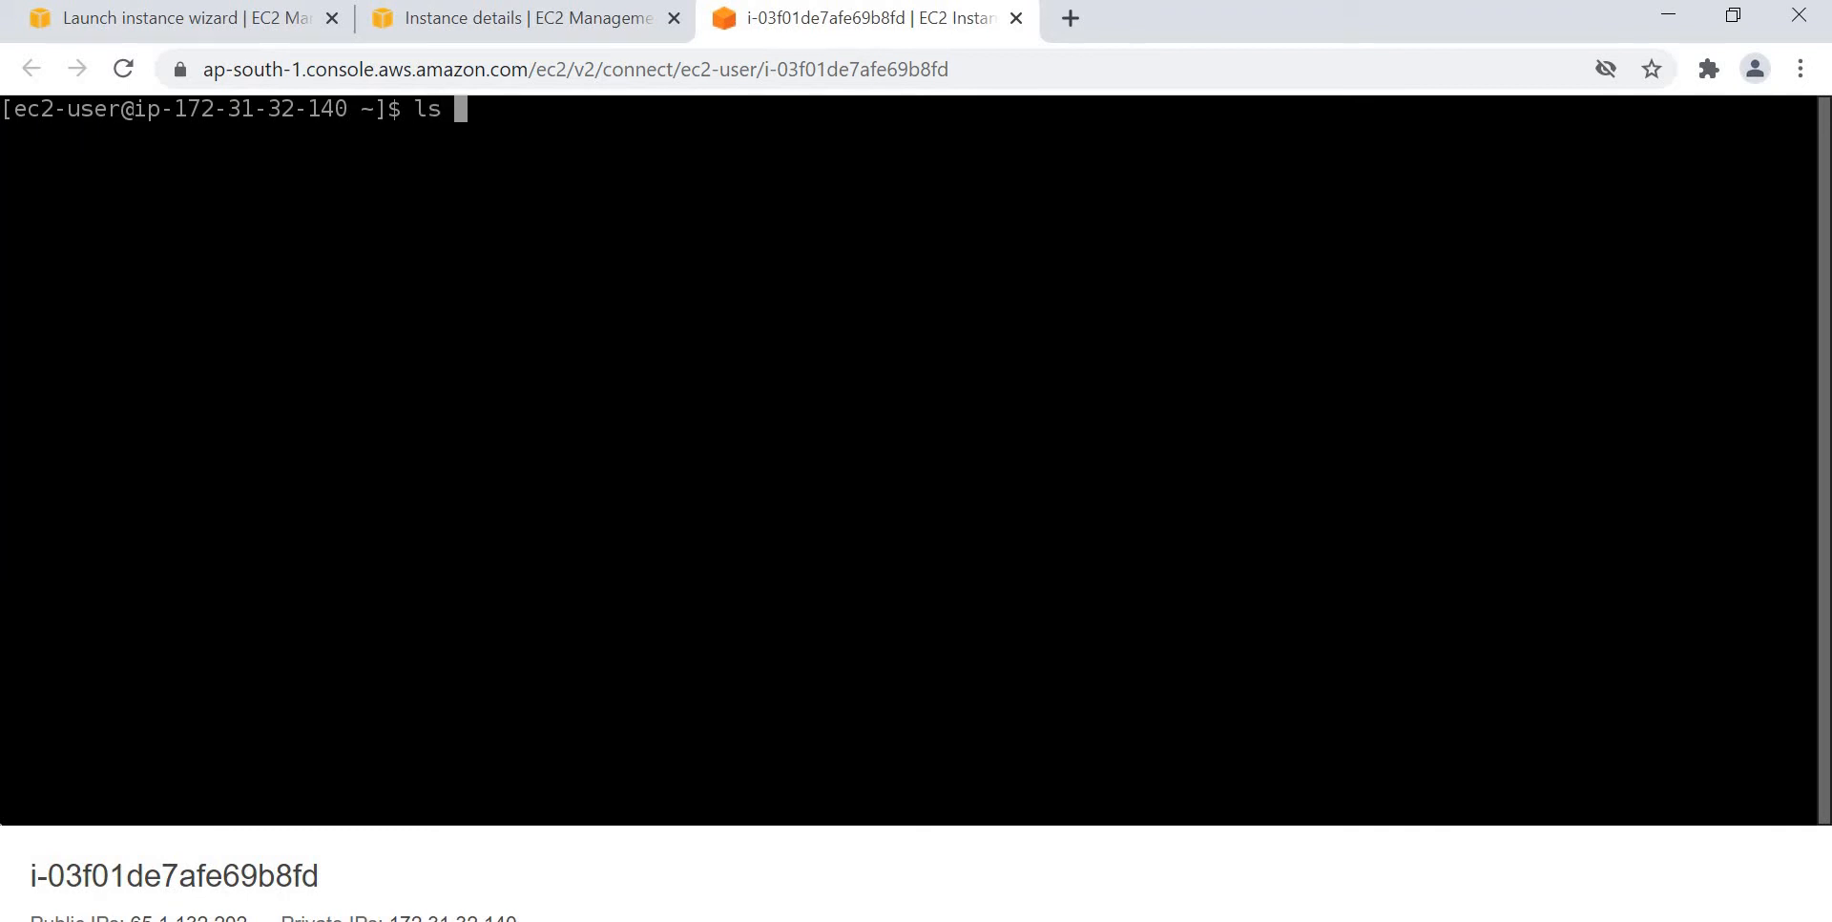
pyautogui.press('Return')
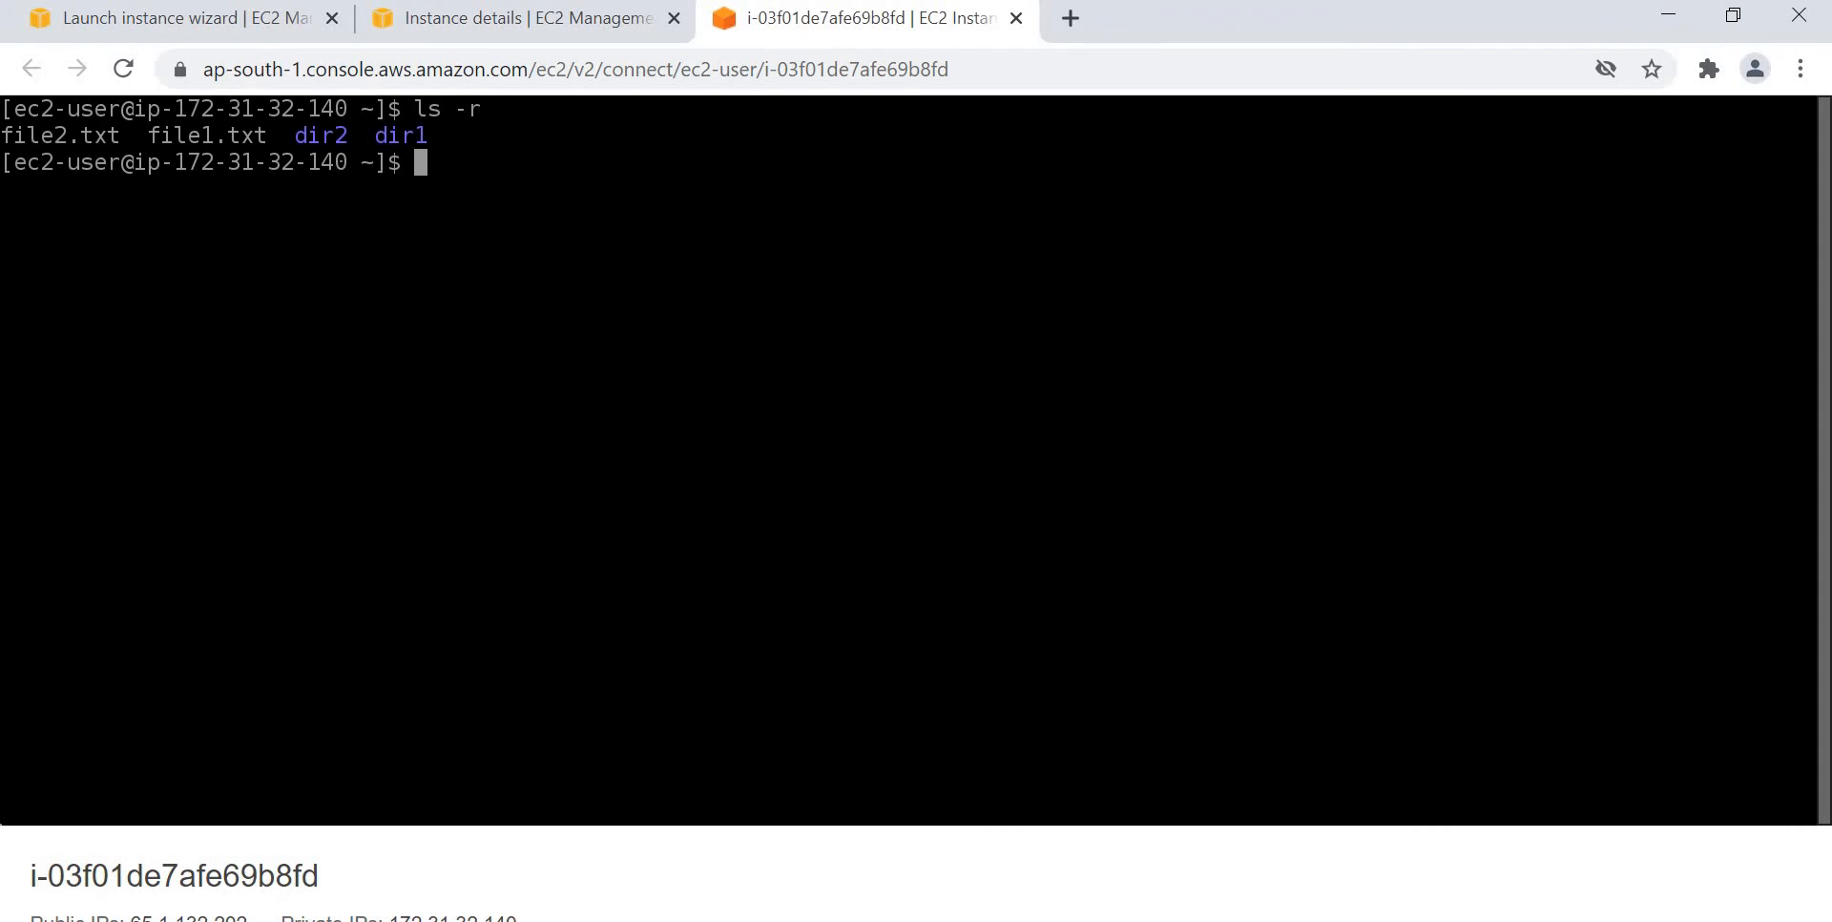
pyautogui.moveTo(460, 160)
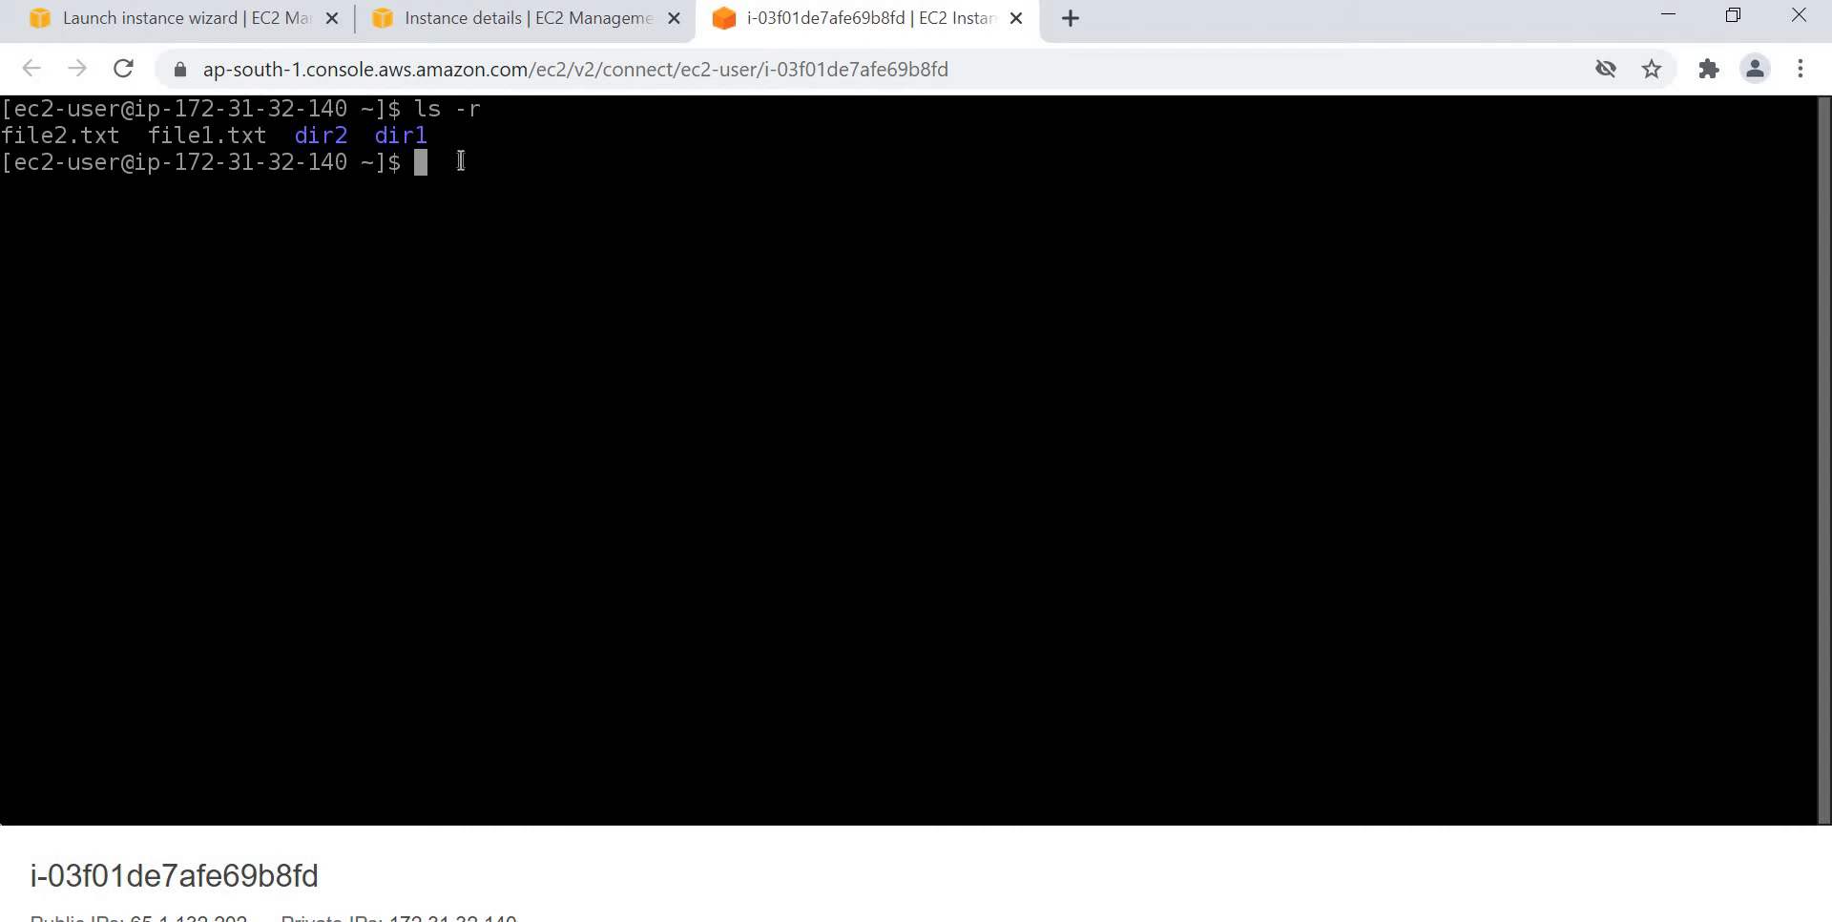
pyautogui.moveTo(653, 273)
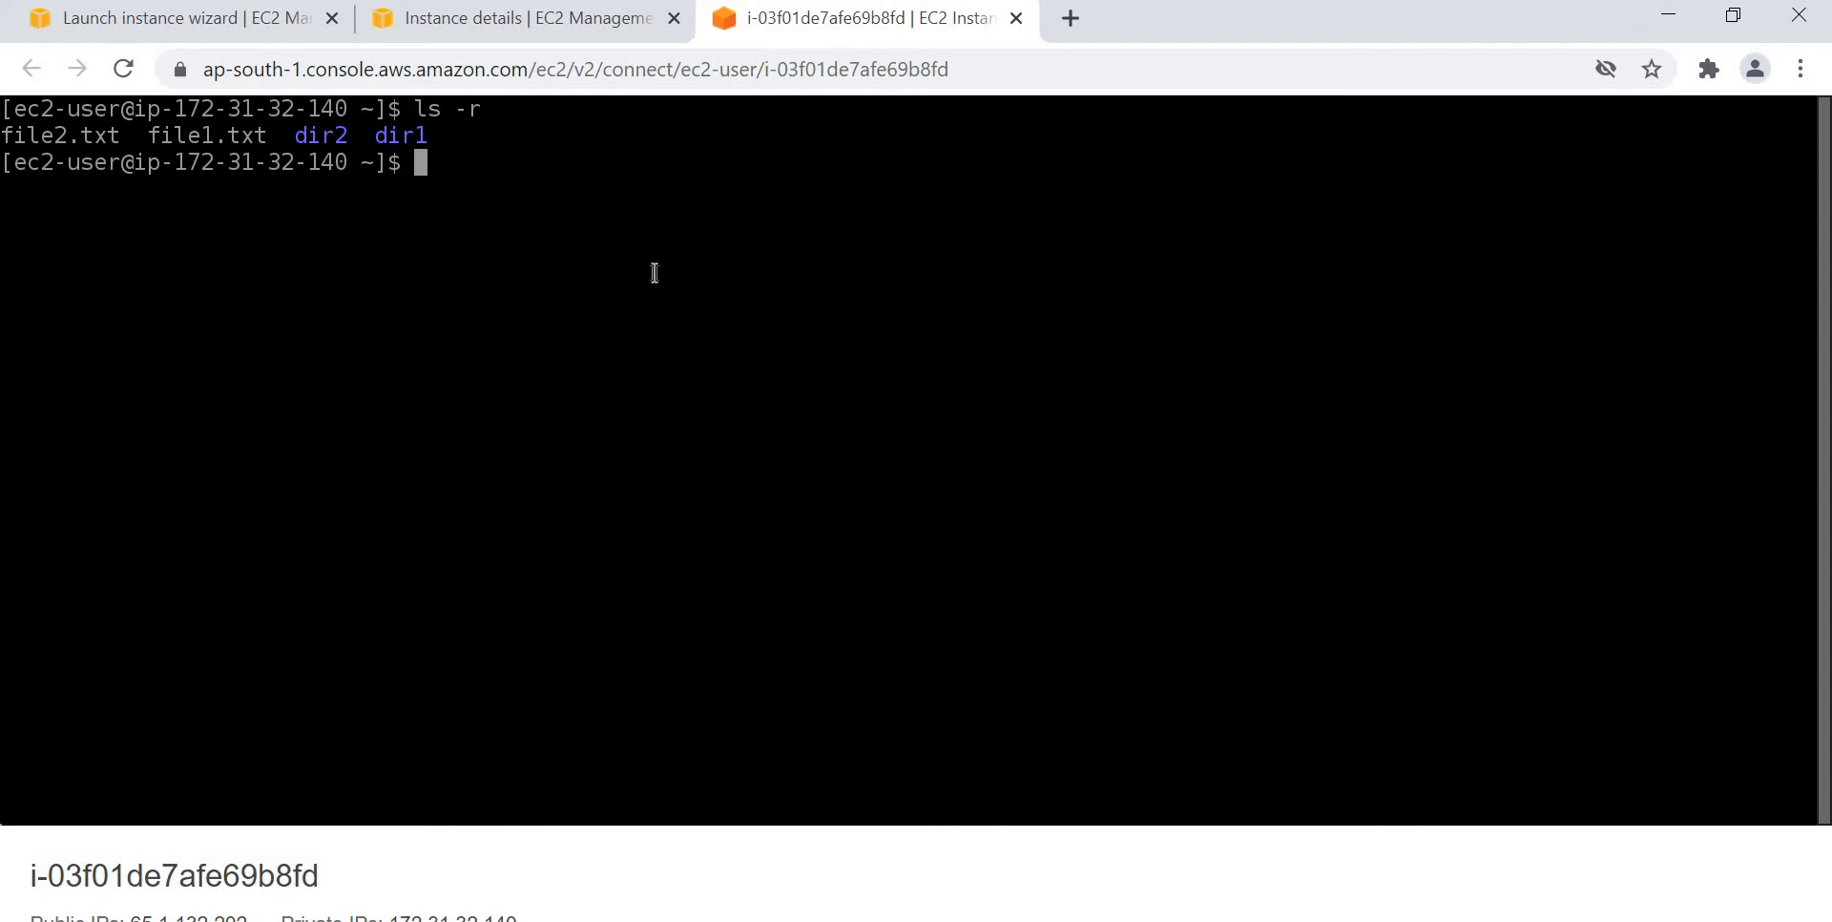
pyautogui.moveTo(601, 221)
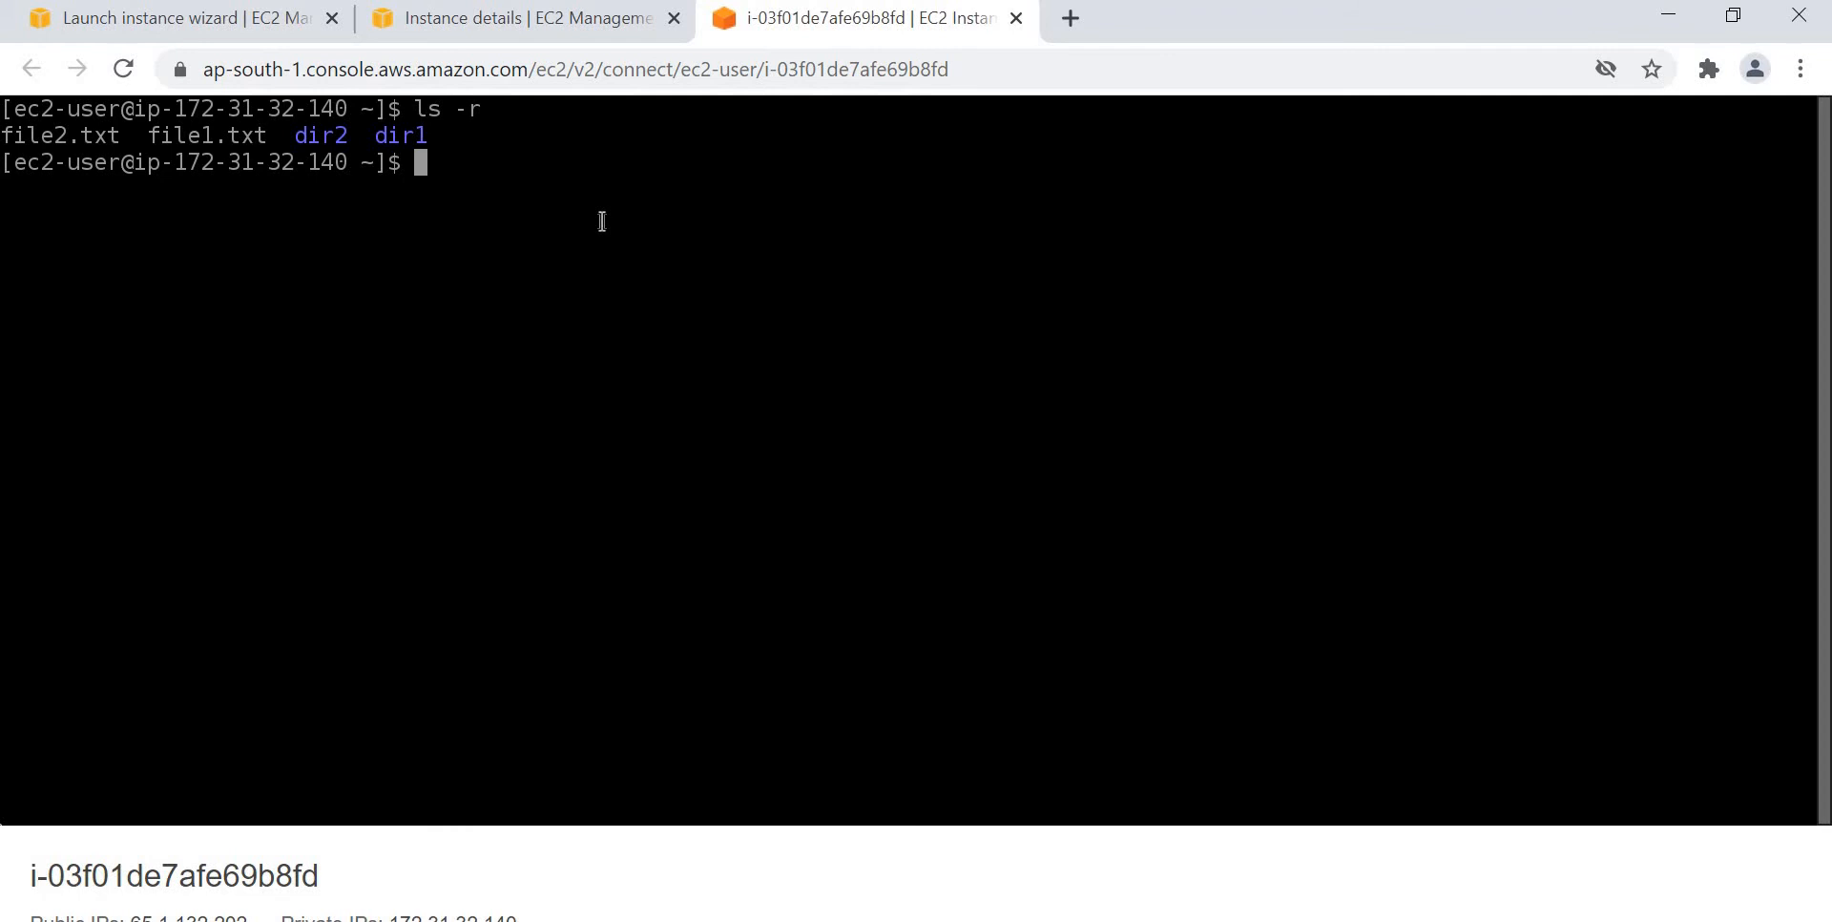
# Append the line Hello world to file3.txt with echo.
pyautogui.write('ec')
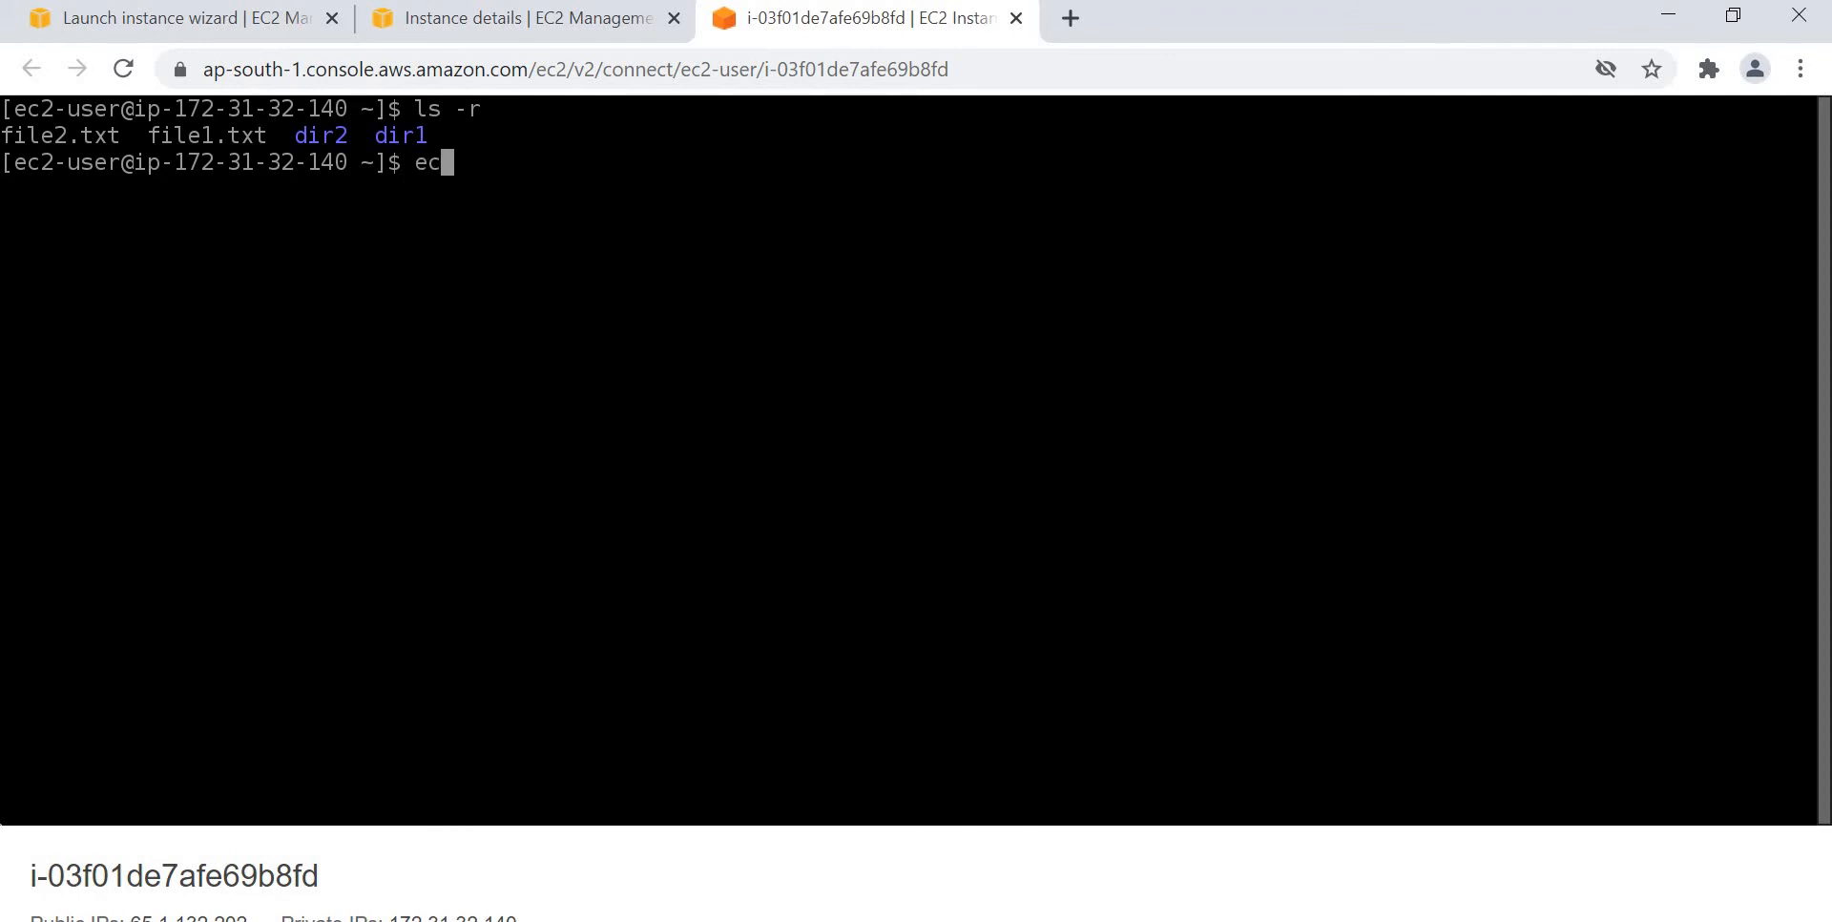
pyautogui.write('ho')
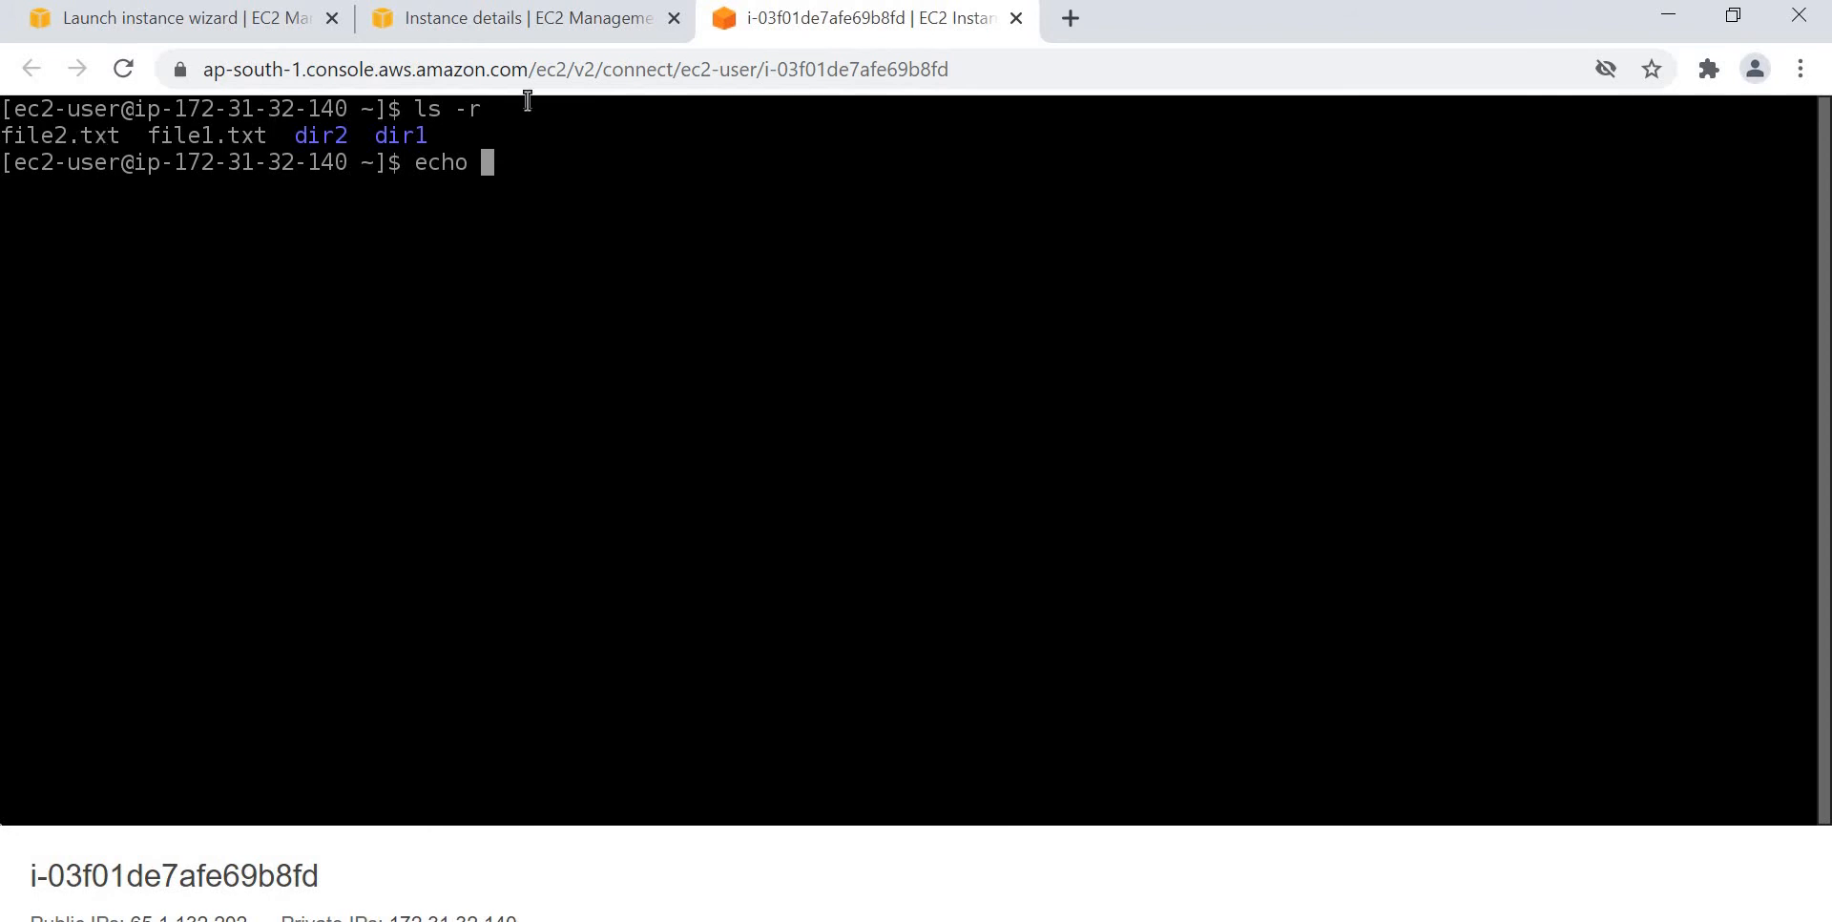
pyautogui.moveTo(617, 204)
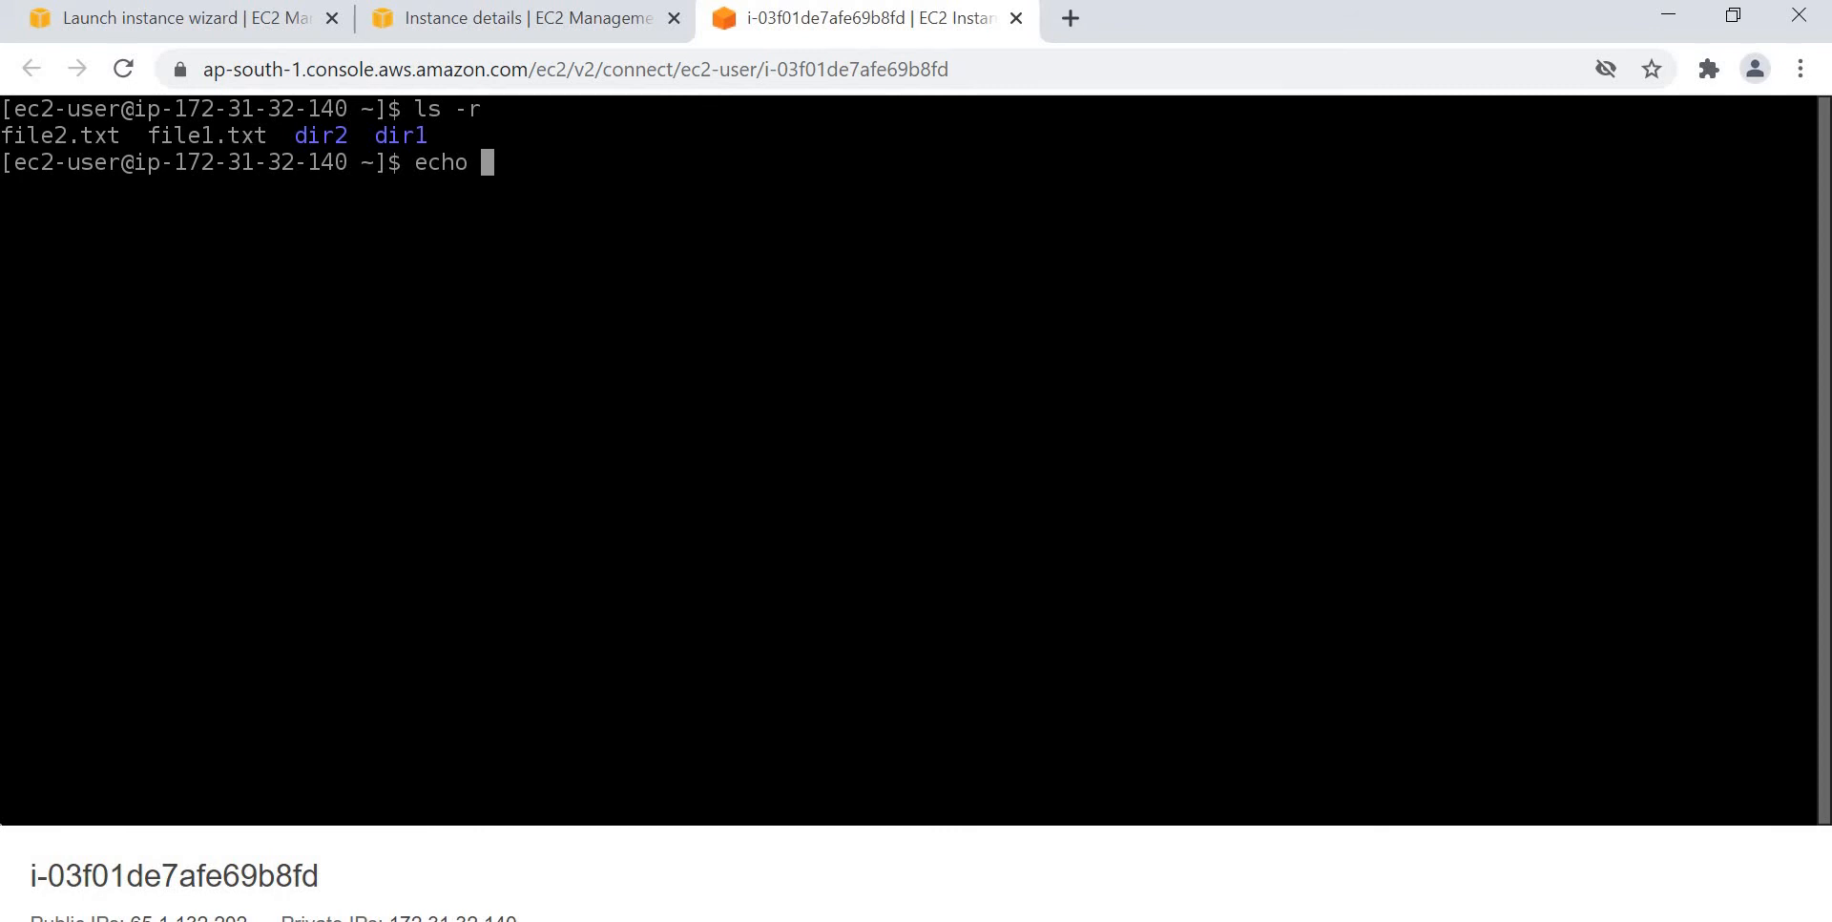
pyautogui.write('Hello')
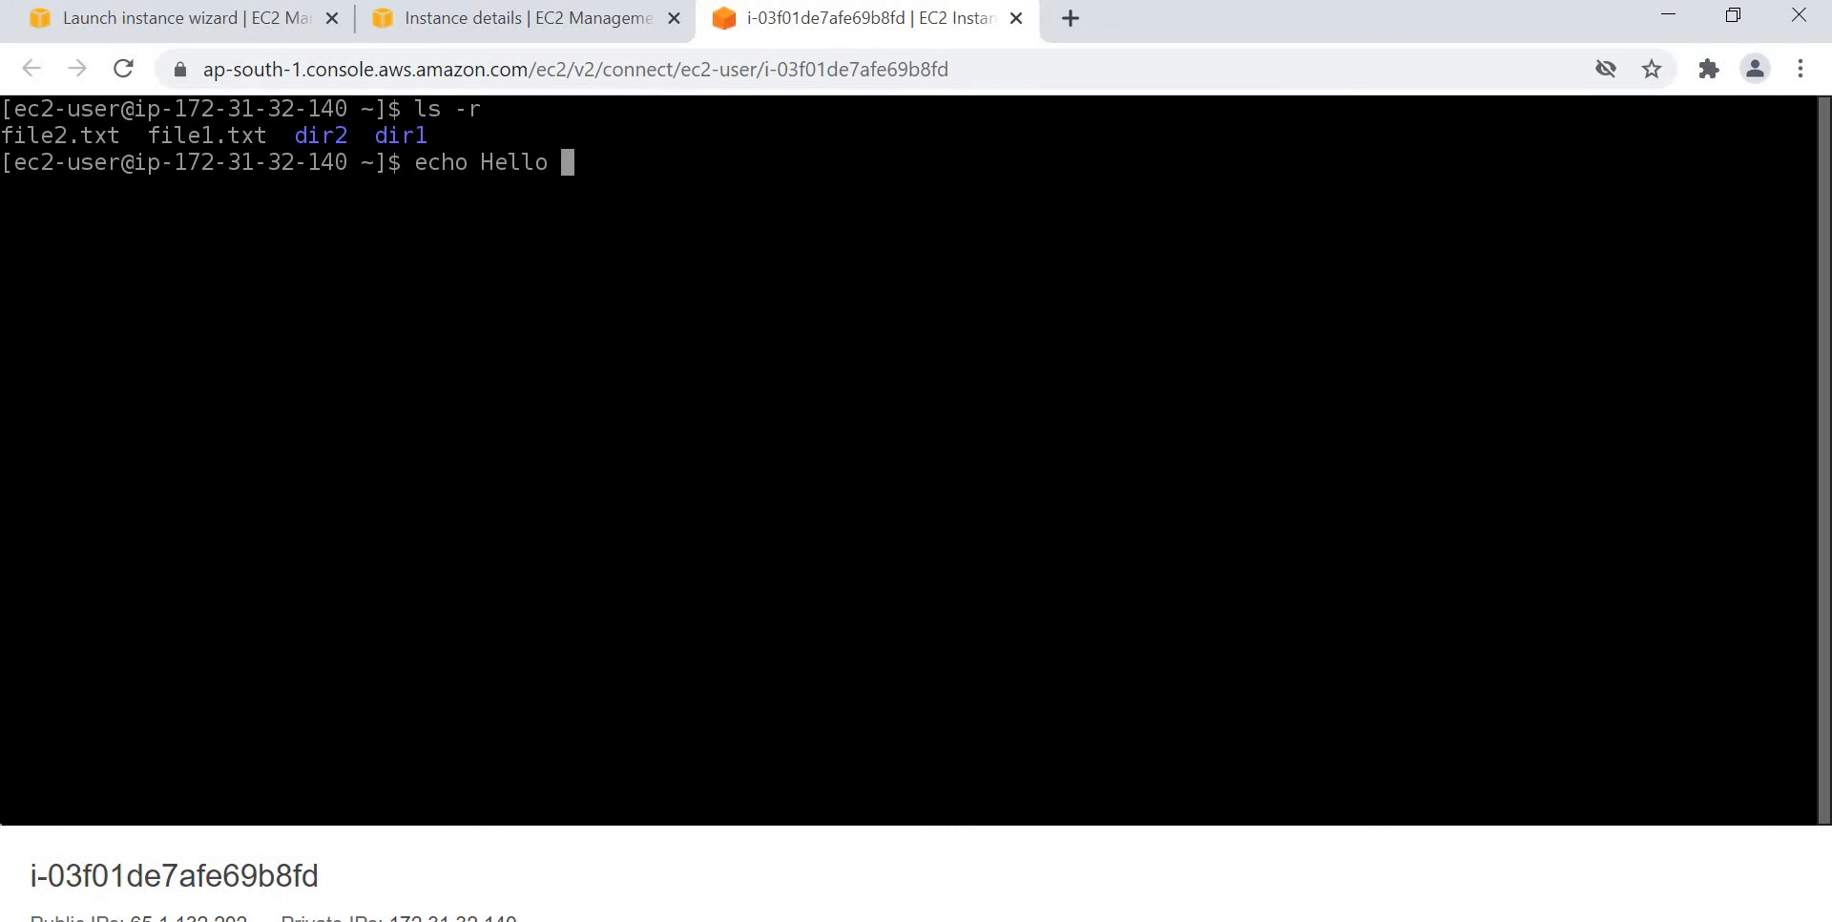
pyautogui.write('world')
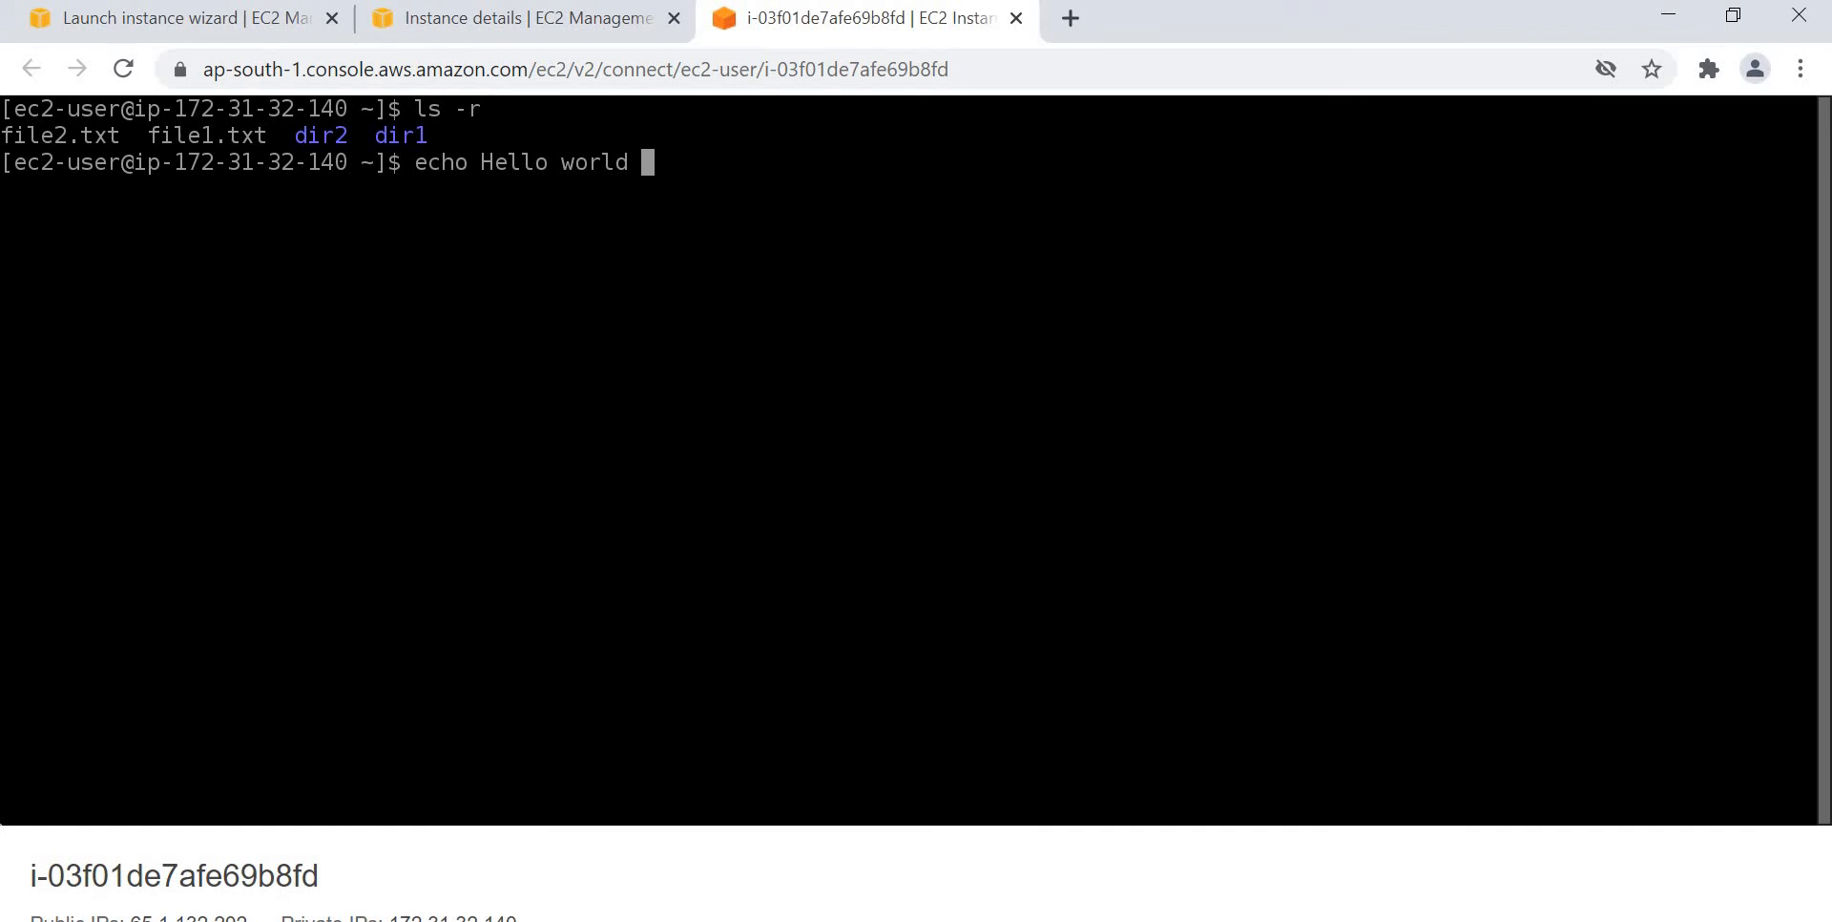
pyautogui.write('>> fil')
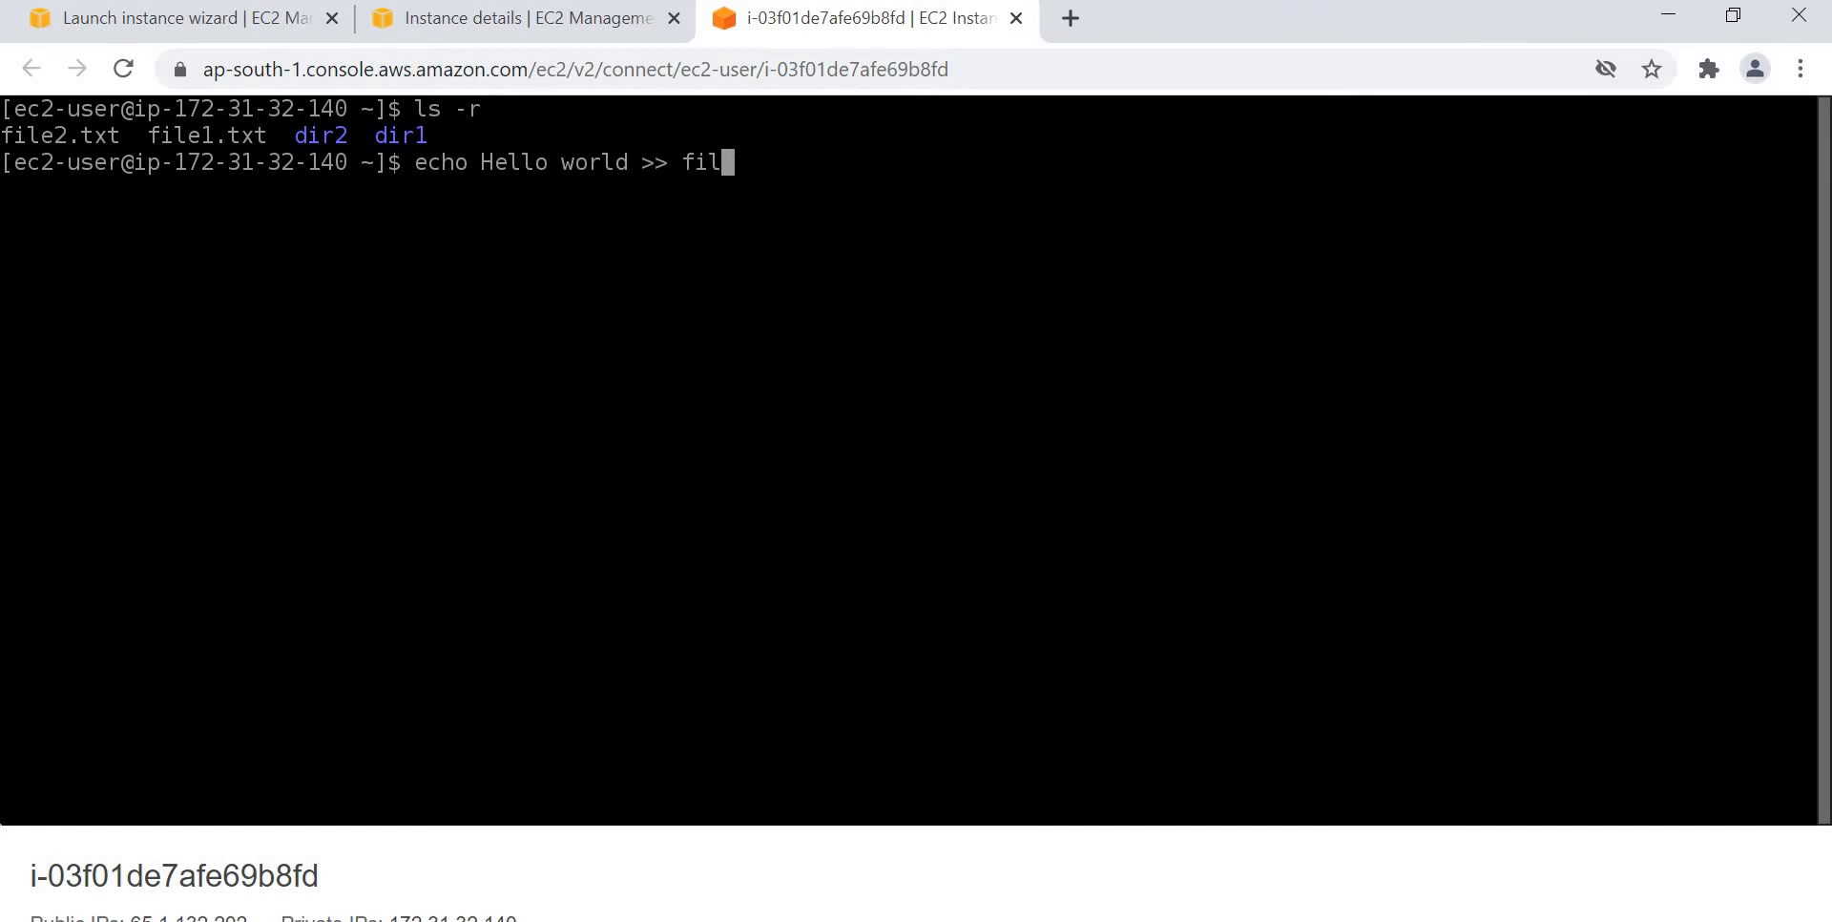
pyautogui.write('e3.')
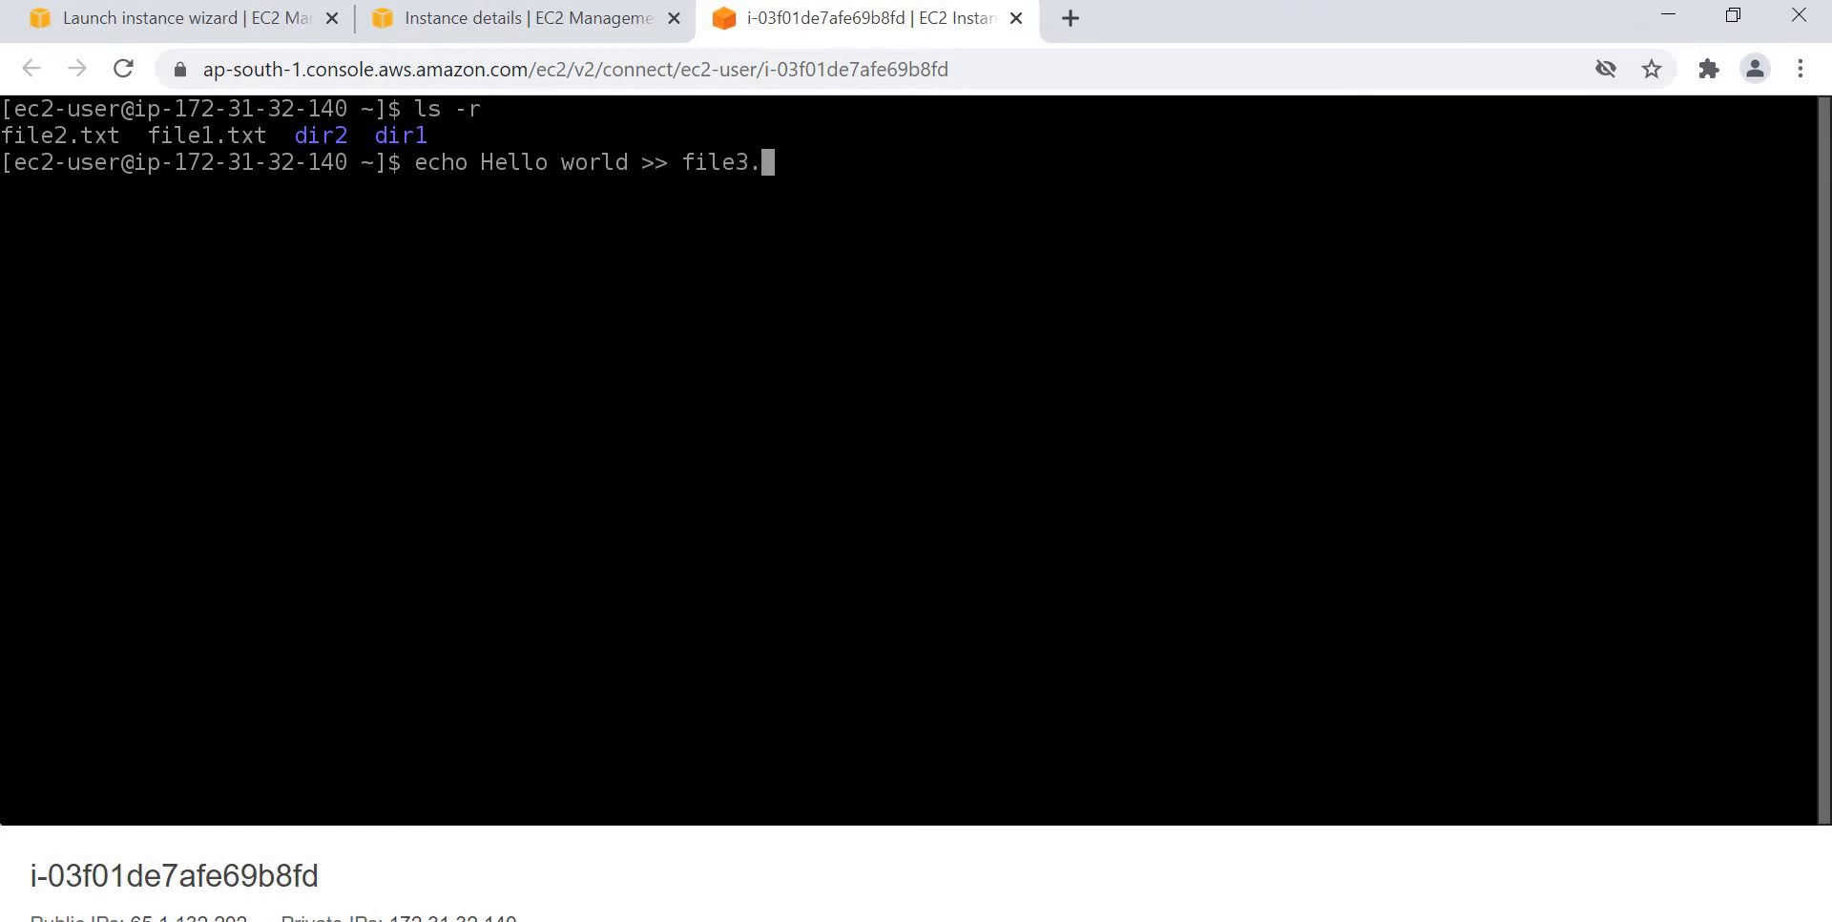
pyautogui.write('txt')
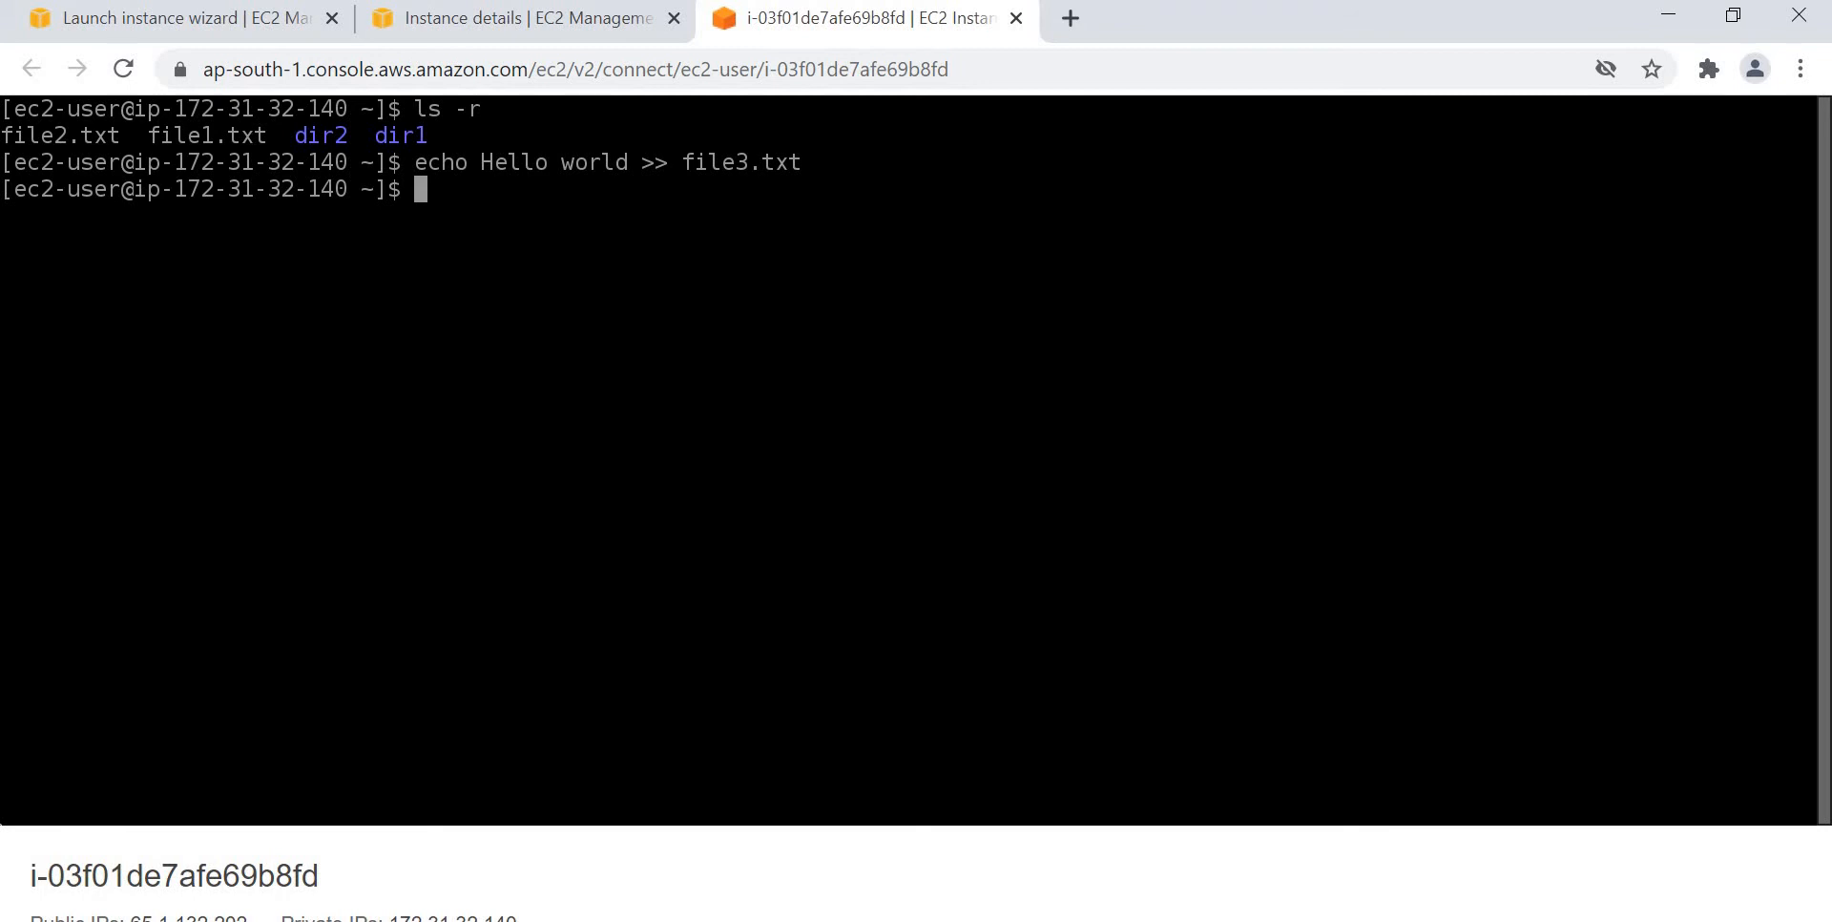
# Print the contents of file3.txt with cat, showing Hello world.
pyautogui.write('ca')
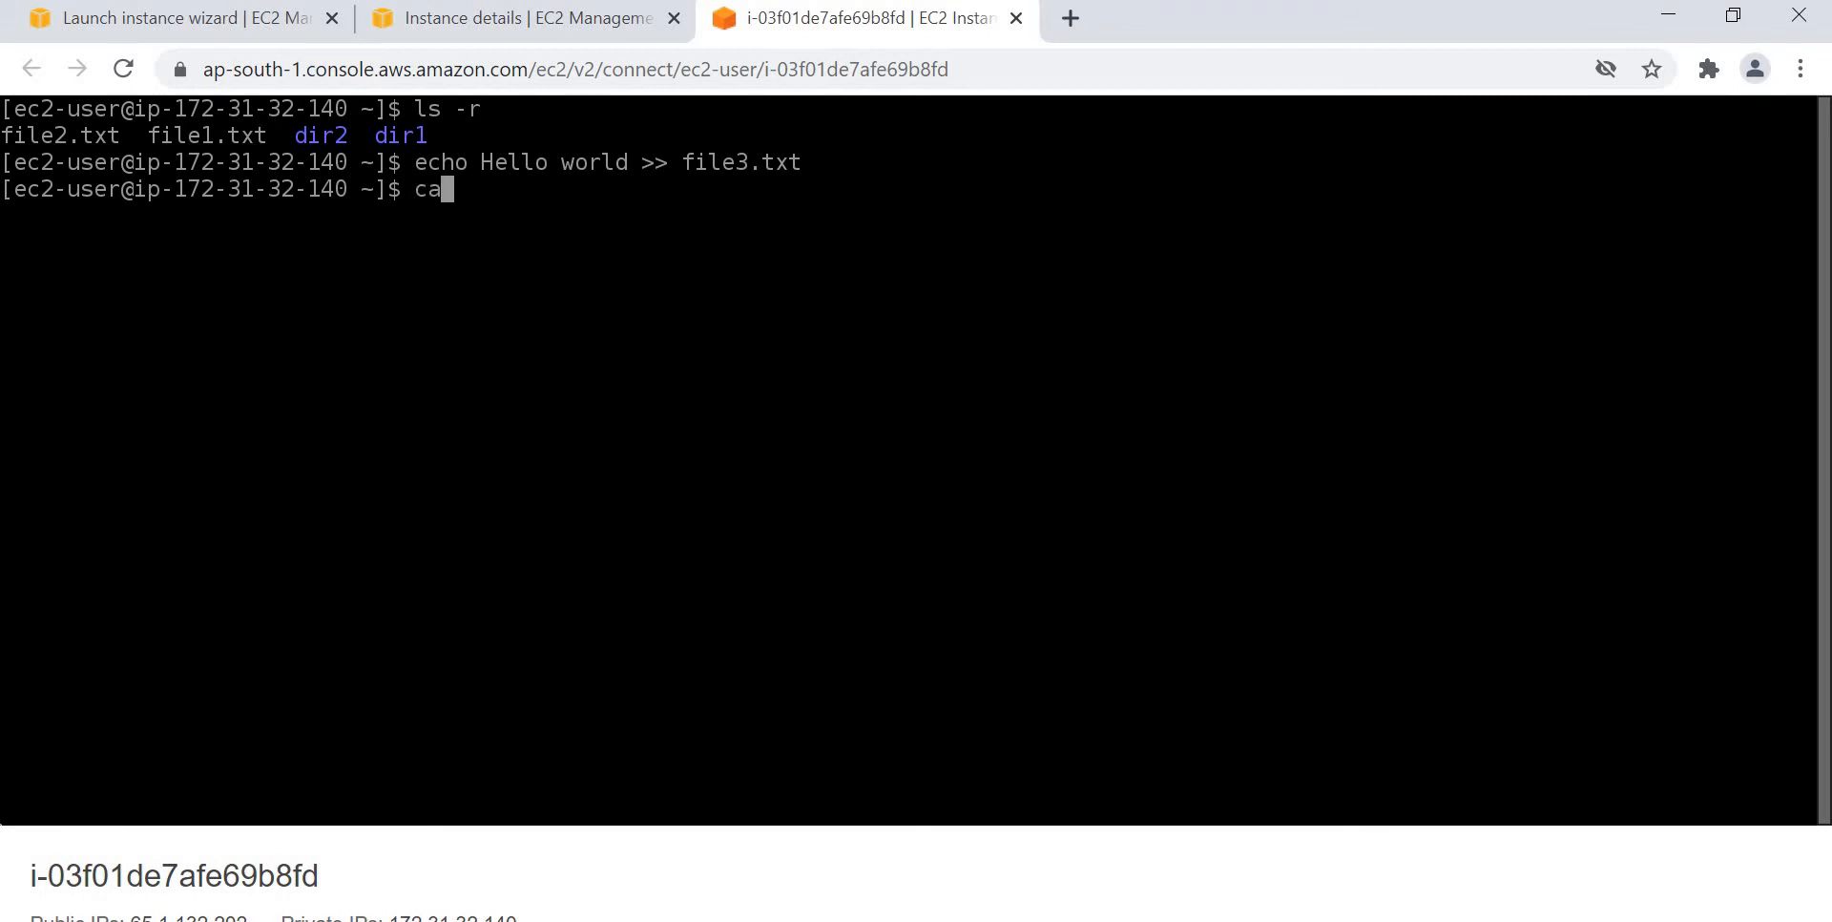
pyautogui.write('t fi')
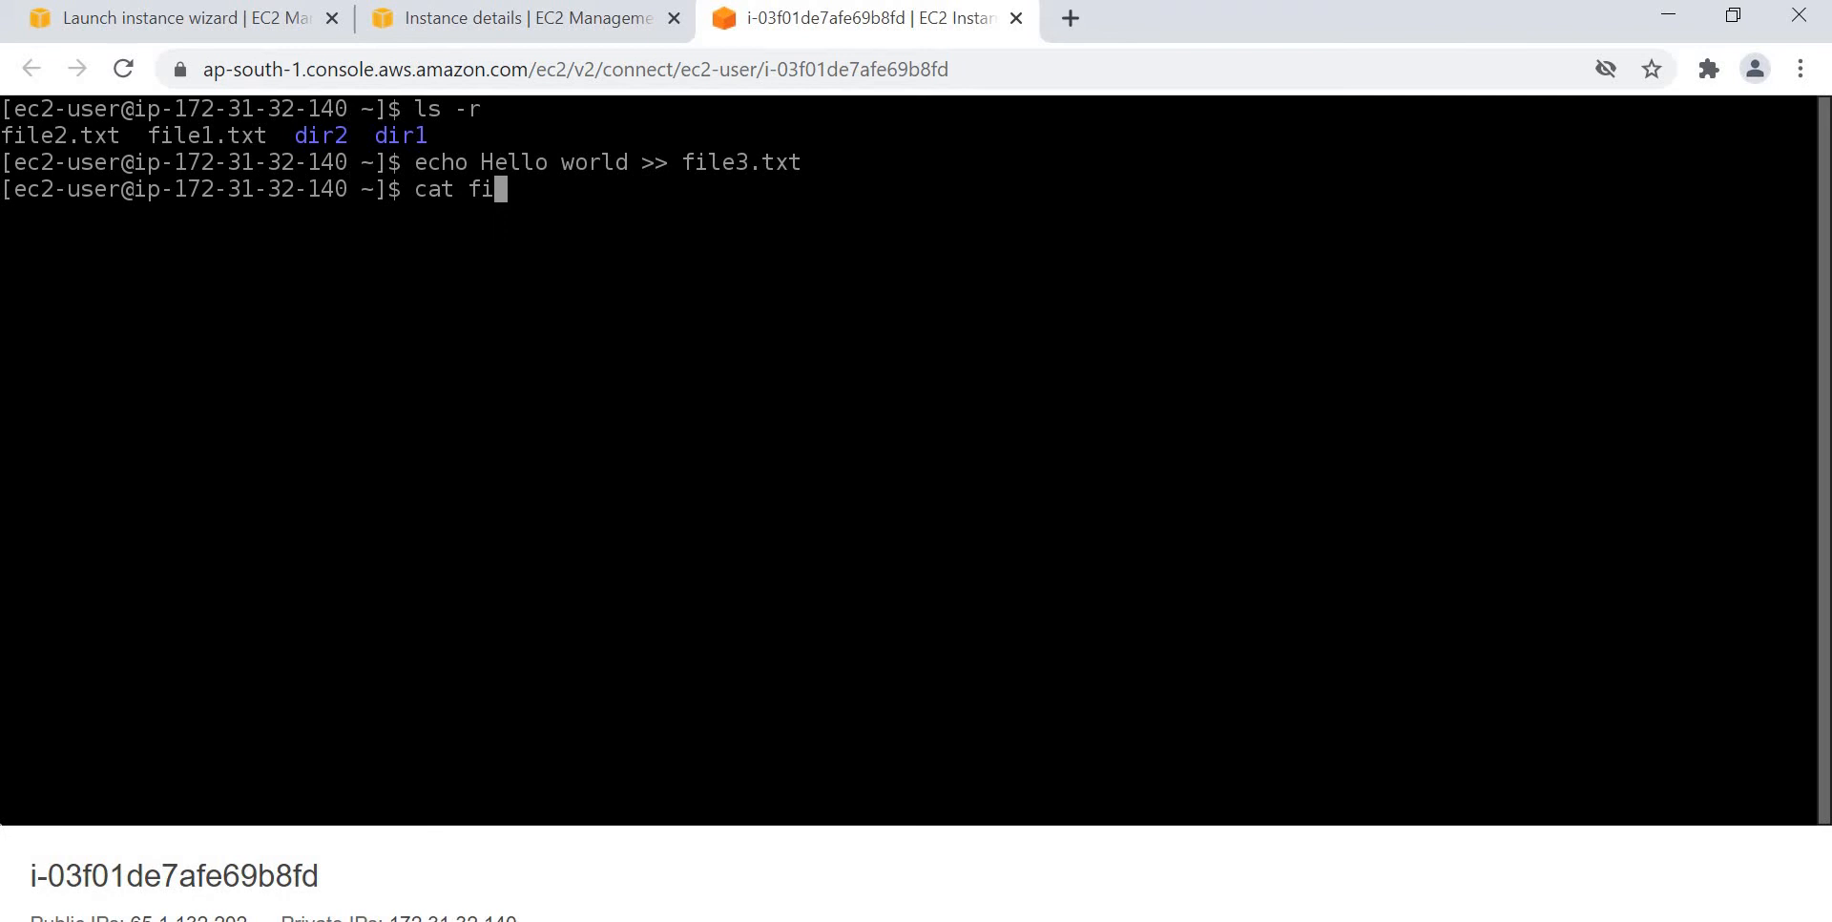
pyautogui.write('le3.')
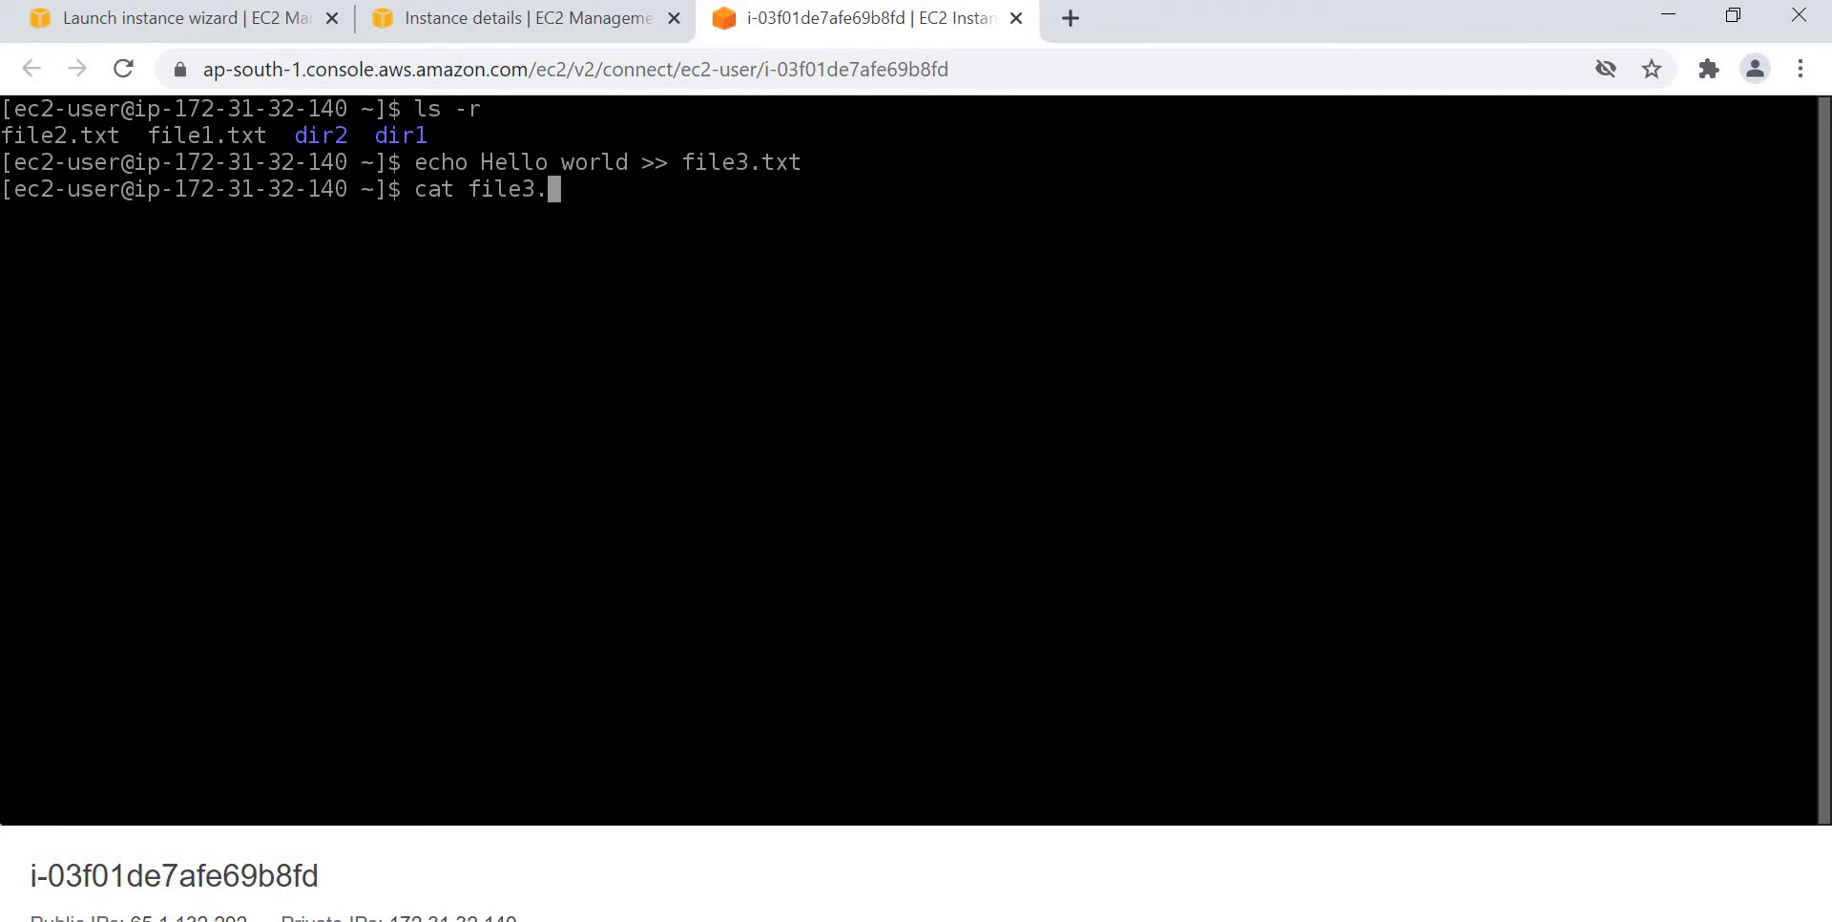
pyautogui.write('txt')
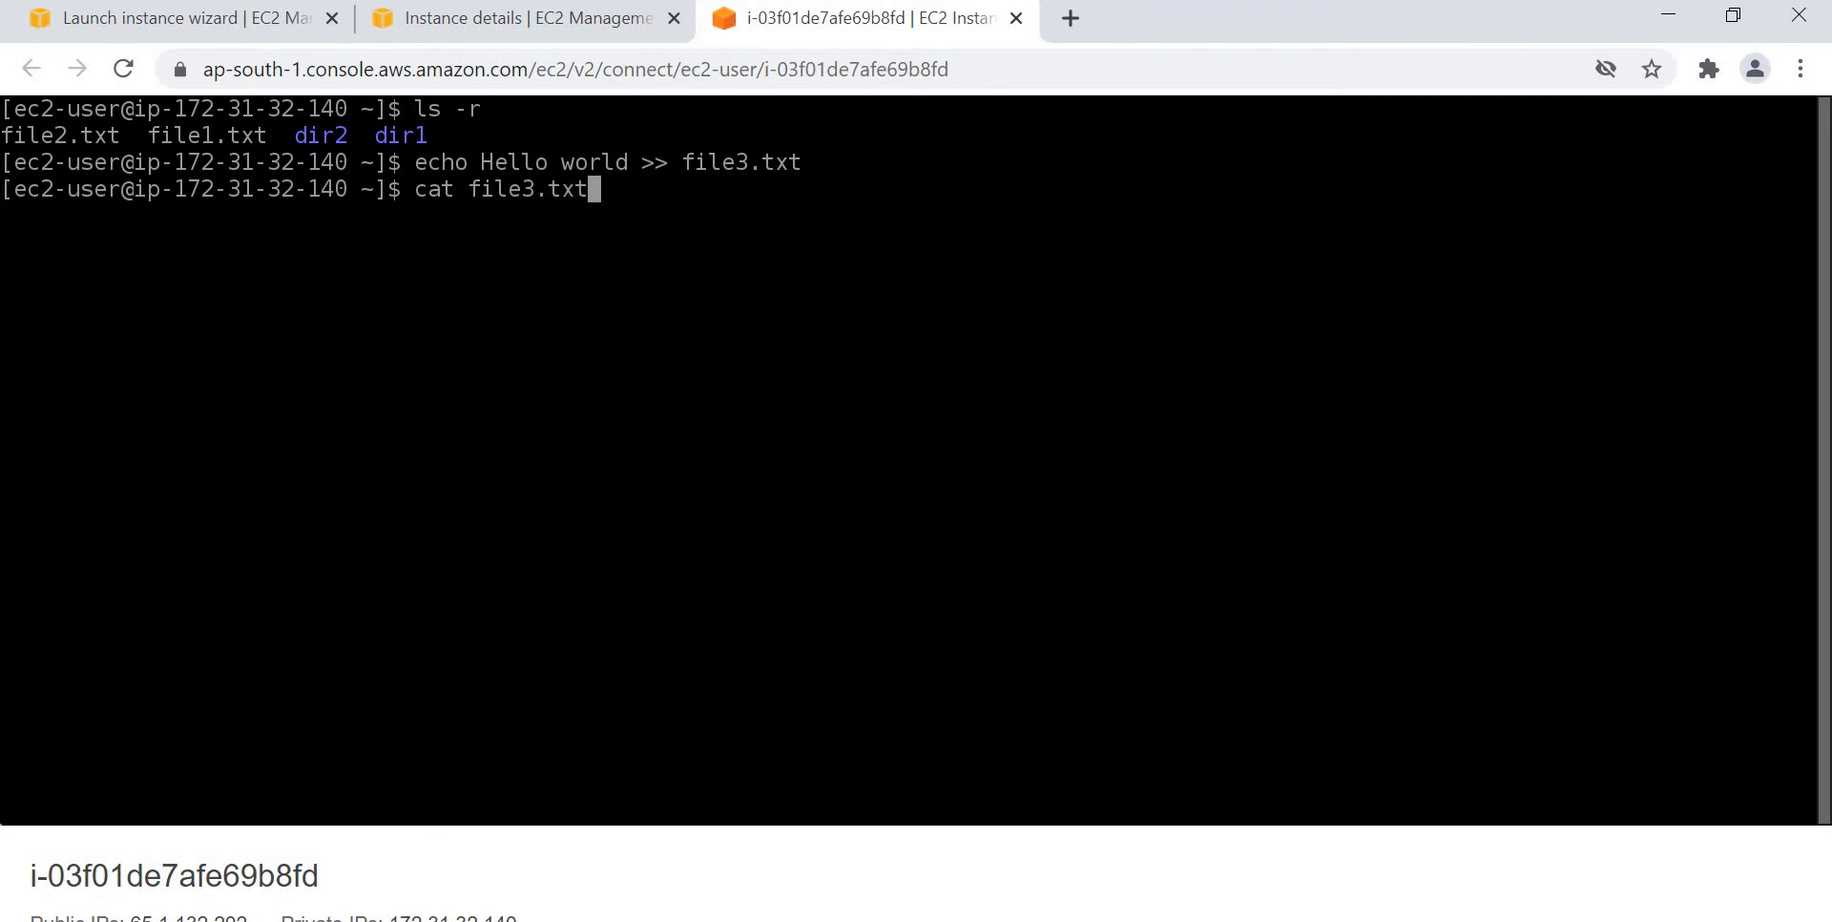
pyautogui.press('Return')
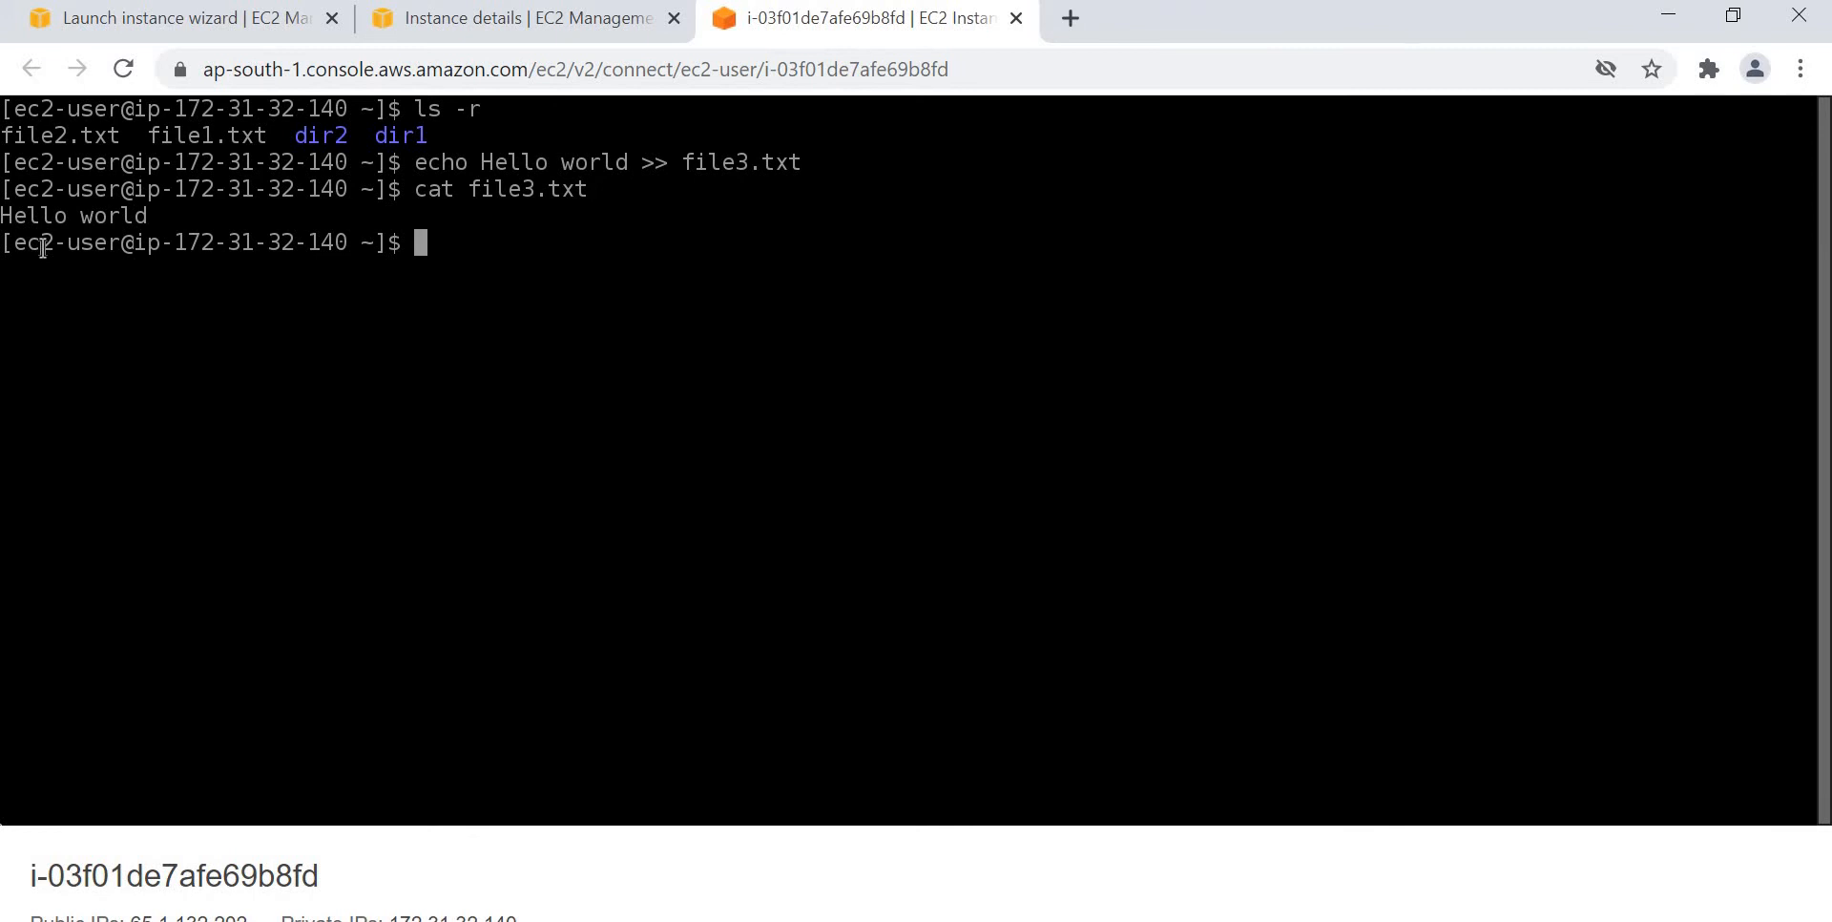
pyautogui.moveTo(412, 227)
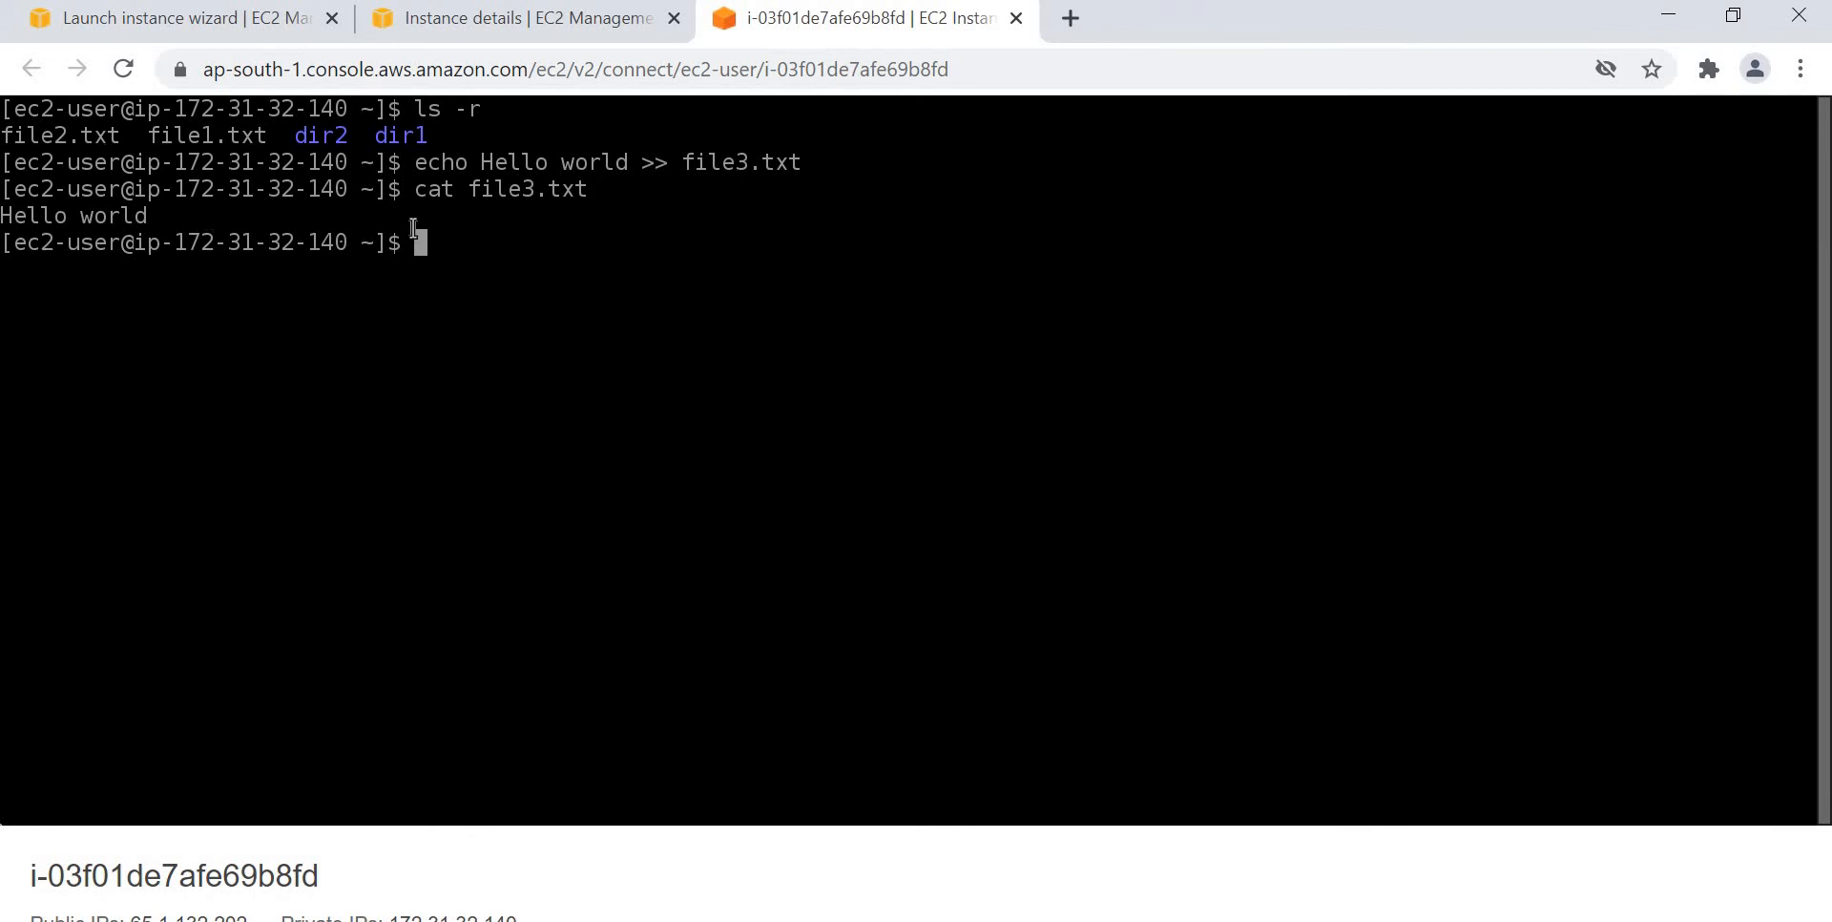
# Show the April 2021 calendar with cal and highlight it through the 18th.
pyautogui.write('cal')
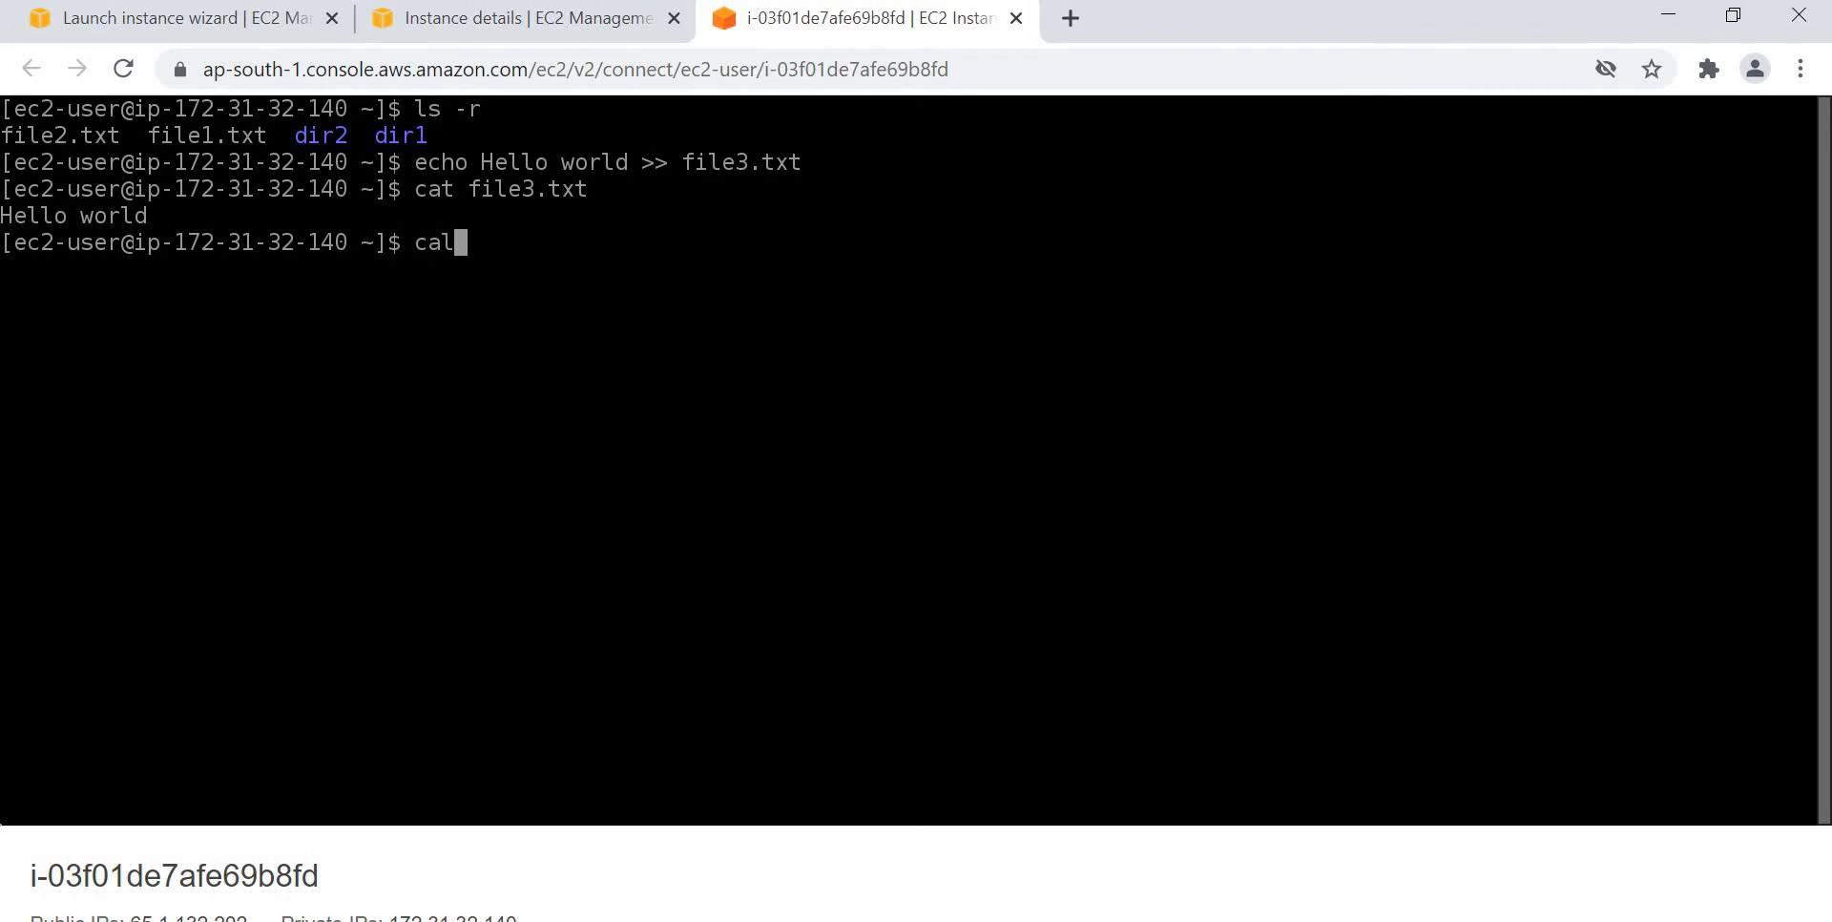
pyautogui.press('Return')
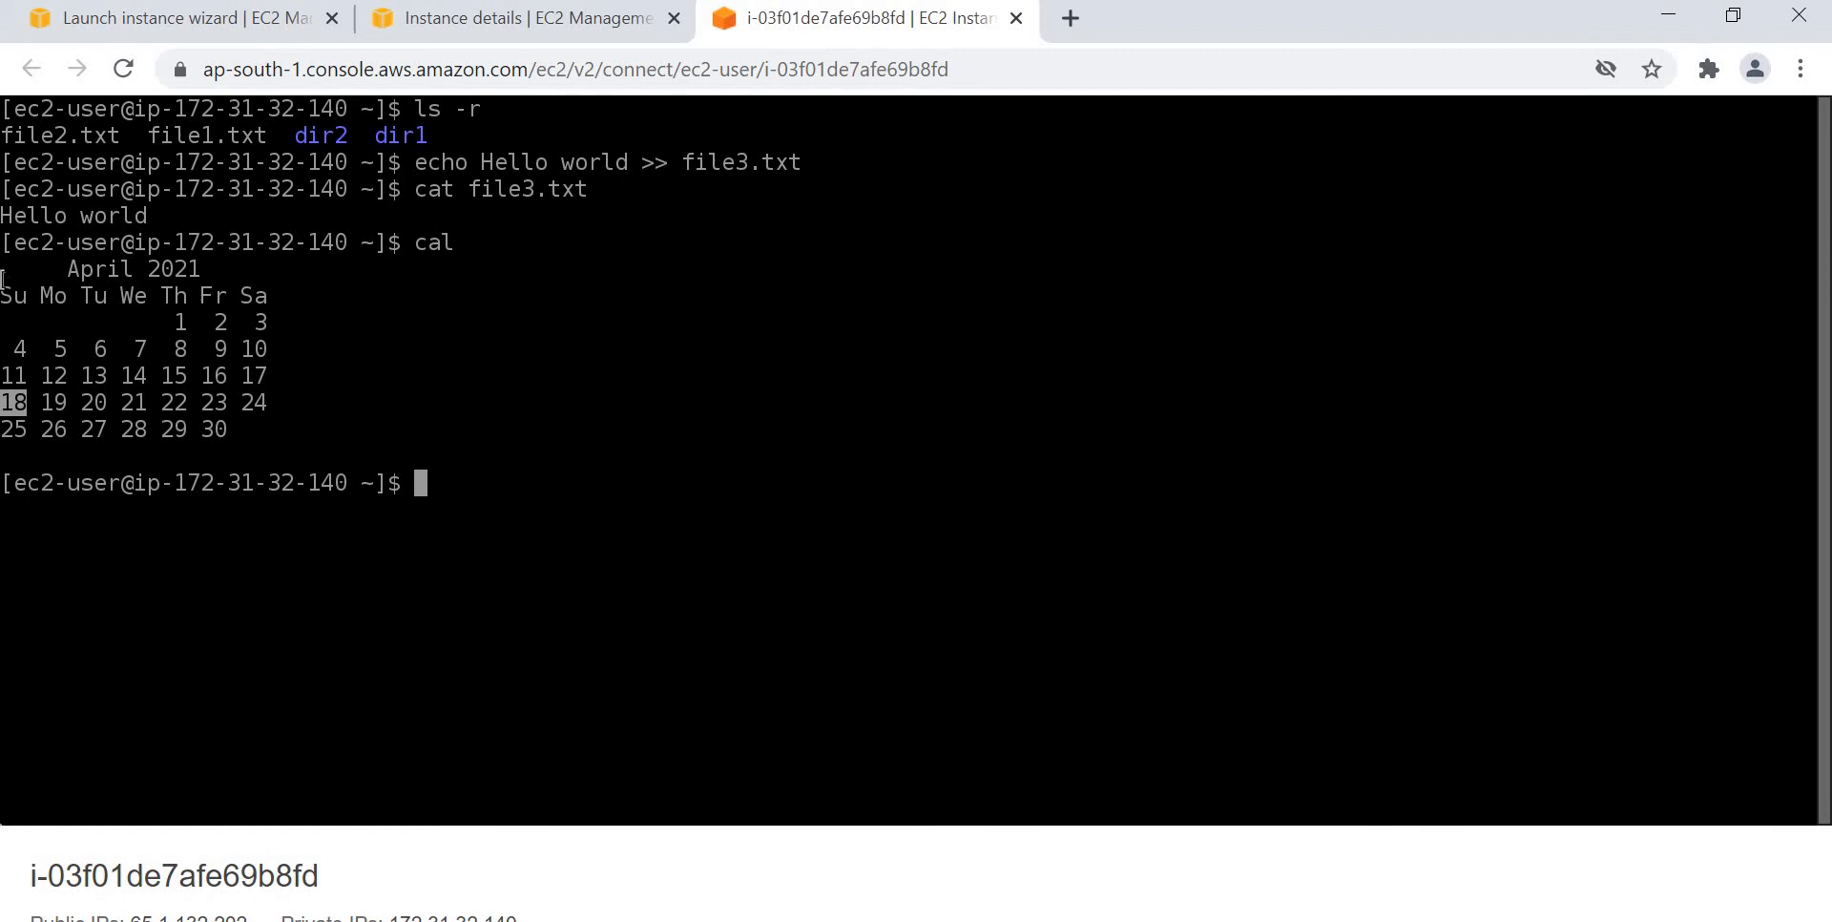
pyautogui.moveTo(0, 260); pyautogui.dragTo(332, 414)
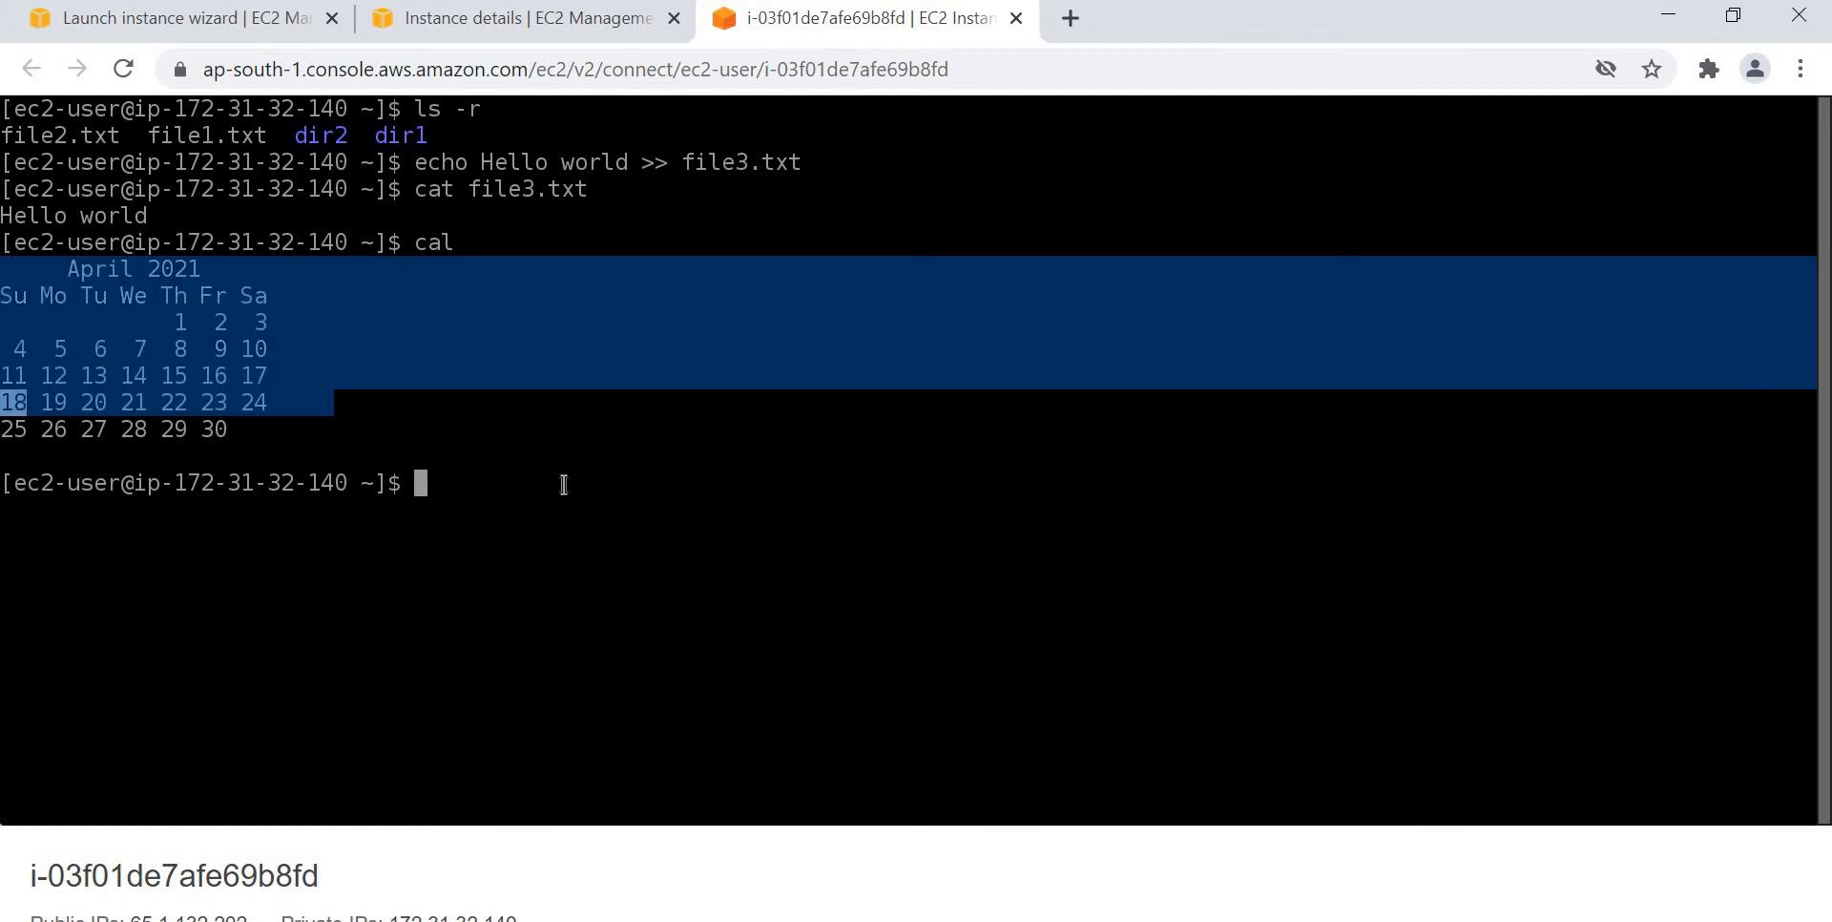
# Print the current date and time with date, then begin the pwd command.
pyautogui.write('date')
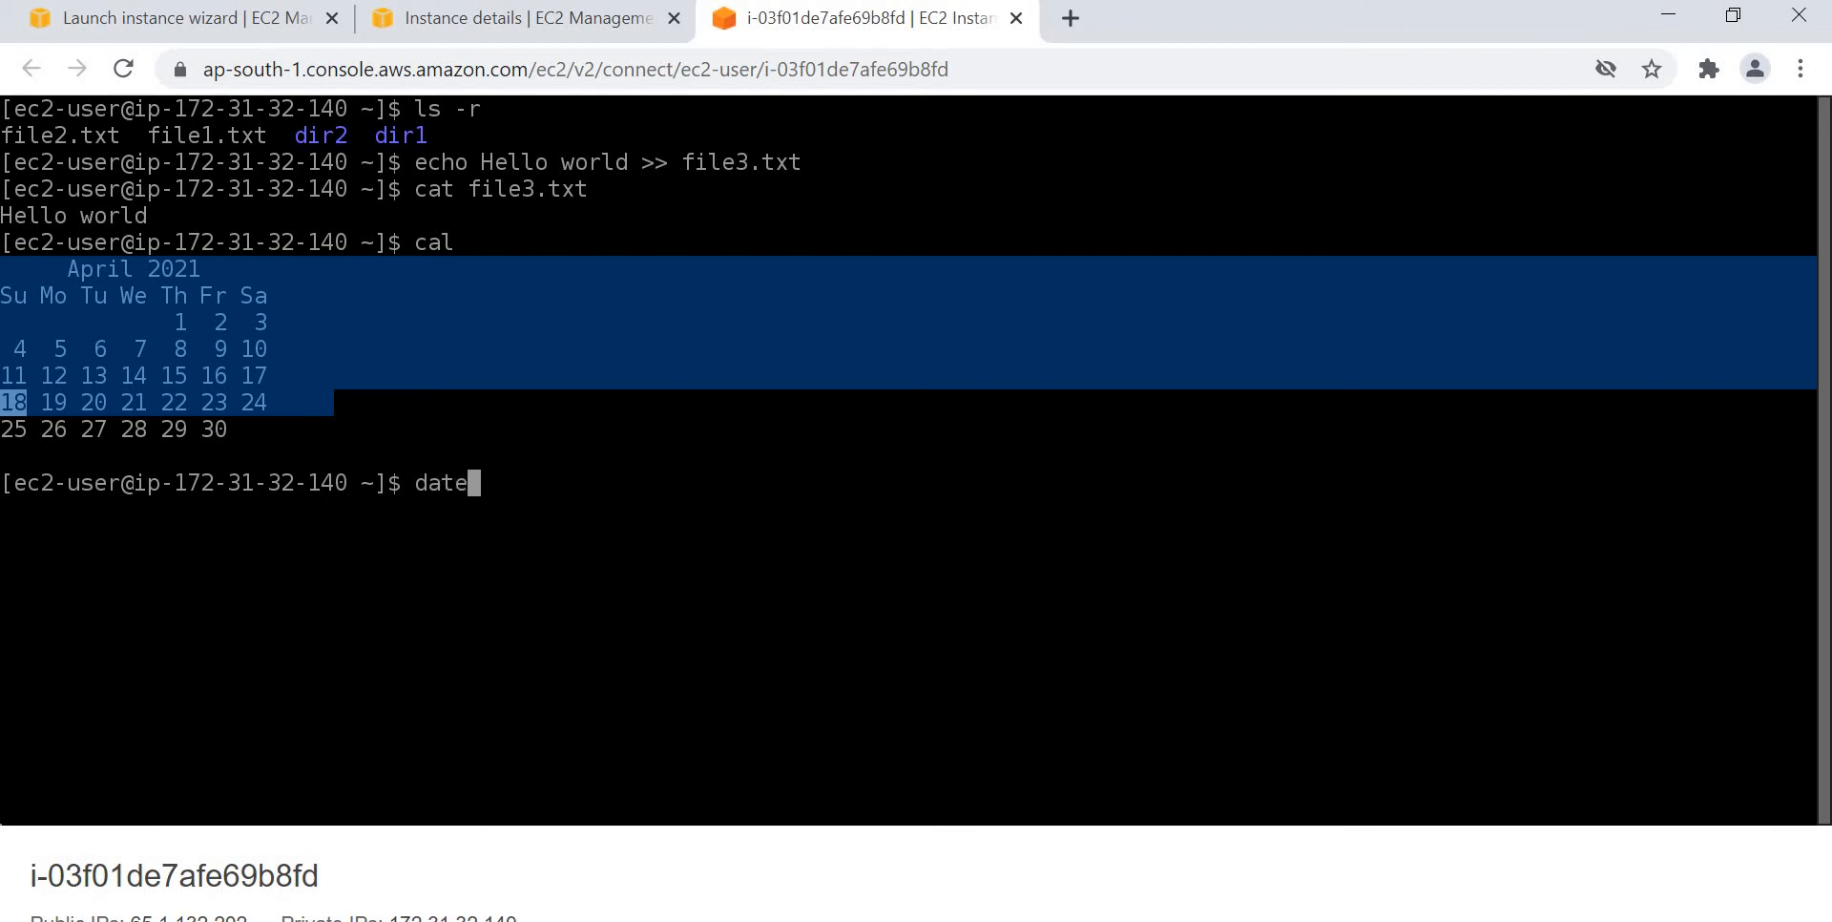
pyautogui.press('Return')
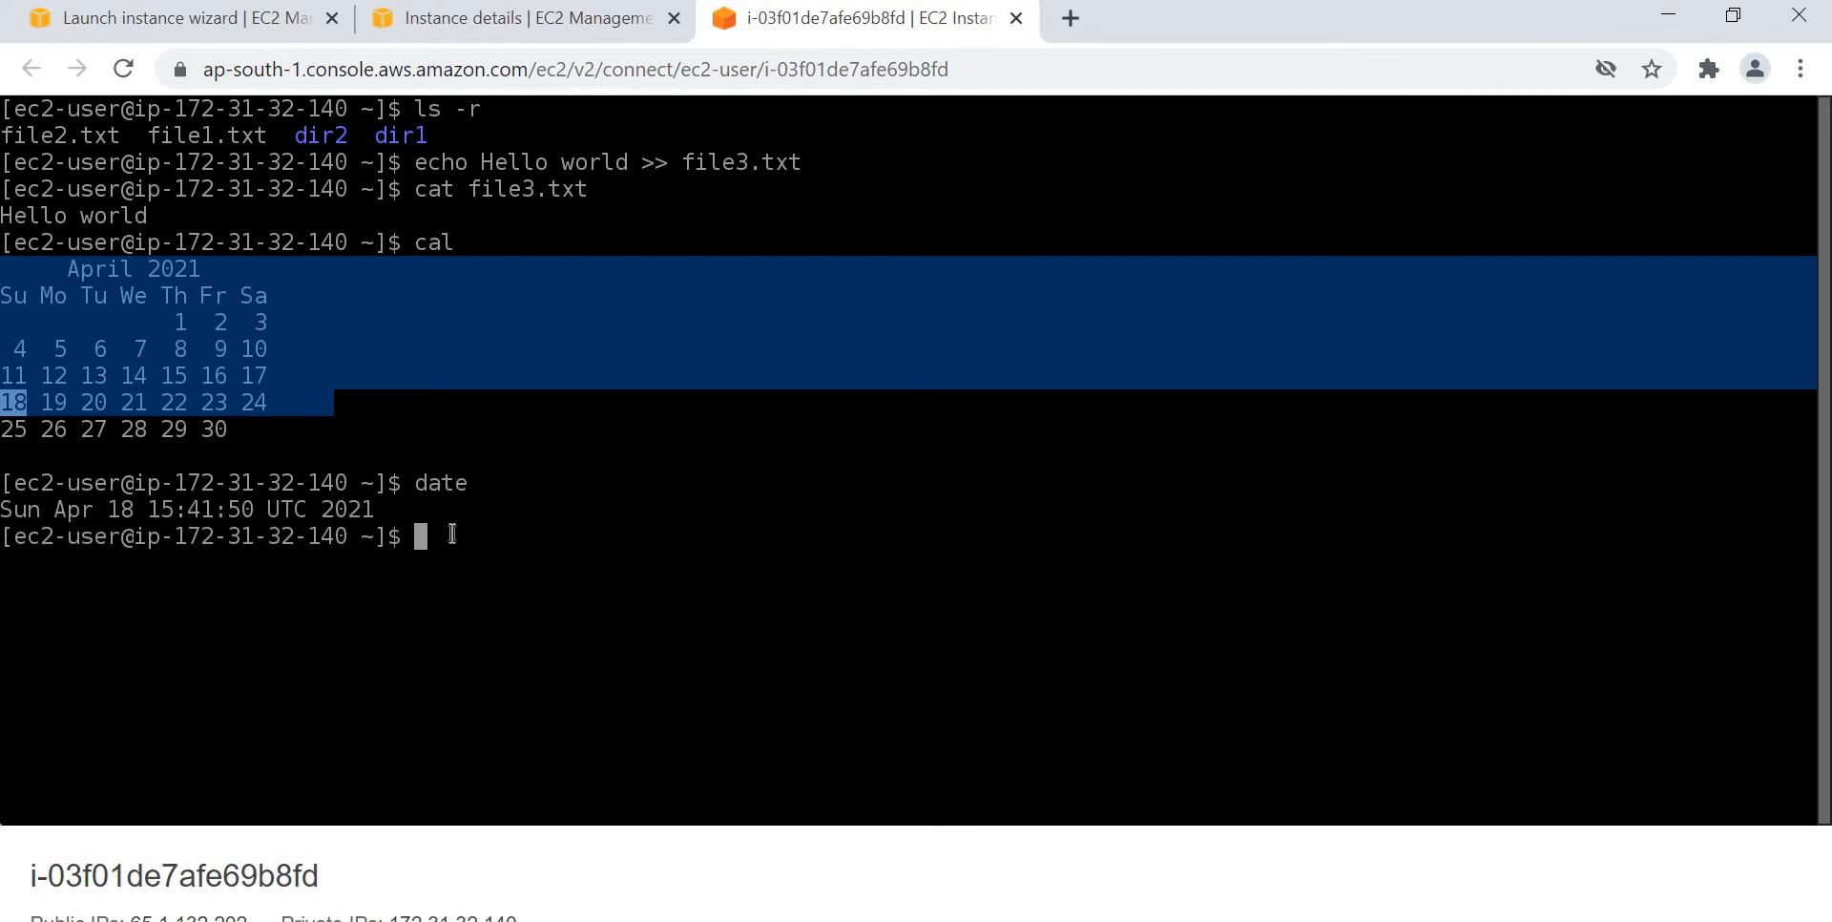
pyautogui.moveTo(502, 387)
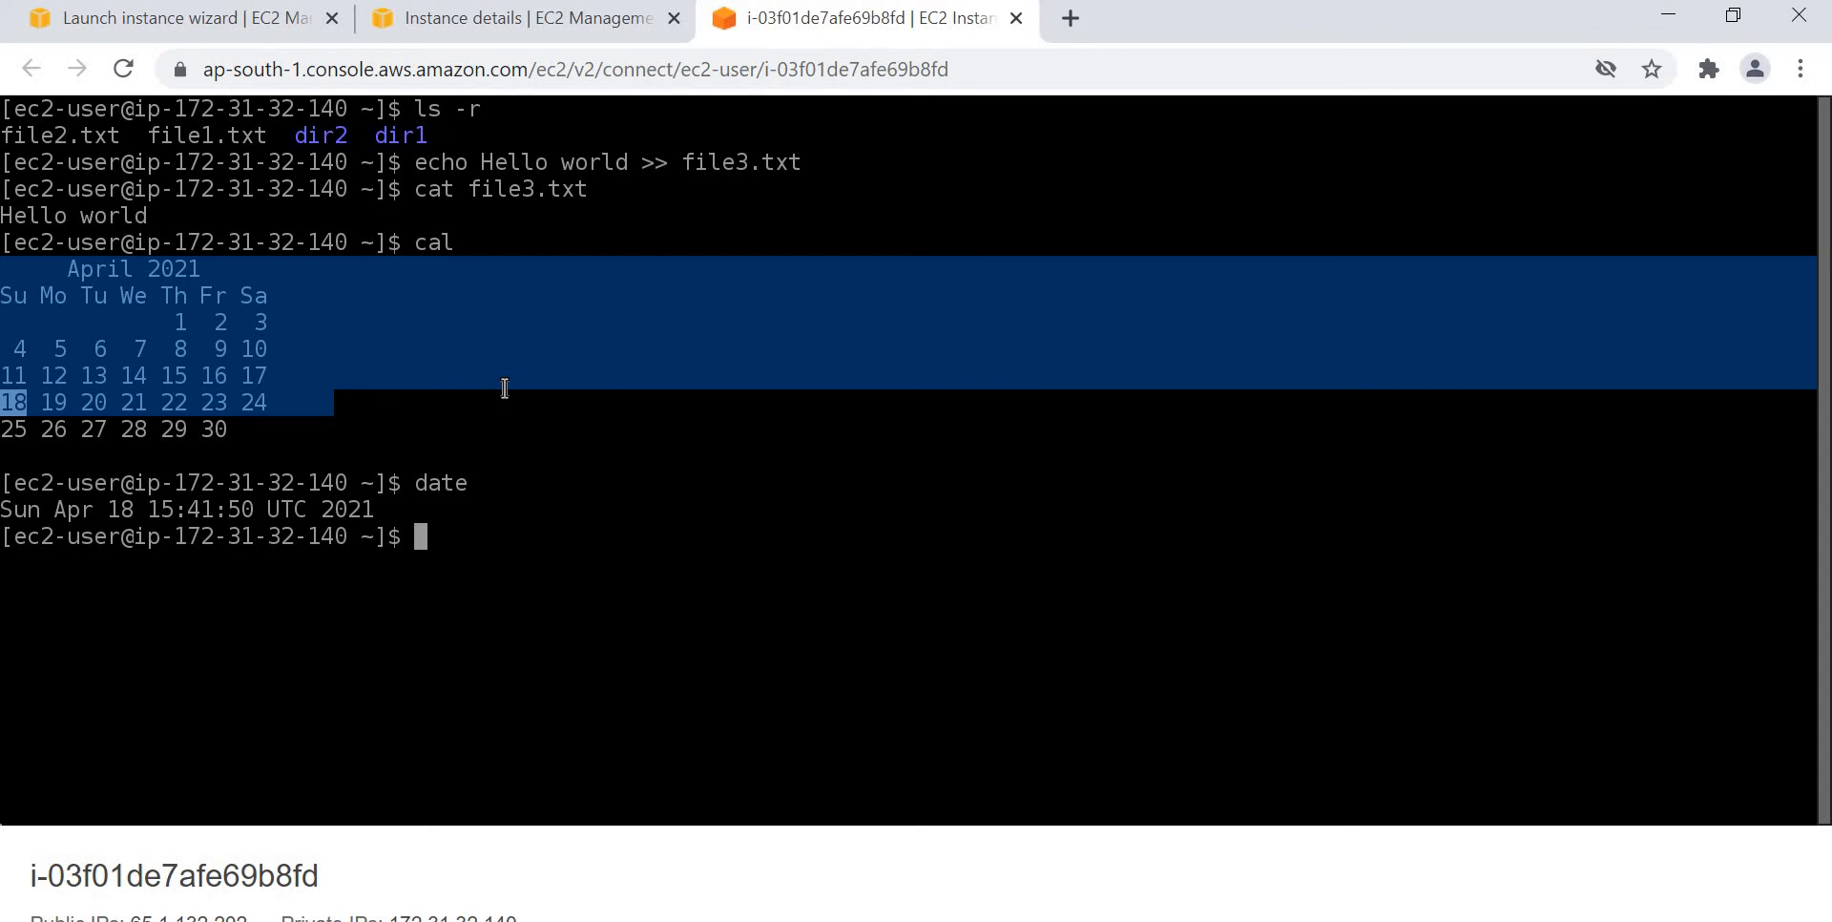
pyautogui.write('pwd')
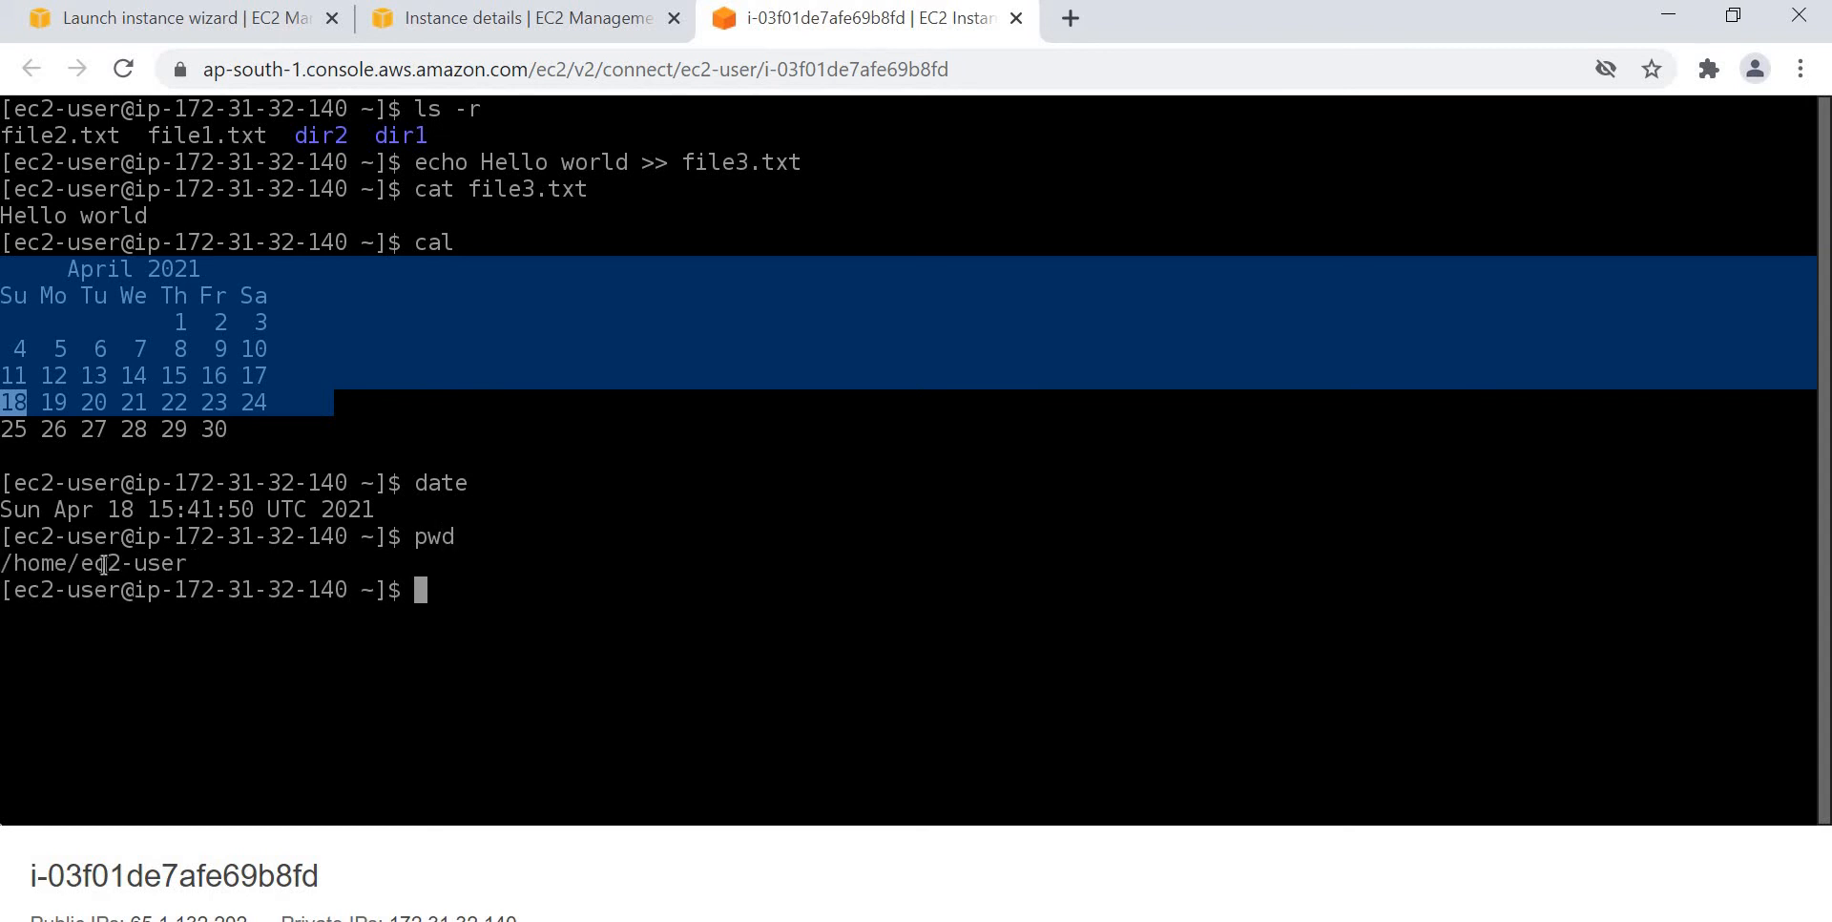
# Highlight the /home/ec2-user path and list dir1, dir2 and the txt files with dir.
pyautogui.doubleClick(99, 563)
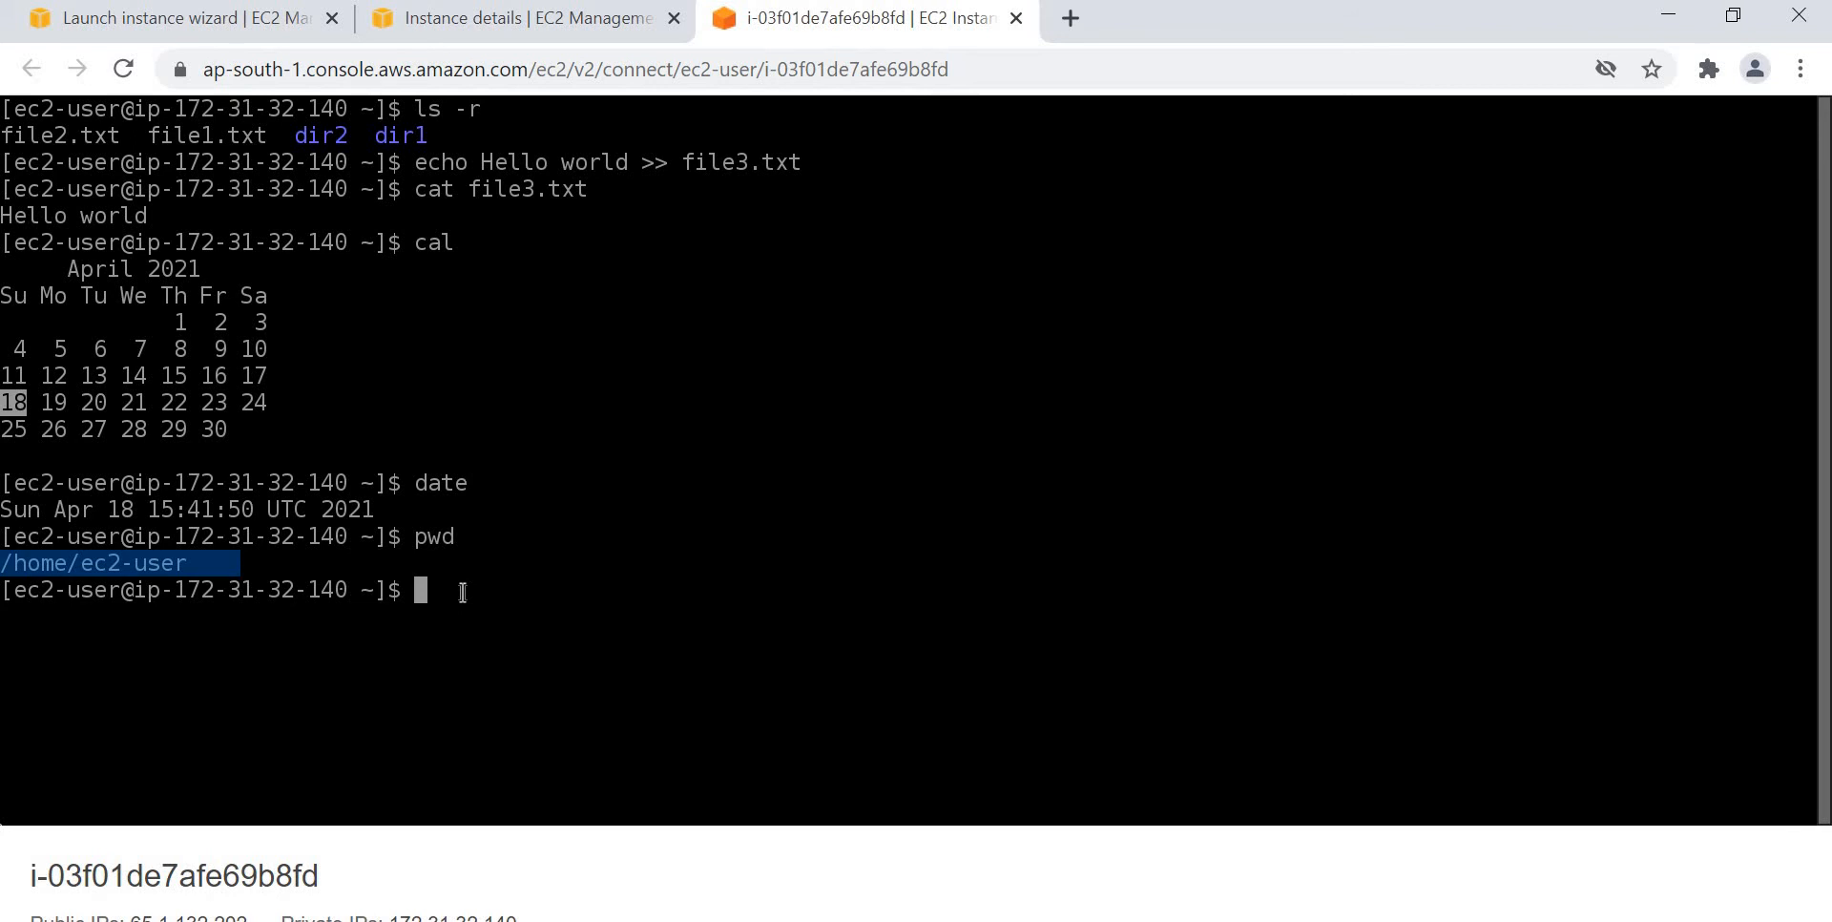
pyautogui.write('dir')
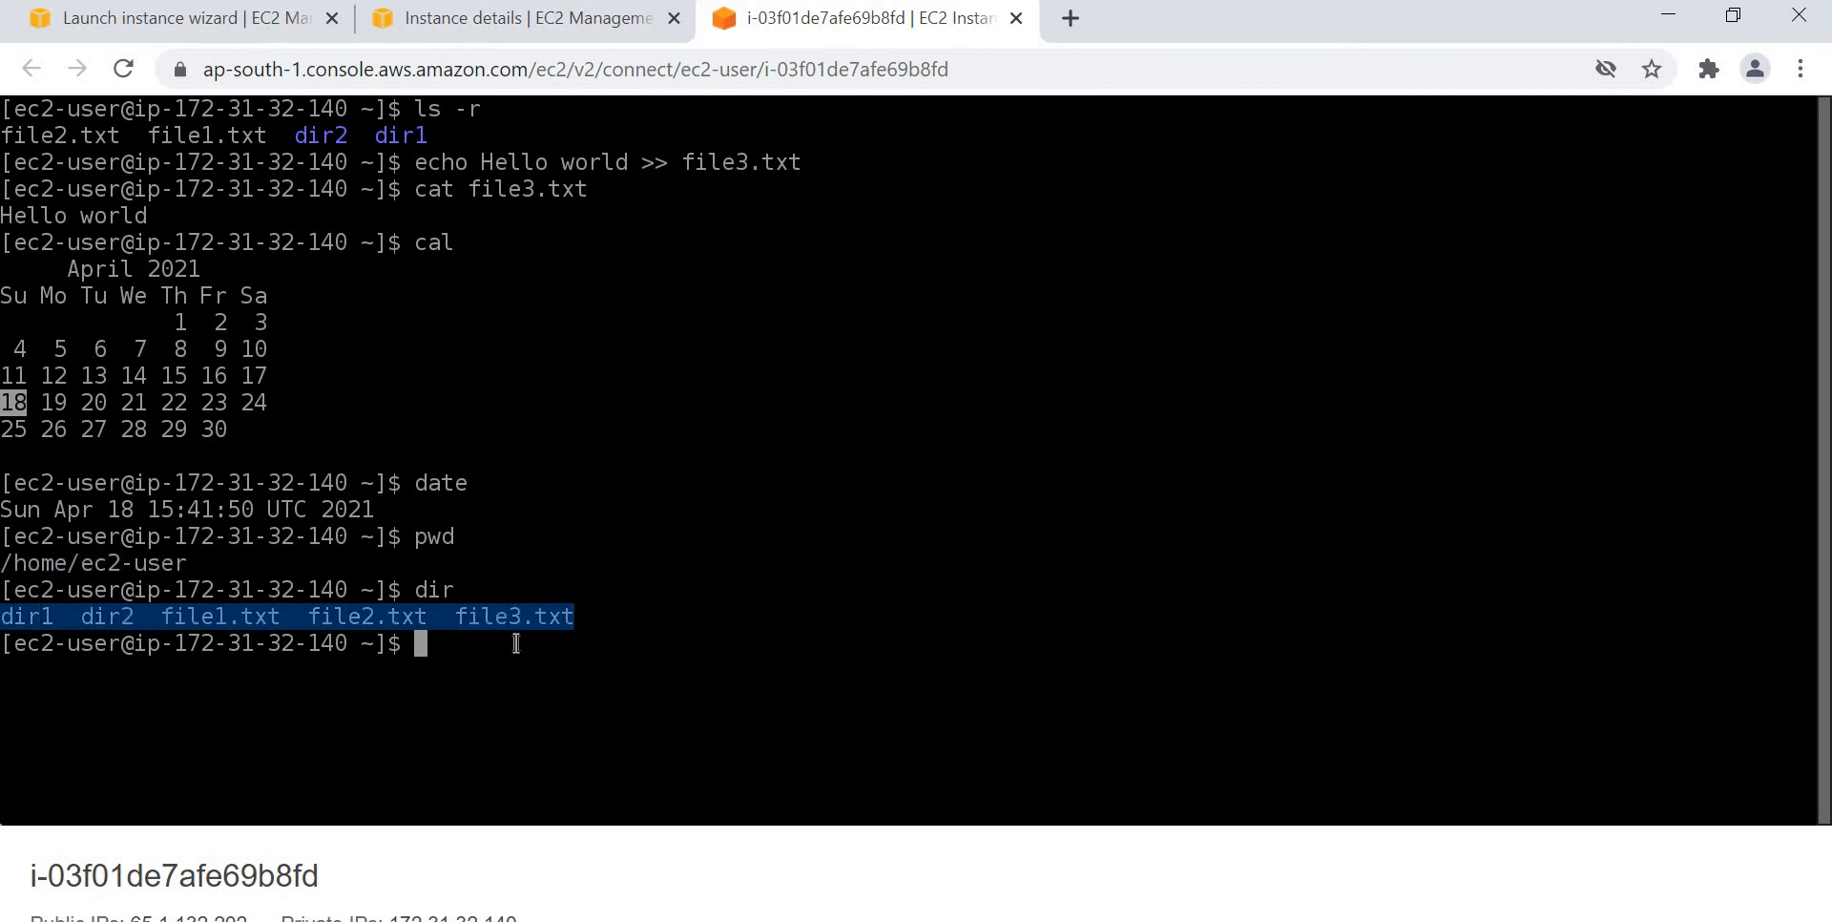
pyautogui.moveTo(477, 670)
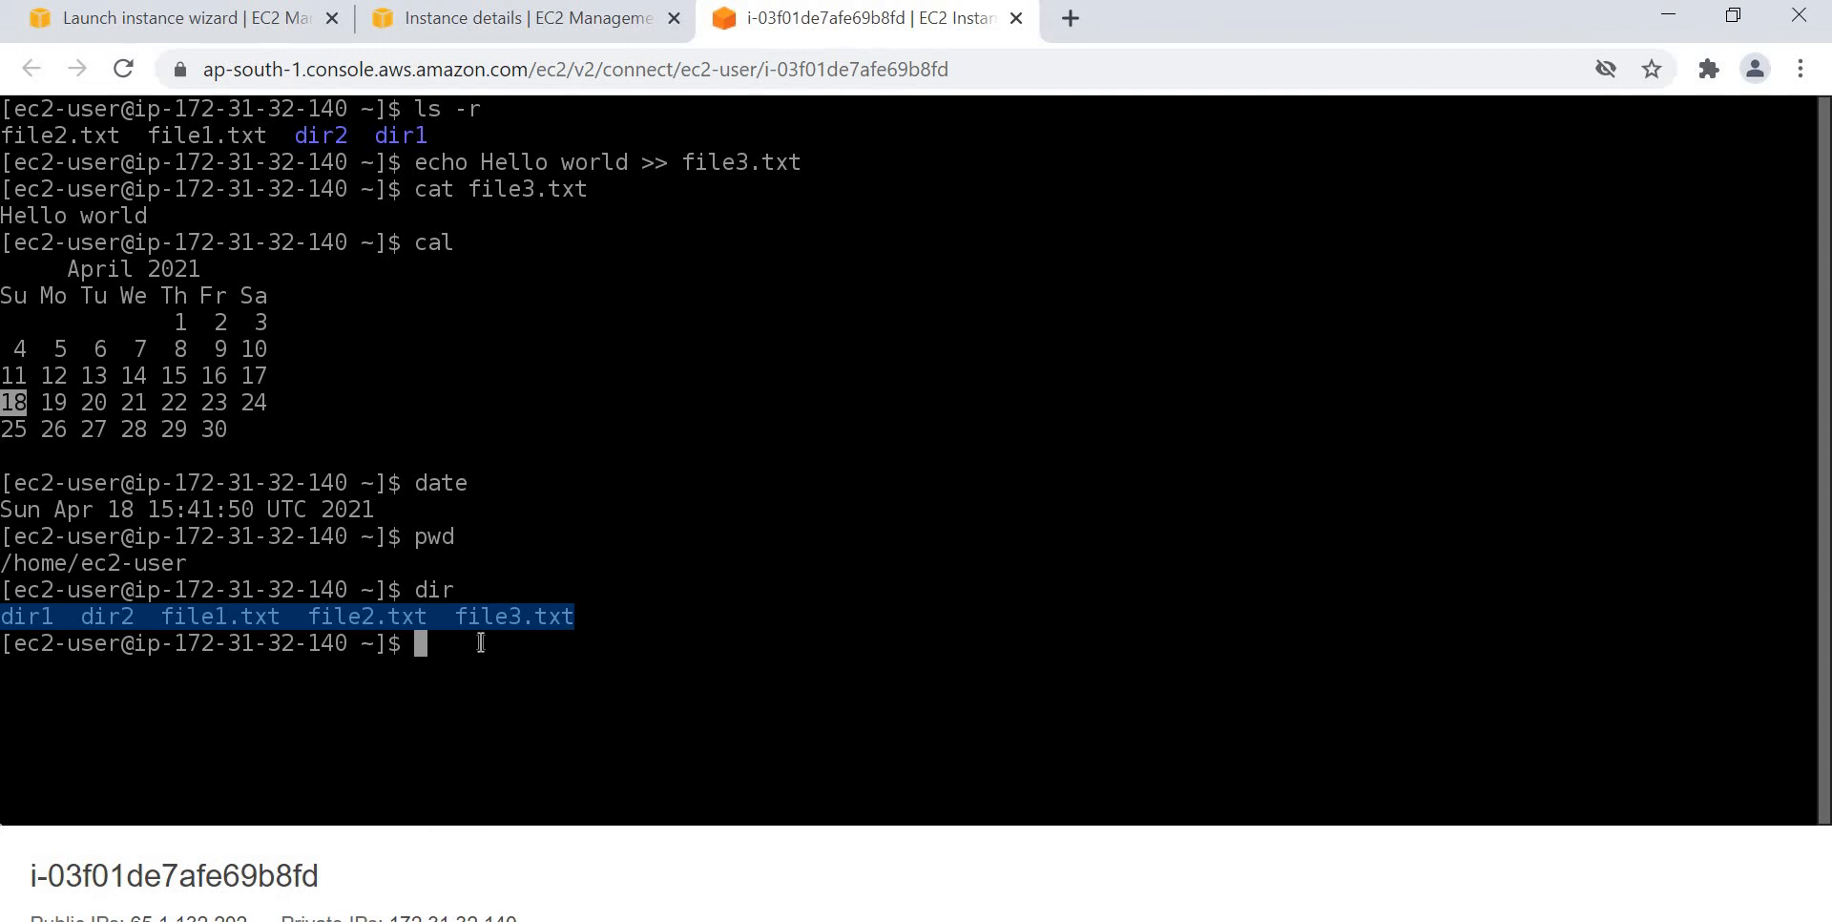
pyautogui.write('d')
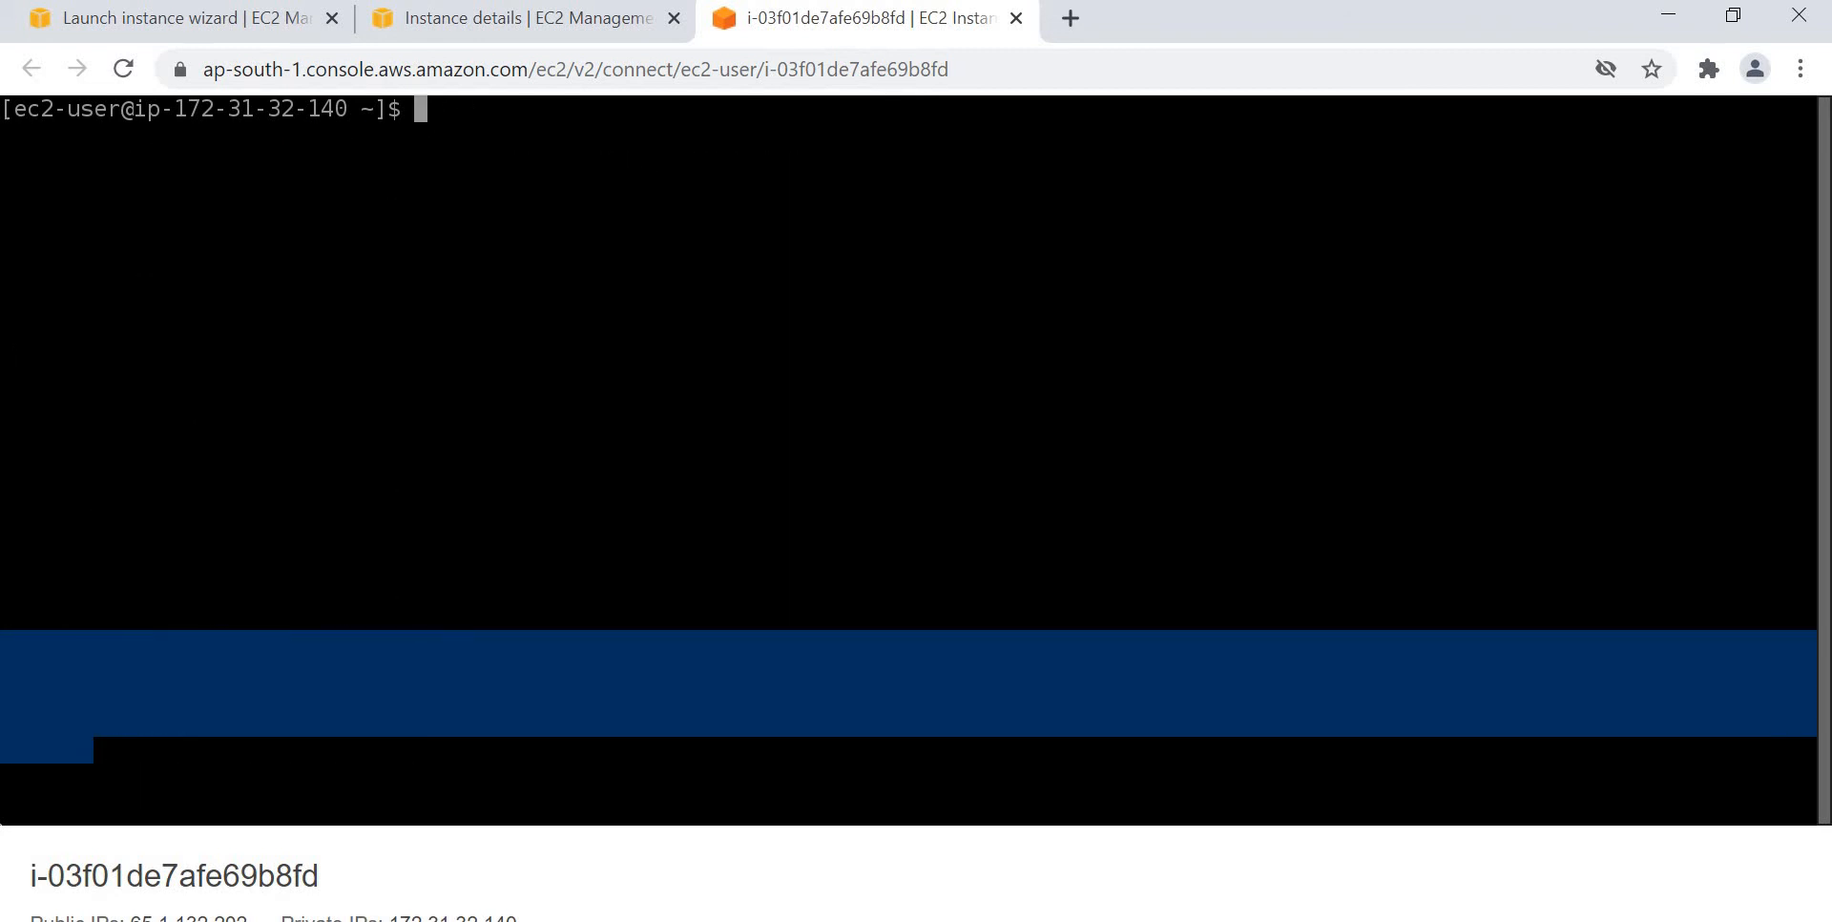
pyautogui.moveTo(516, 473)
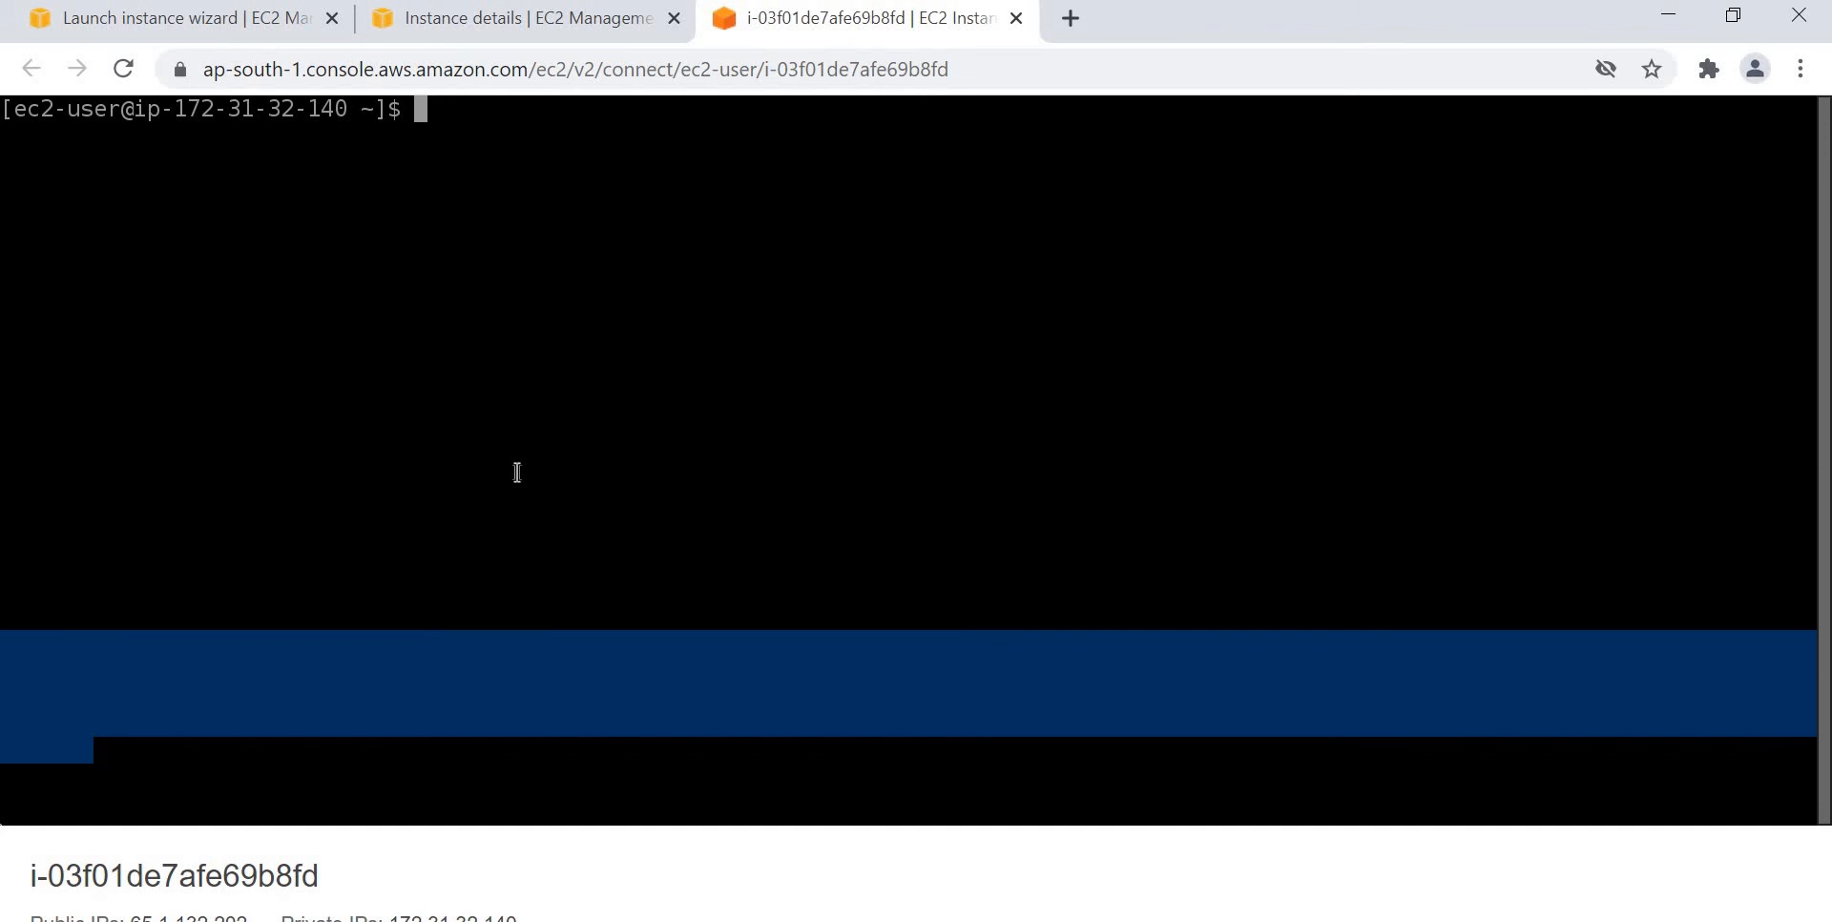
# List all environment variables with env, including PATH, HOME and LOGNAME=ec2-user.
pyautogui.write('en')
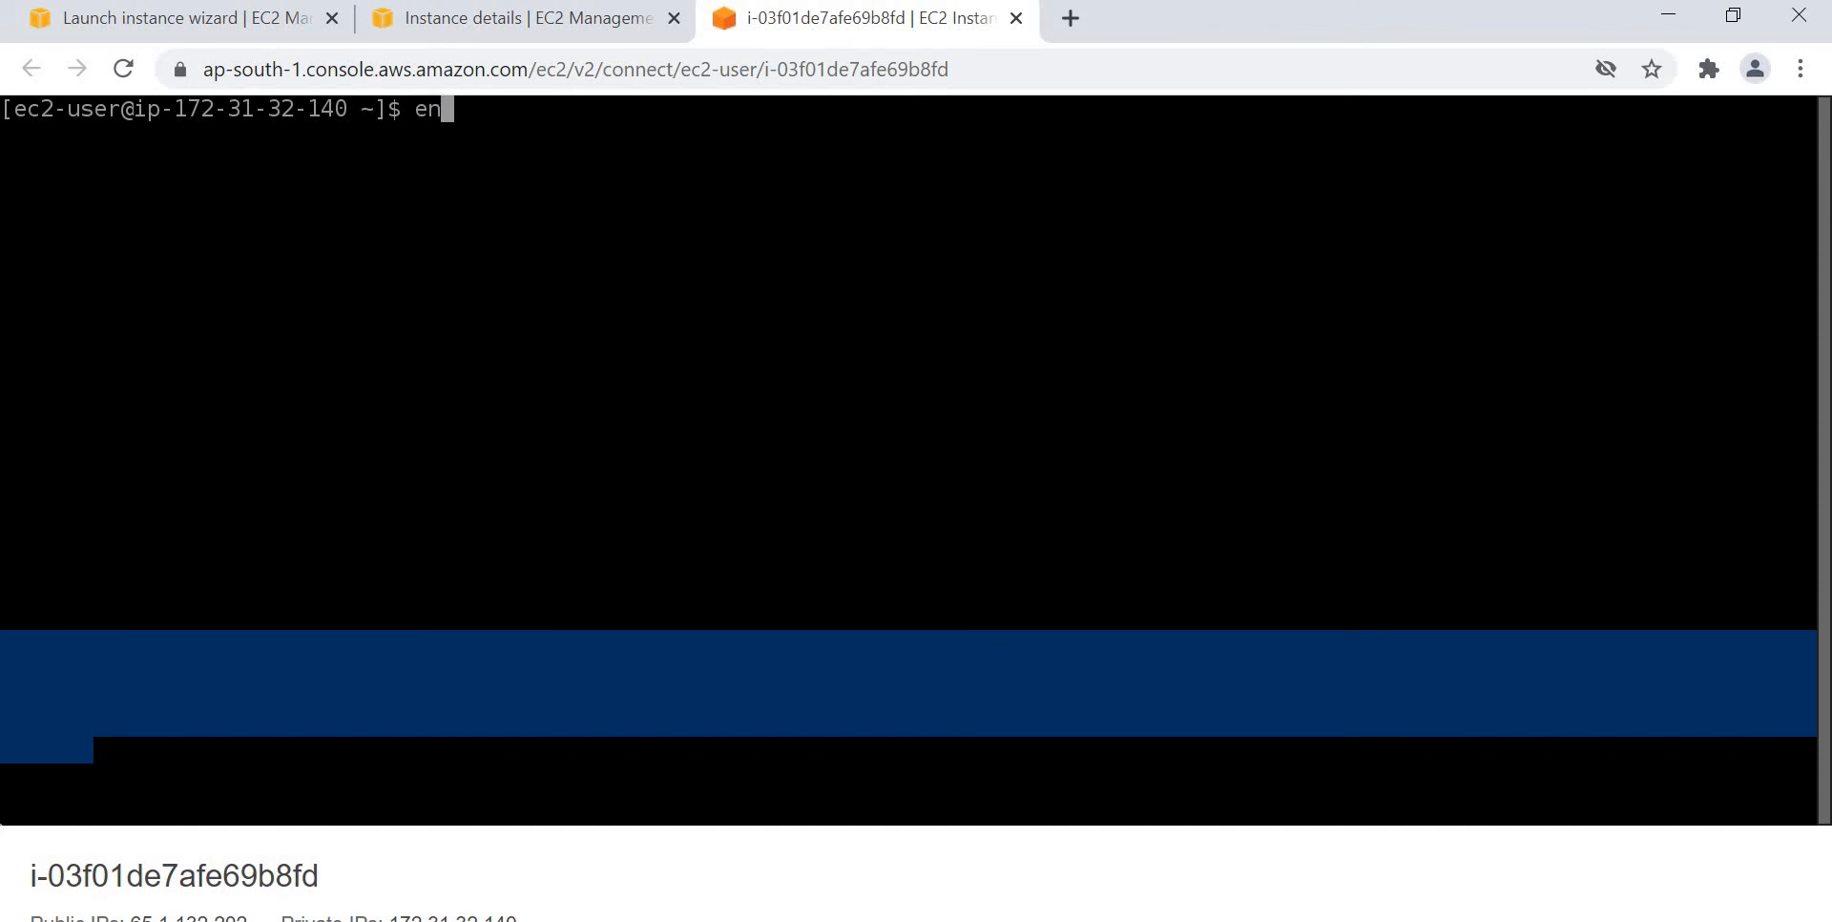
pyautogui.press('Return')
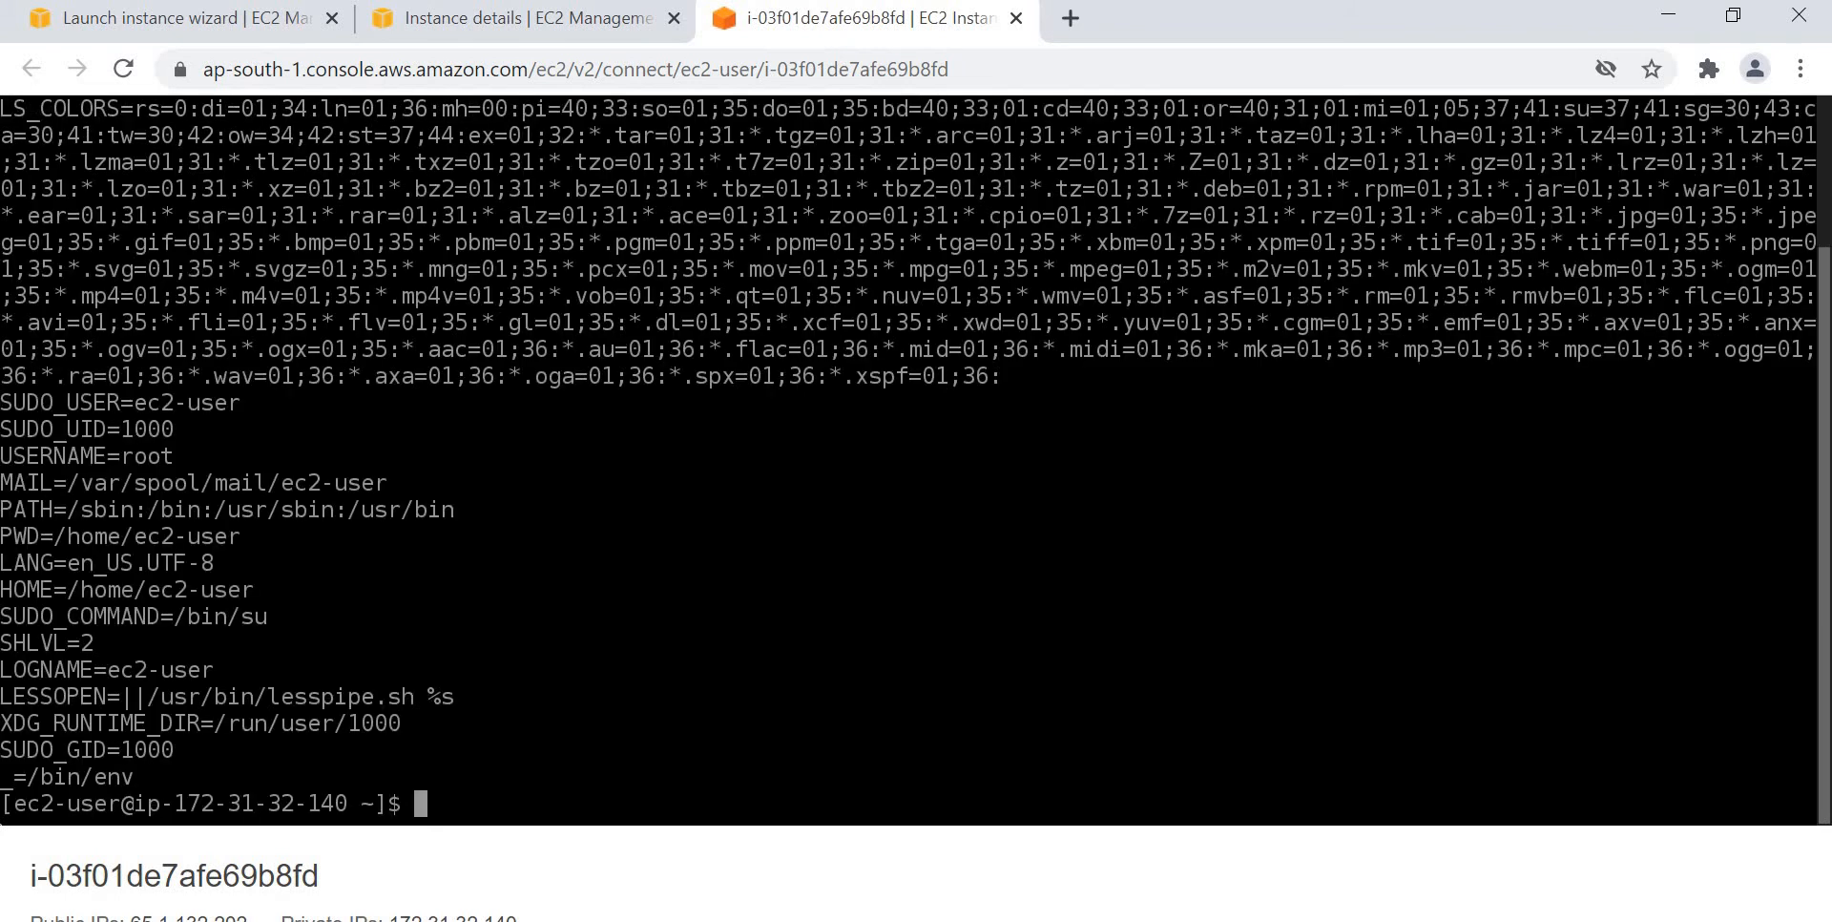
pyautogui.moveTo(418, 588)
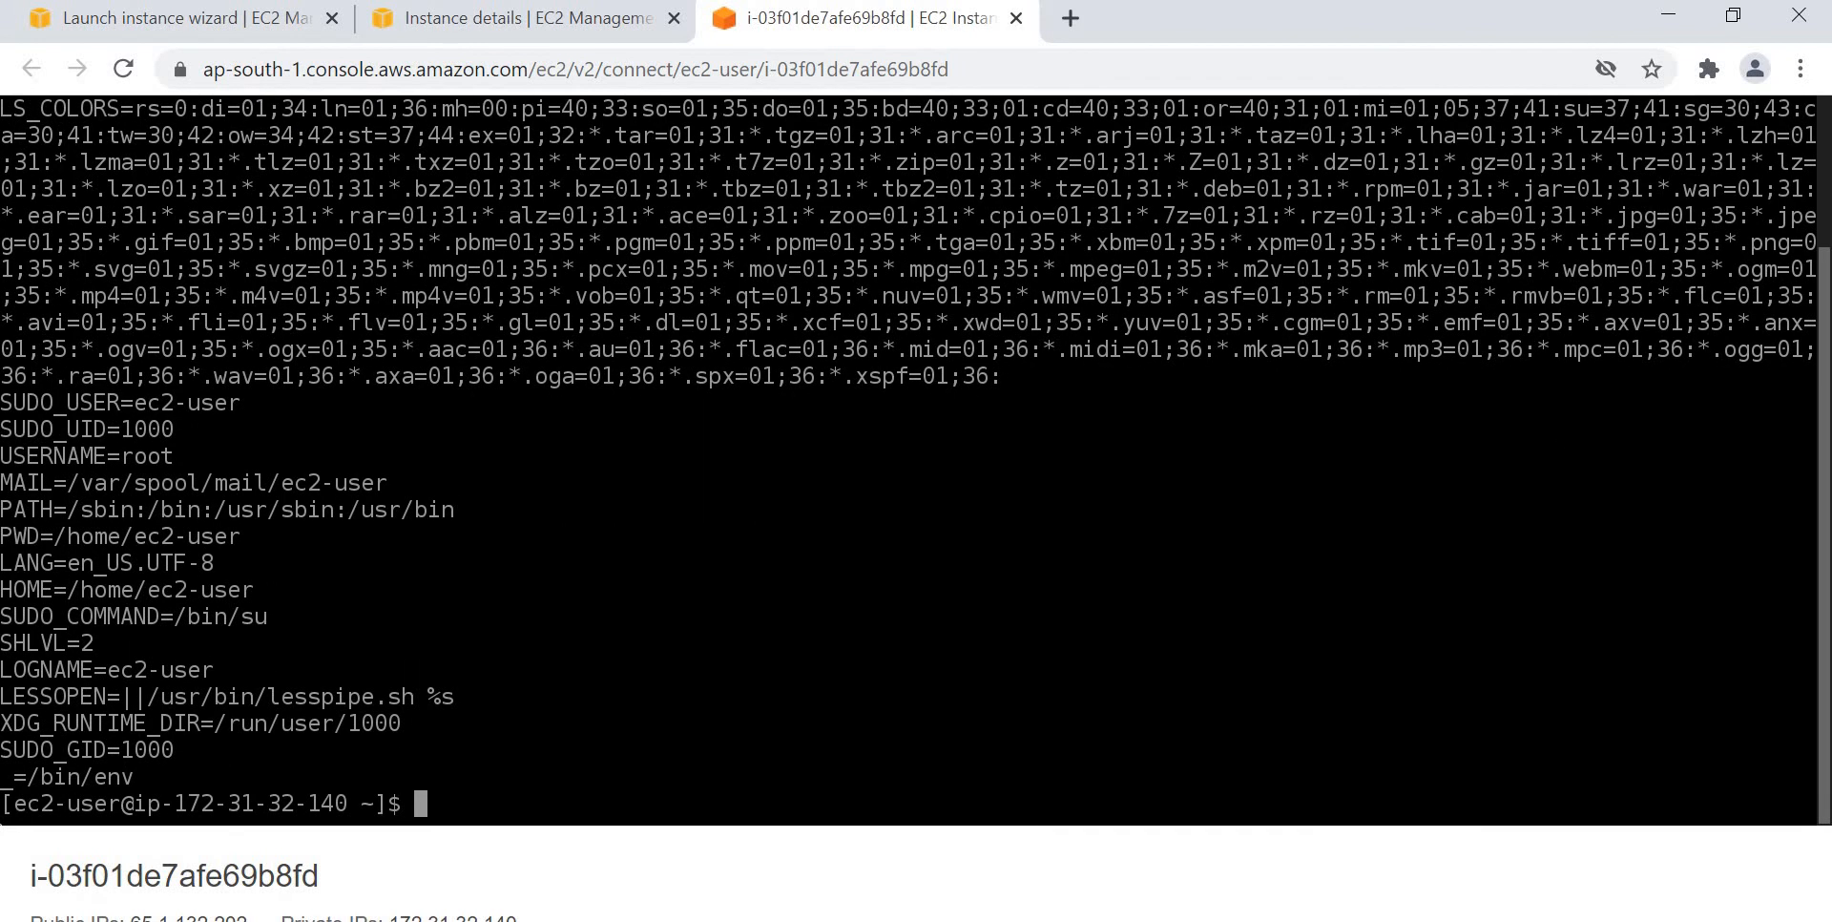
pyautogui.moveTo(554, 655)
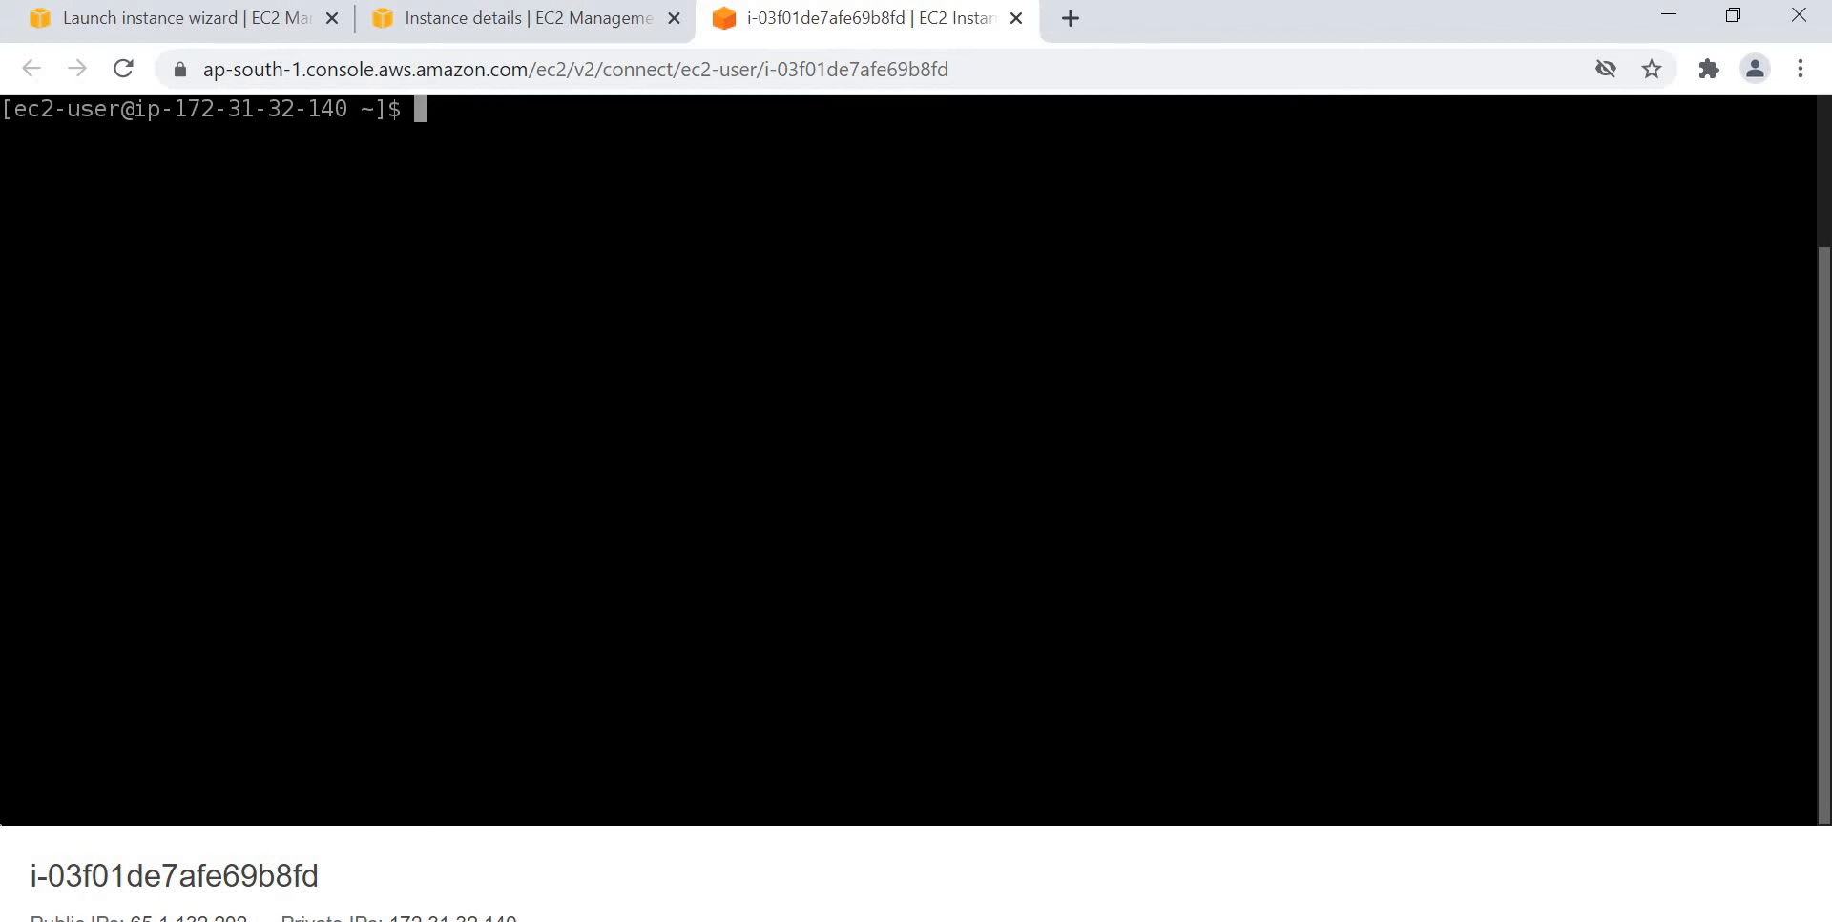
# Evaluate 10 + 20 with expr, getting 30, and try the unspaced form 10+20.
pyautogui.write('expr')
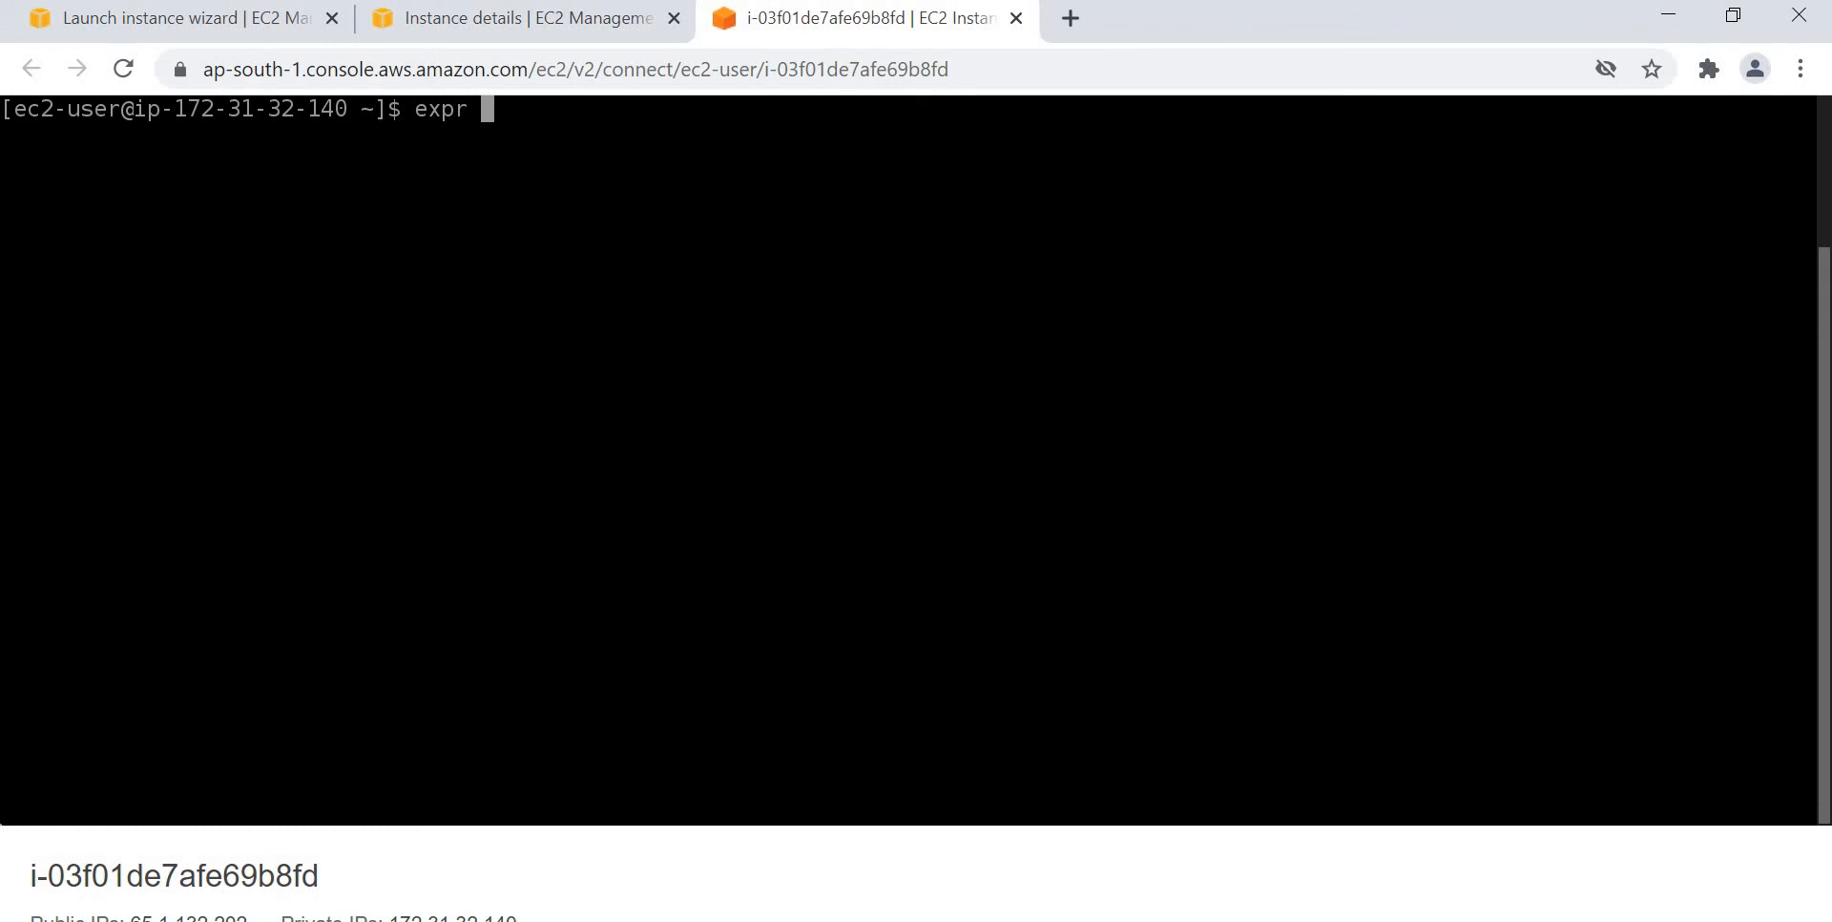
pyautogui.write('10')
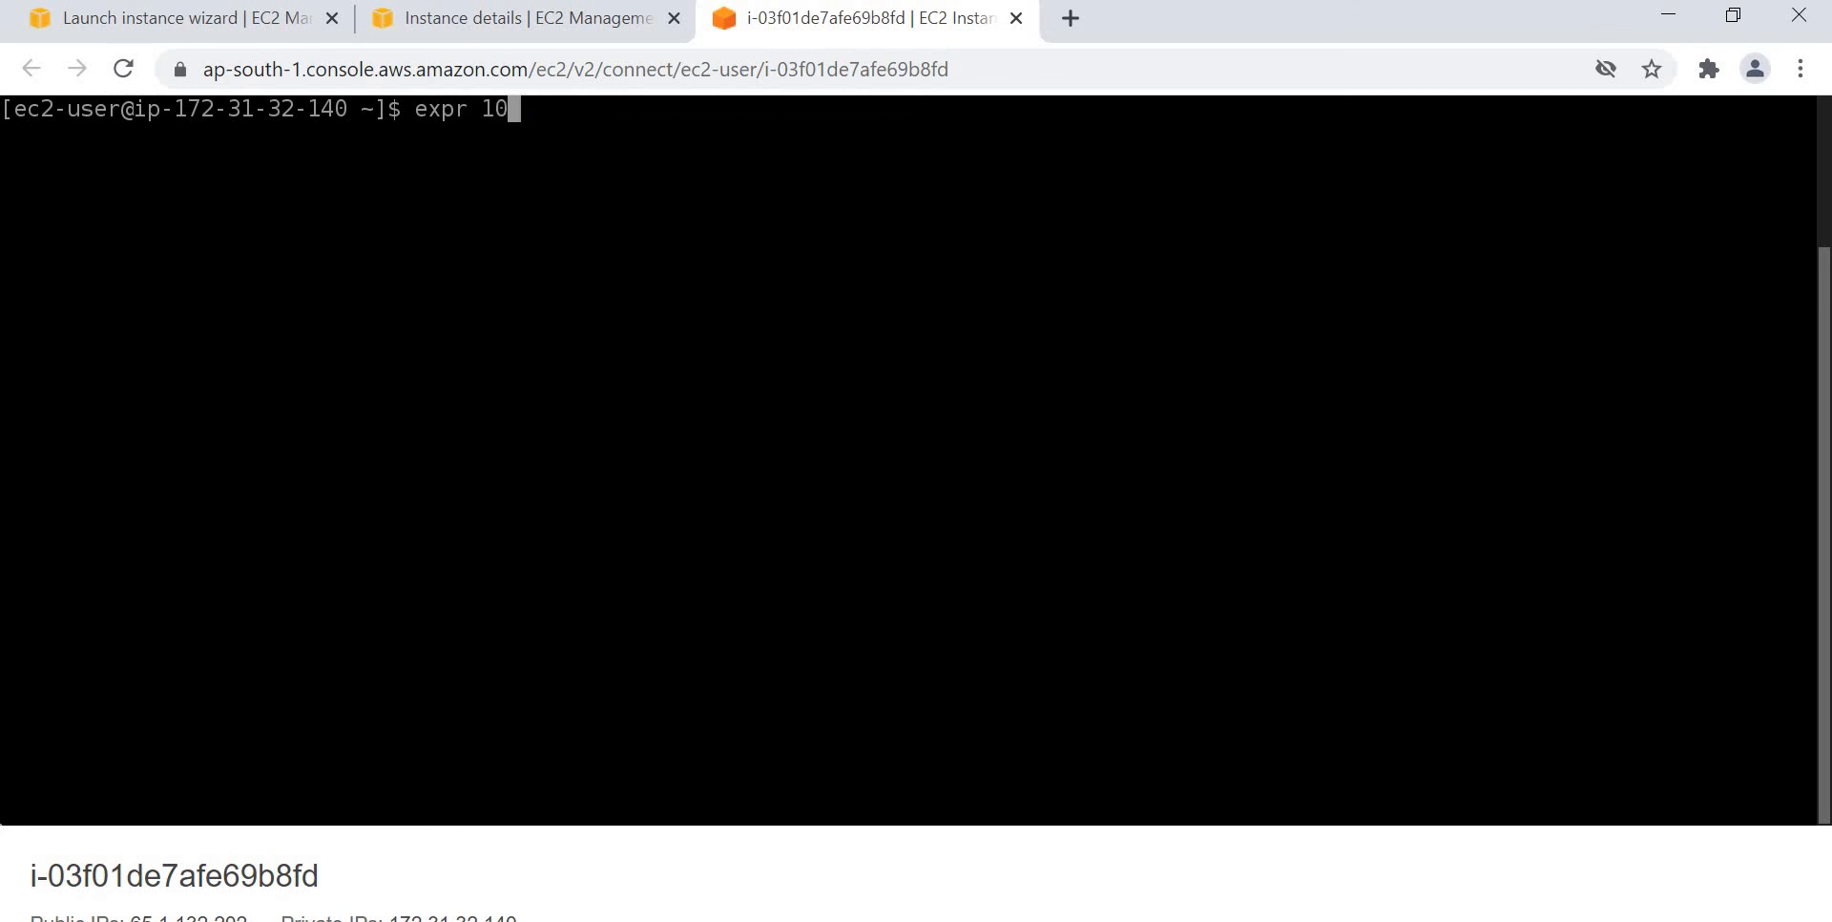
pyautogui.write('+ 20')
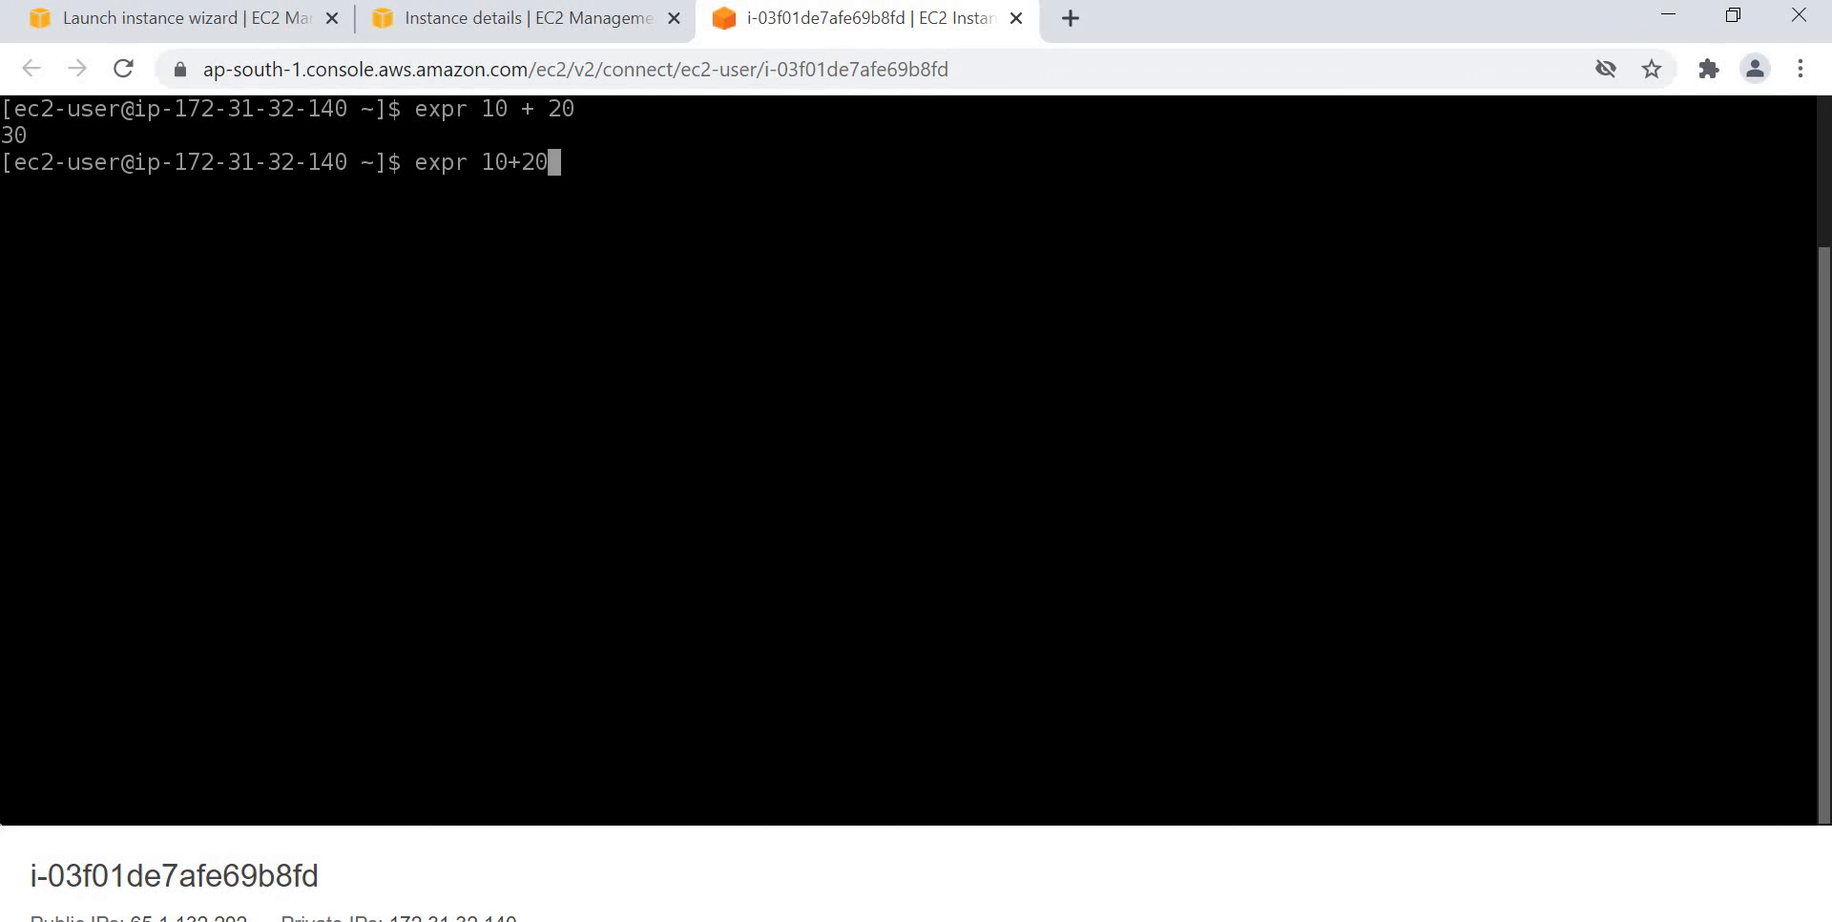
pyautogui.press('Return')
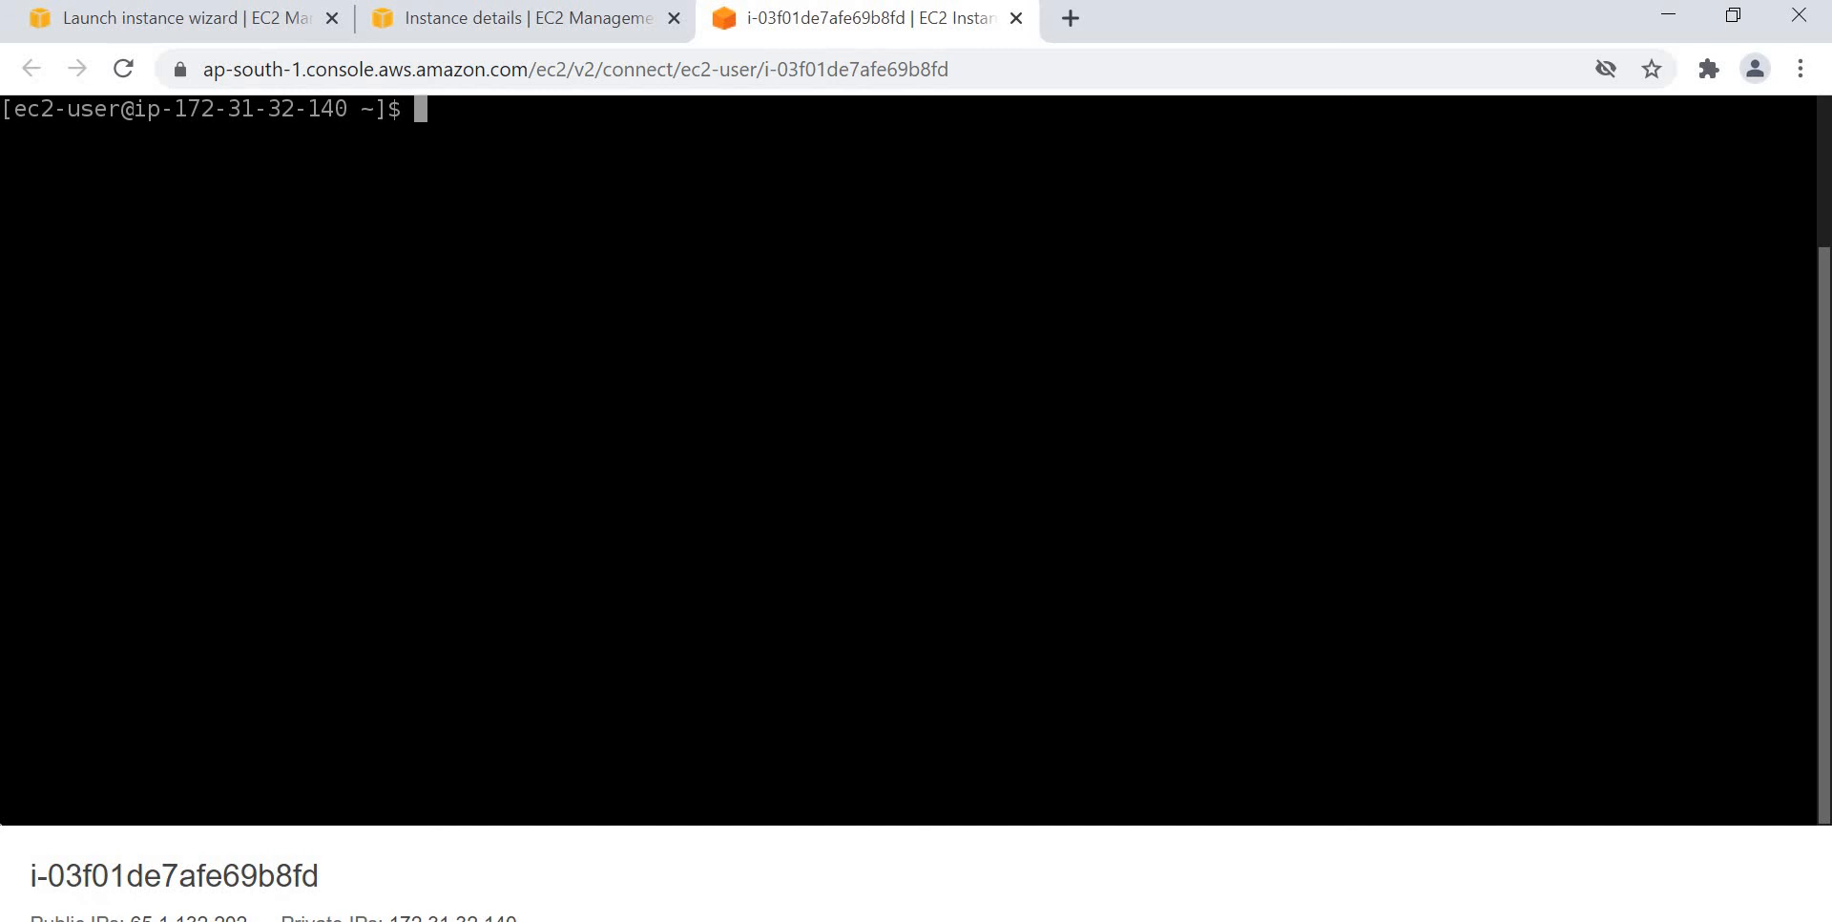
# Run factor 36 and highlight its prime factors 2 2 3 3.
pyautogui.write('fa')
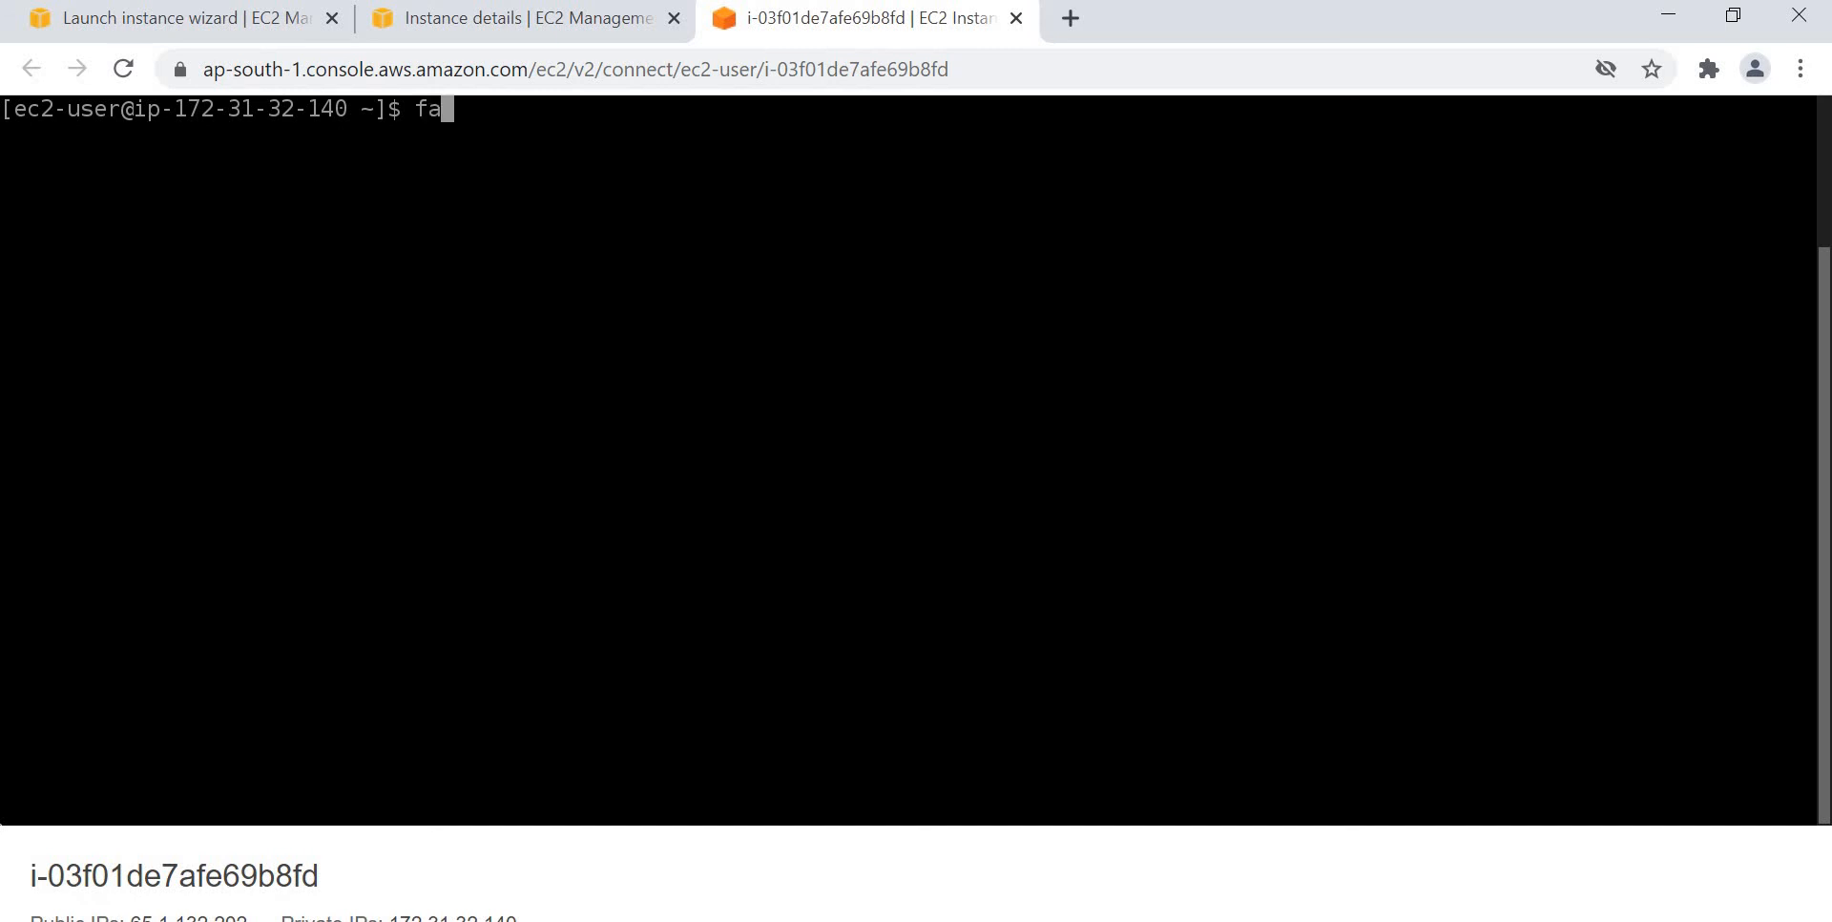
pyautogui.write('ctor 36')
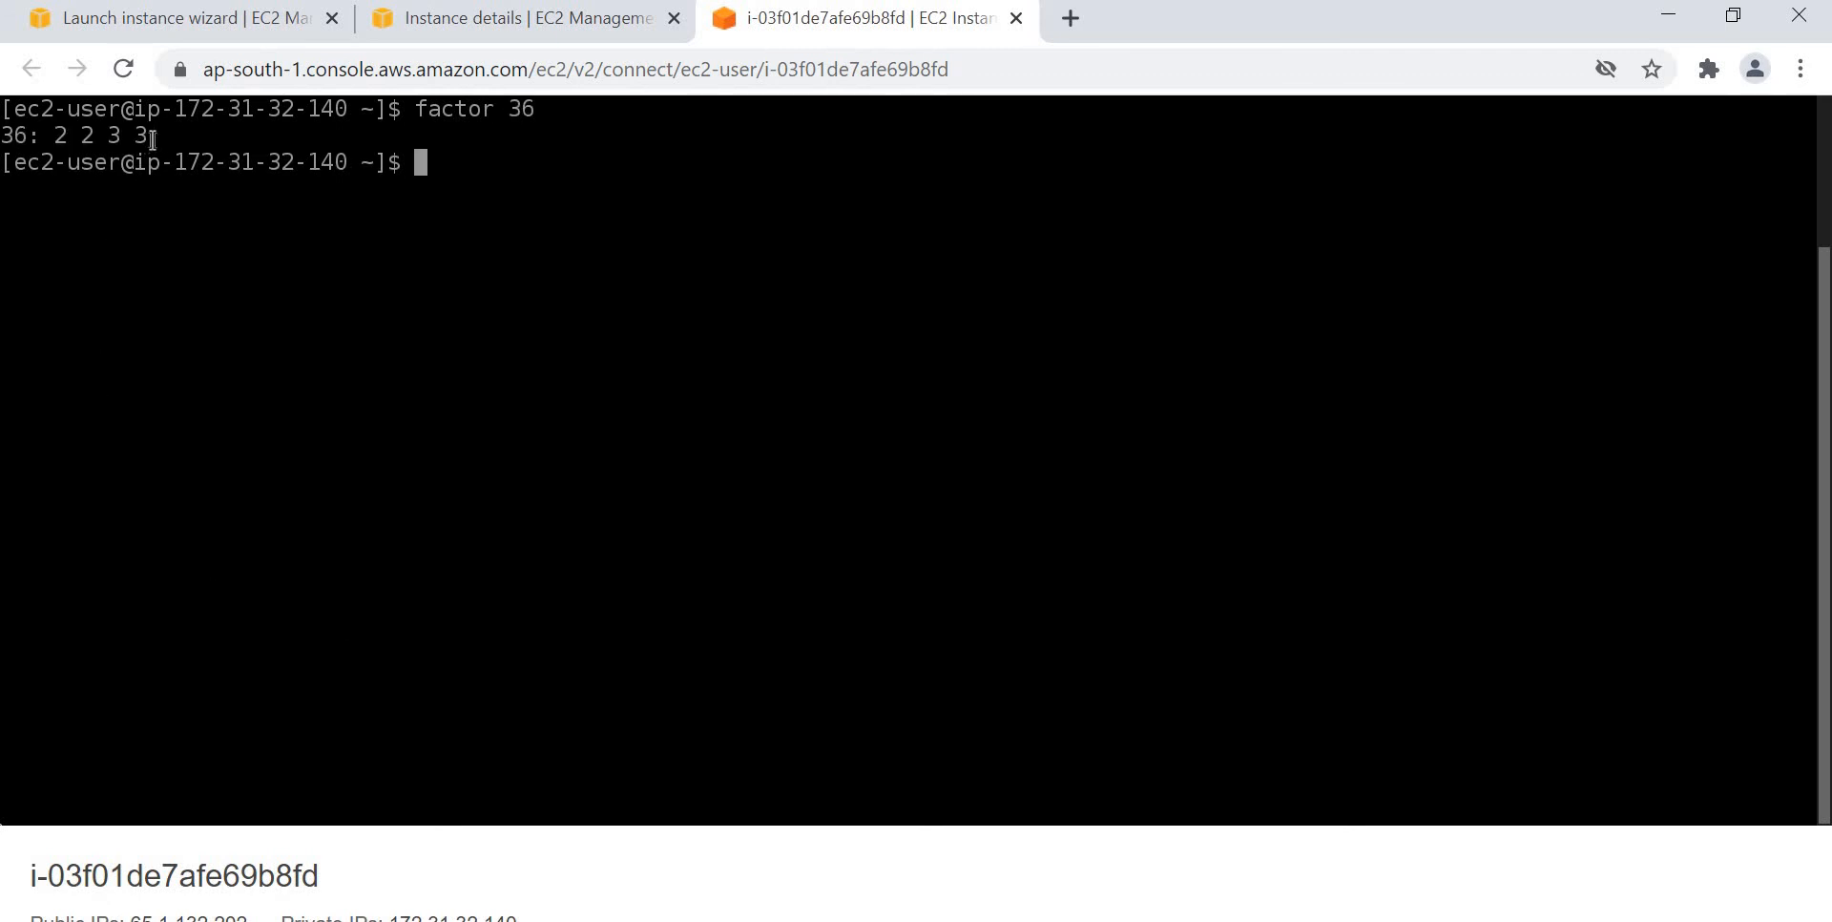
pyautogui.moveTo(46, 136); pyautogui.dragTo(160, 135)
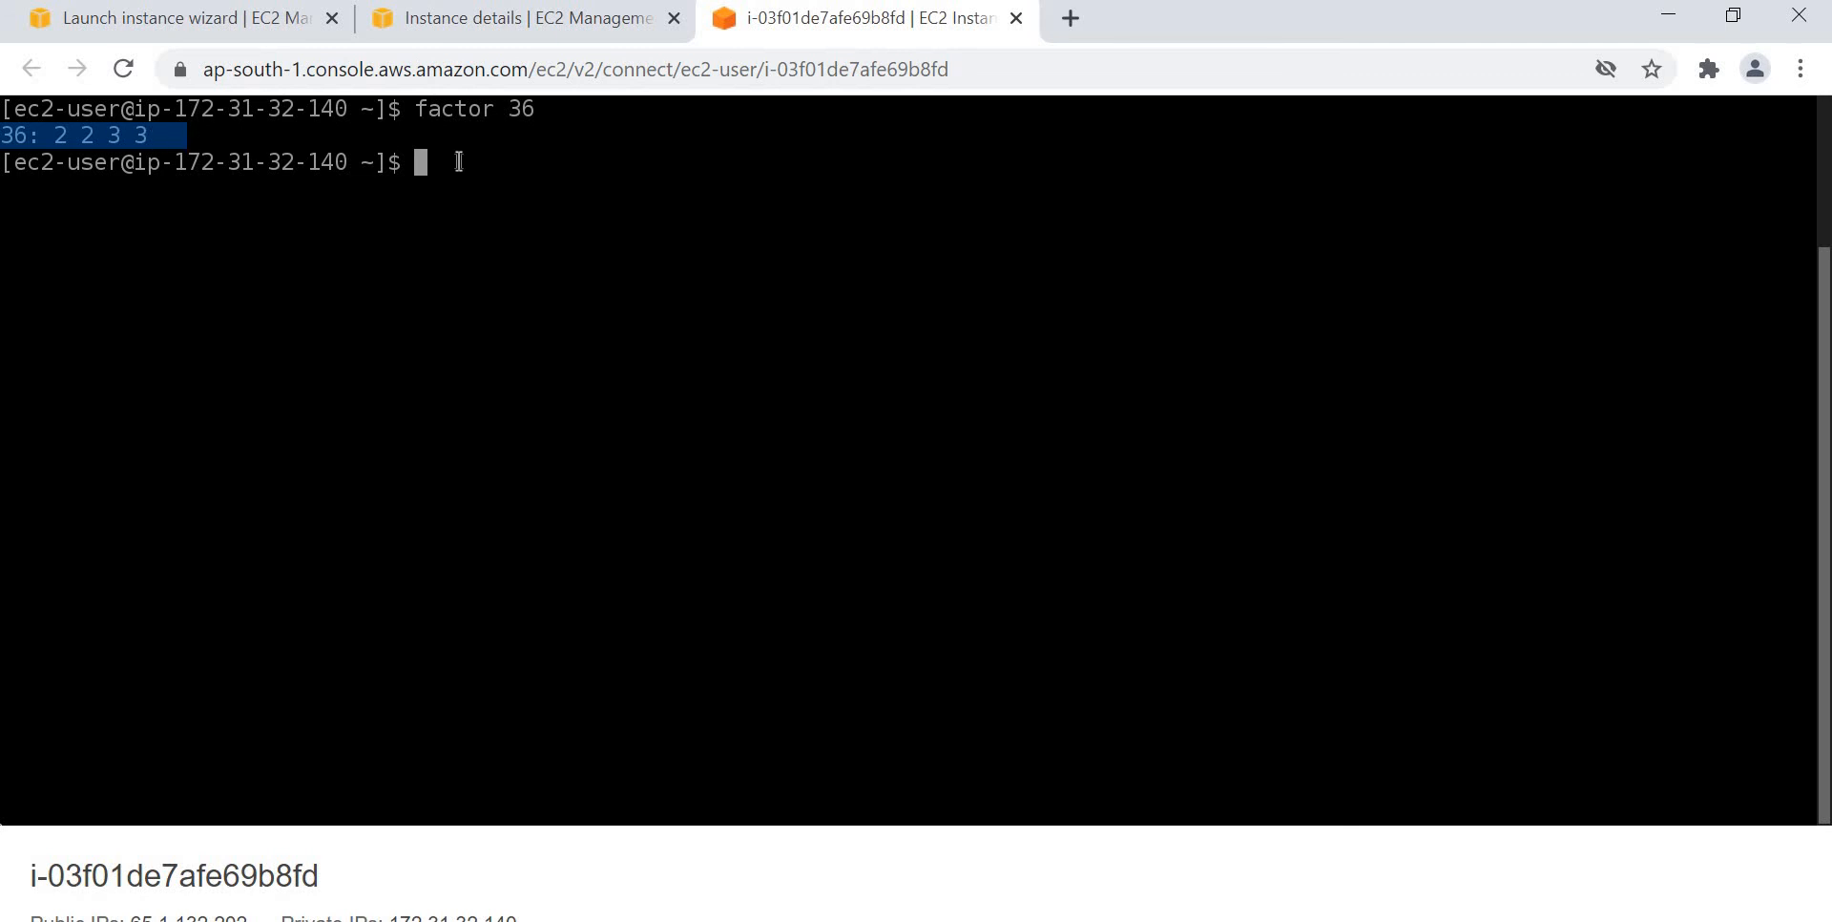
pyautogui.moveTo(540, 166)
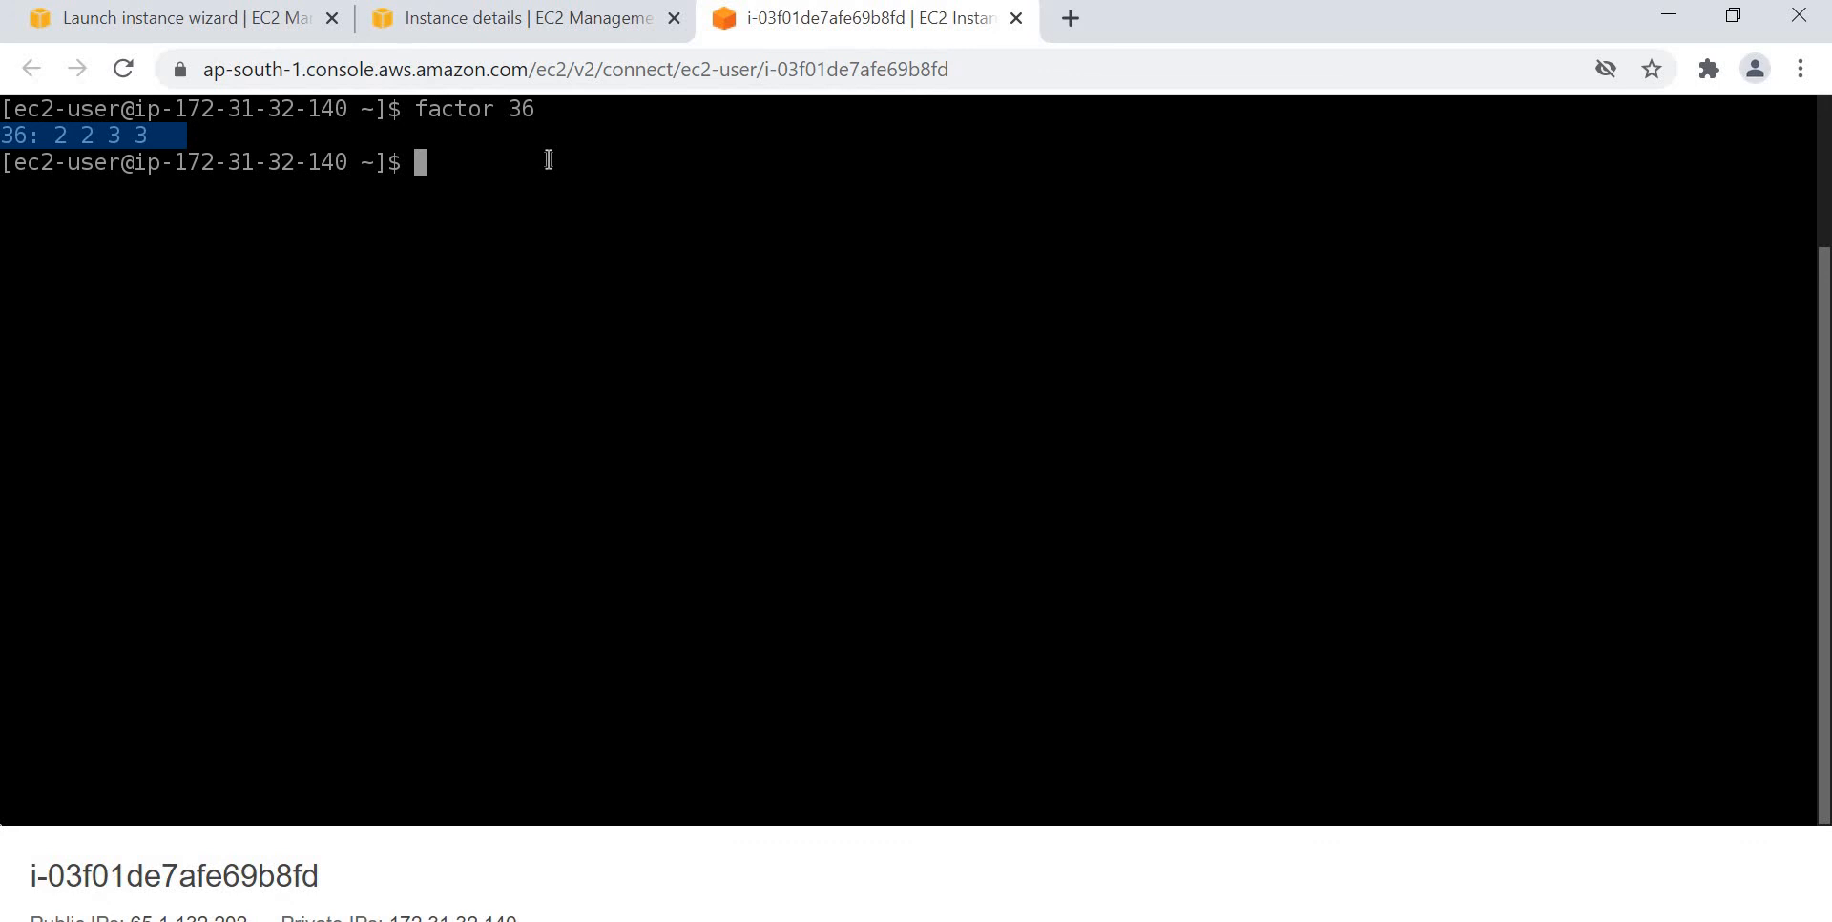
# Print Linux with uname and highlight the full uname -a kernel details (4.14.225 amzn2 x86_64).
pyautogui.write('u')
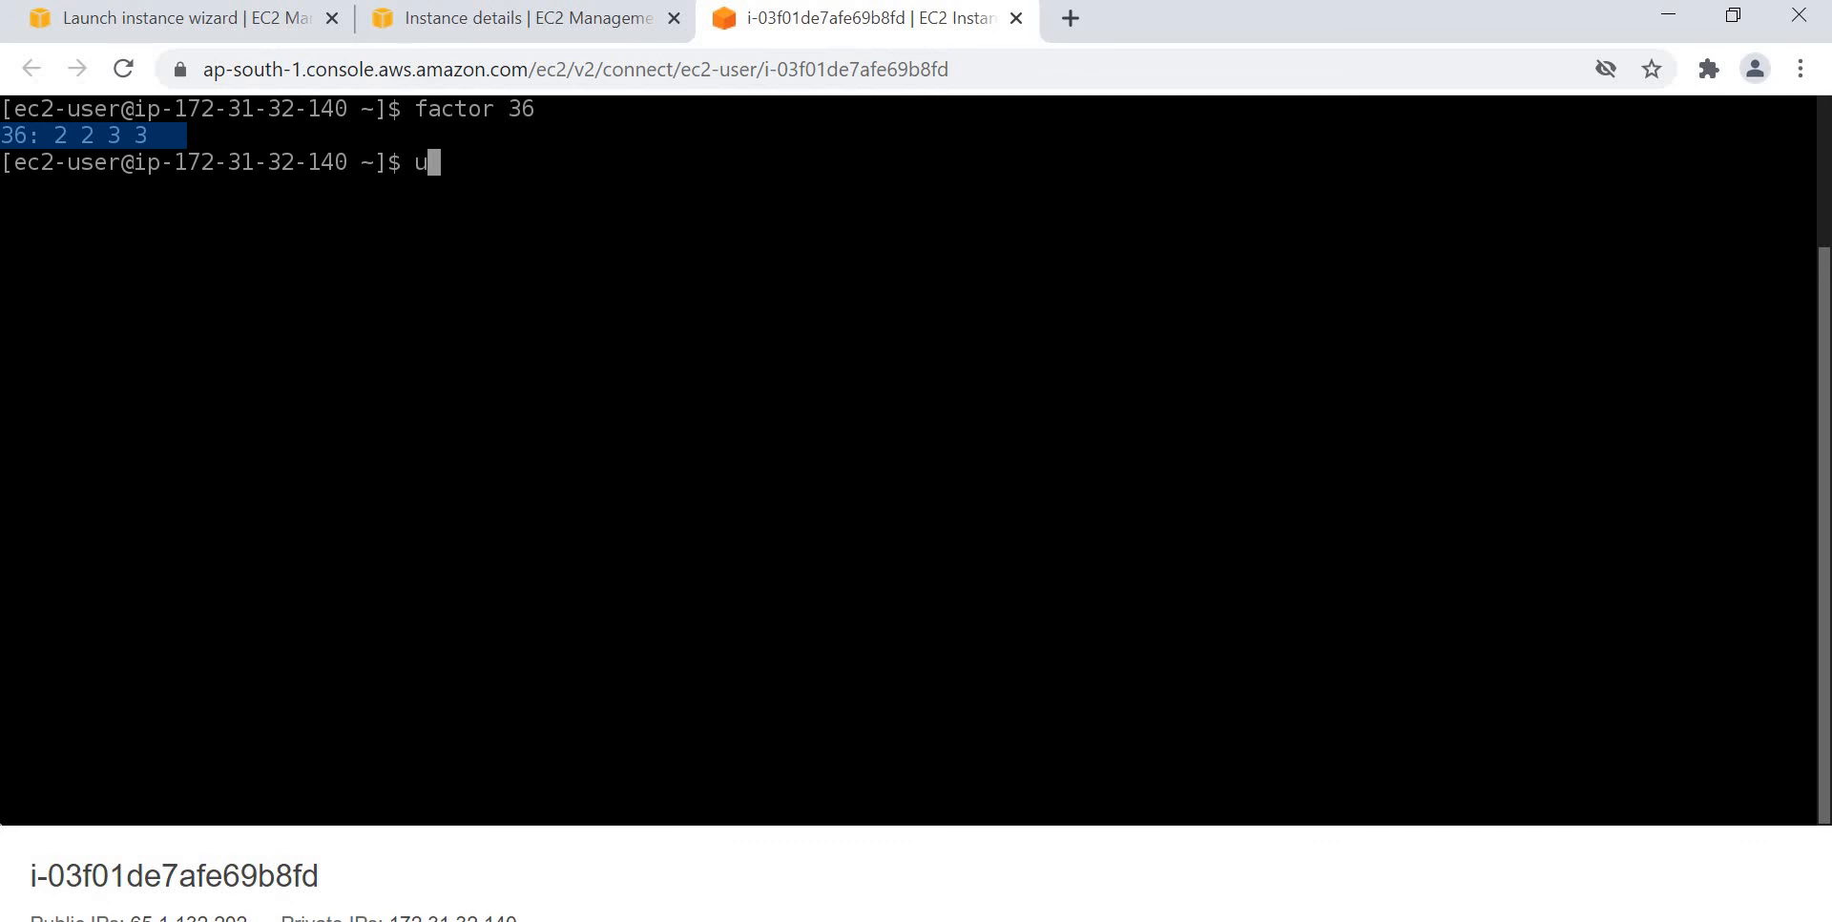
pyautogui.press('Return')
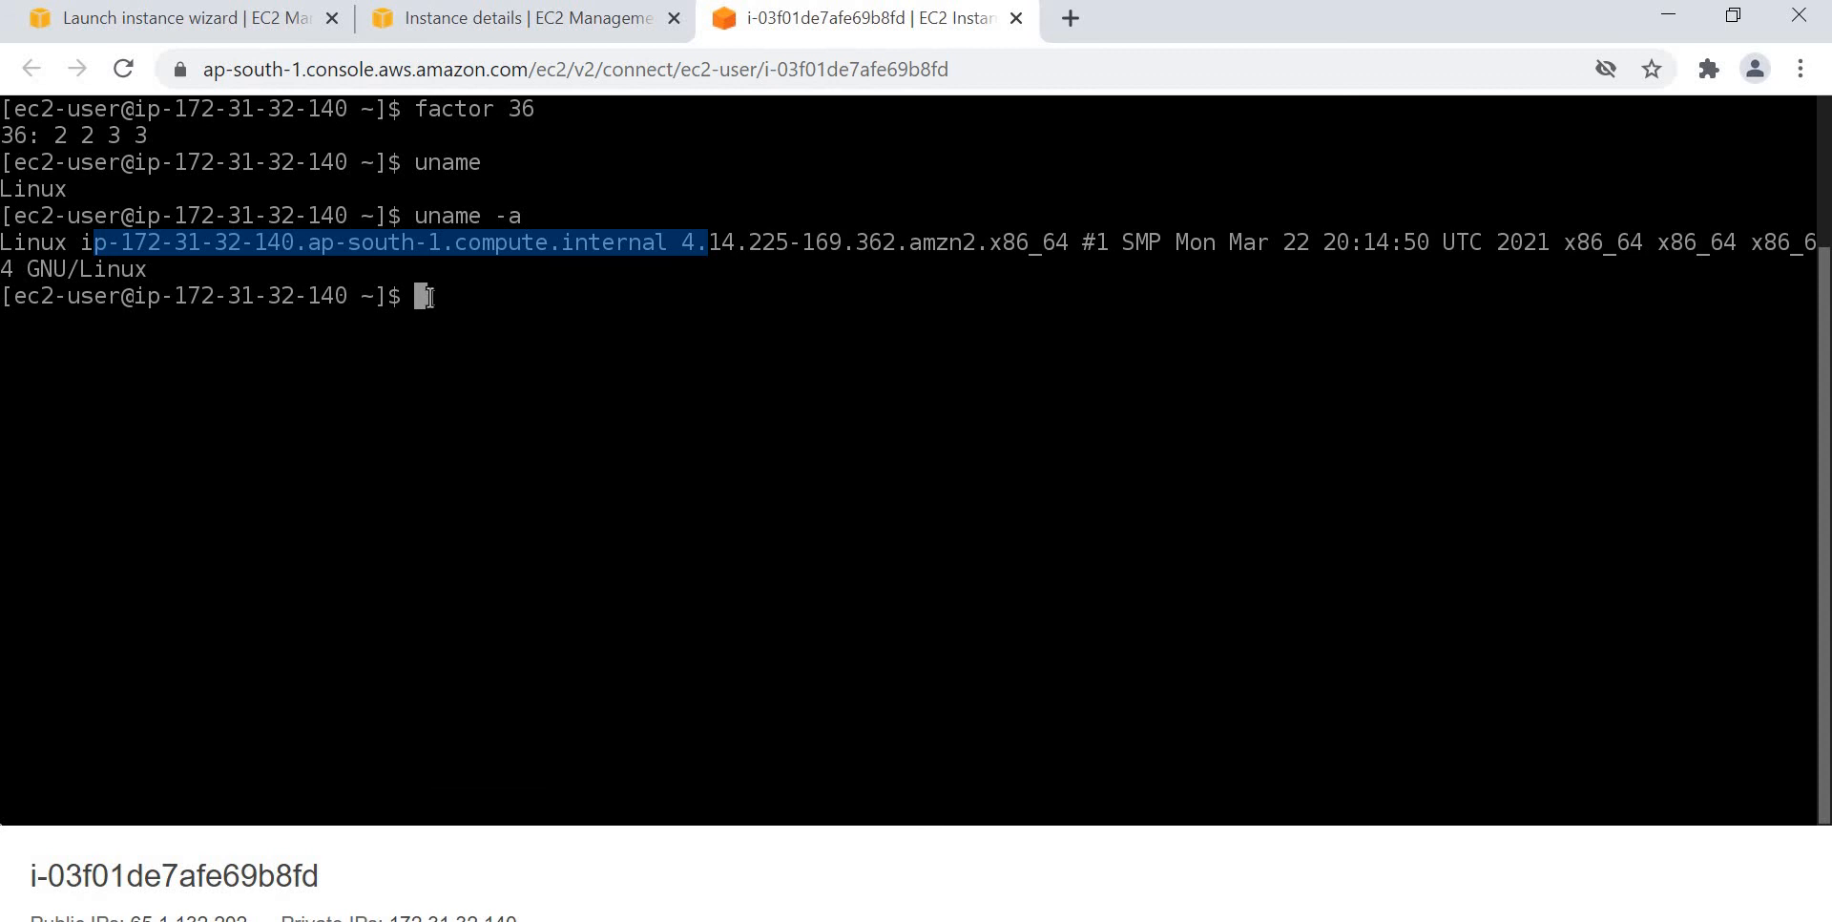
pyautogui.moveTo(1586, 216)
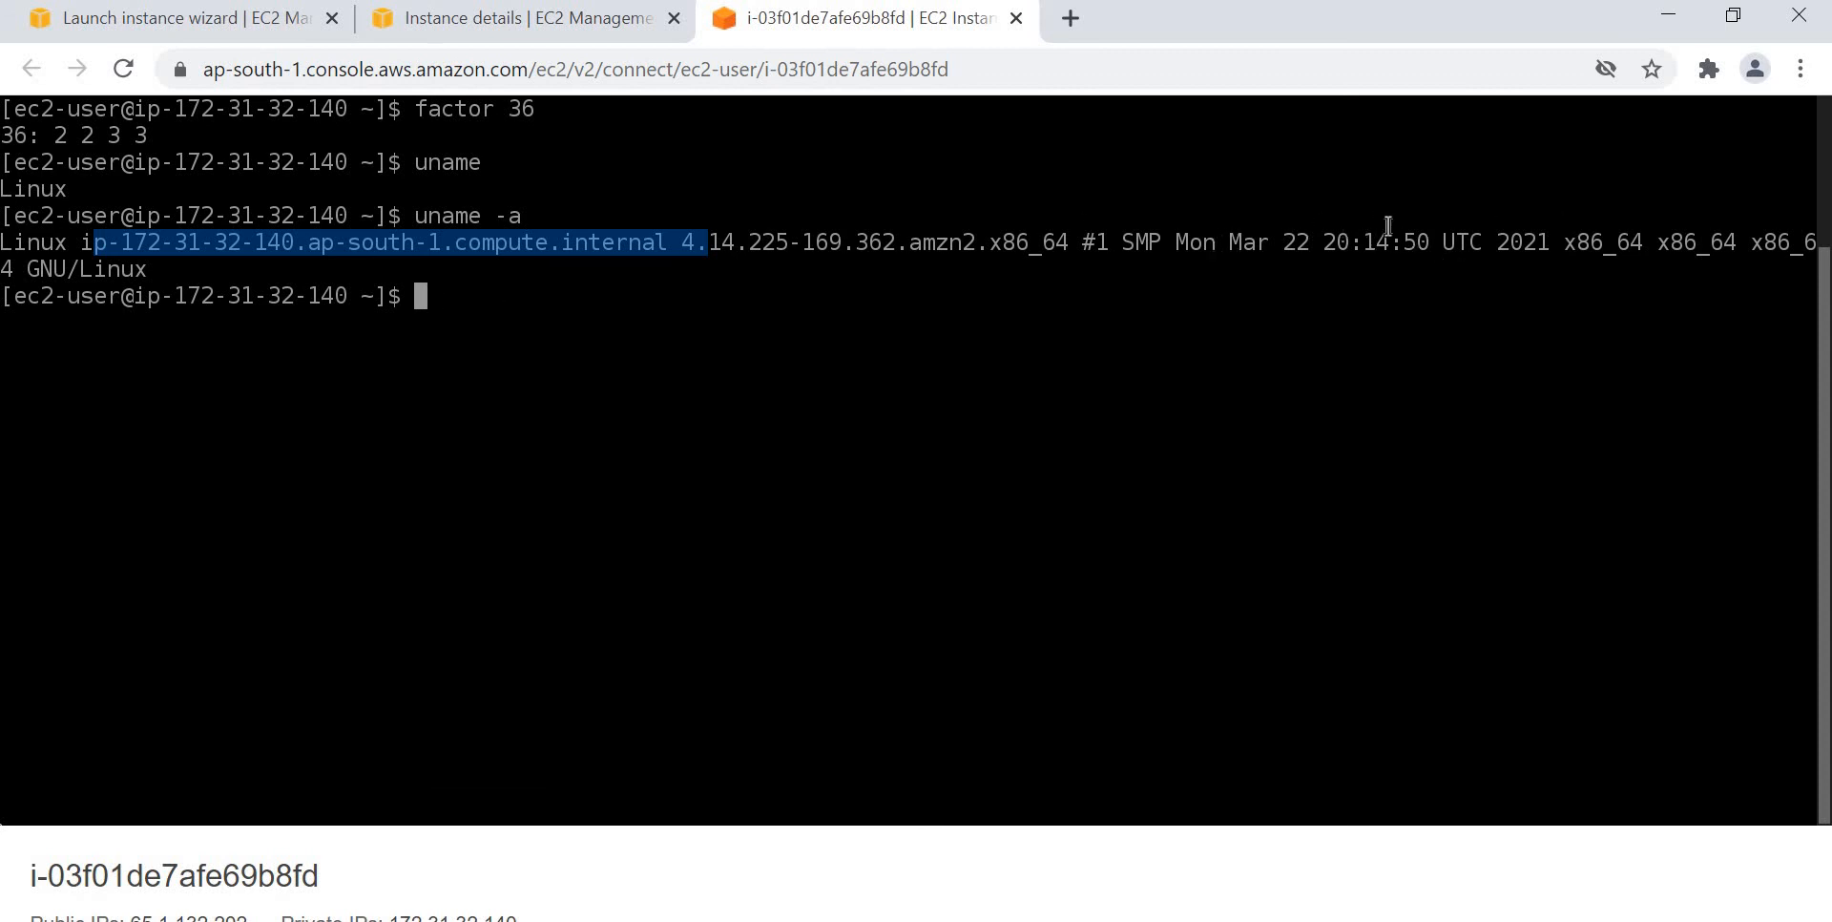
pyautogui.moveTo(87, 242); pyautogui.dragTo(1227, 243)
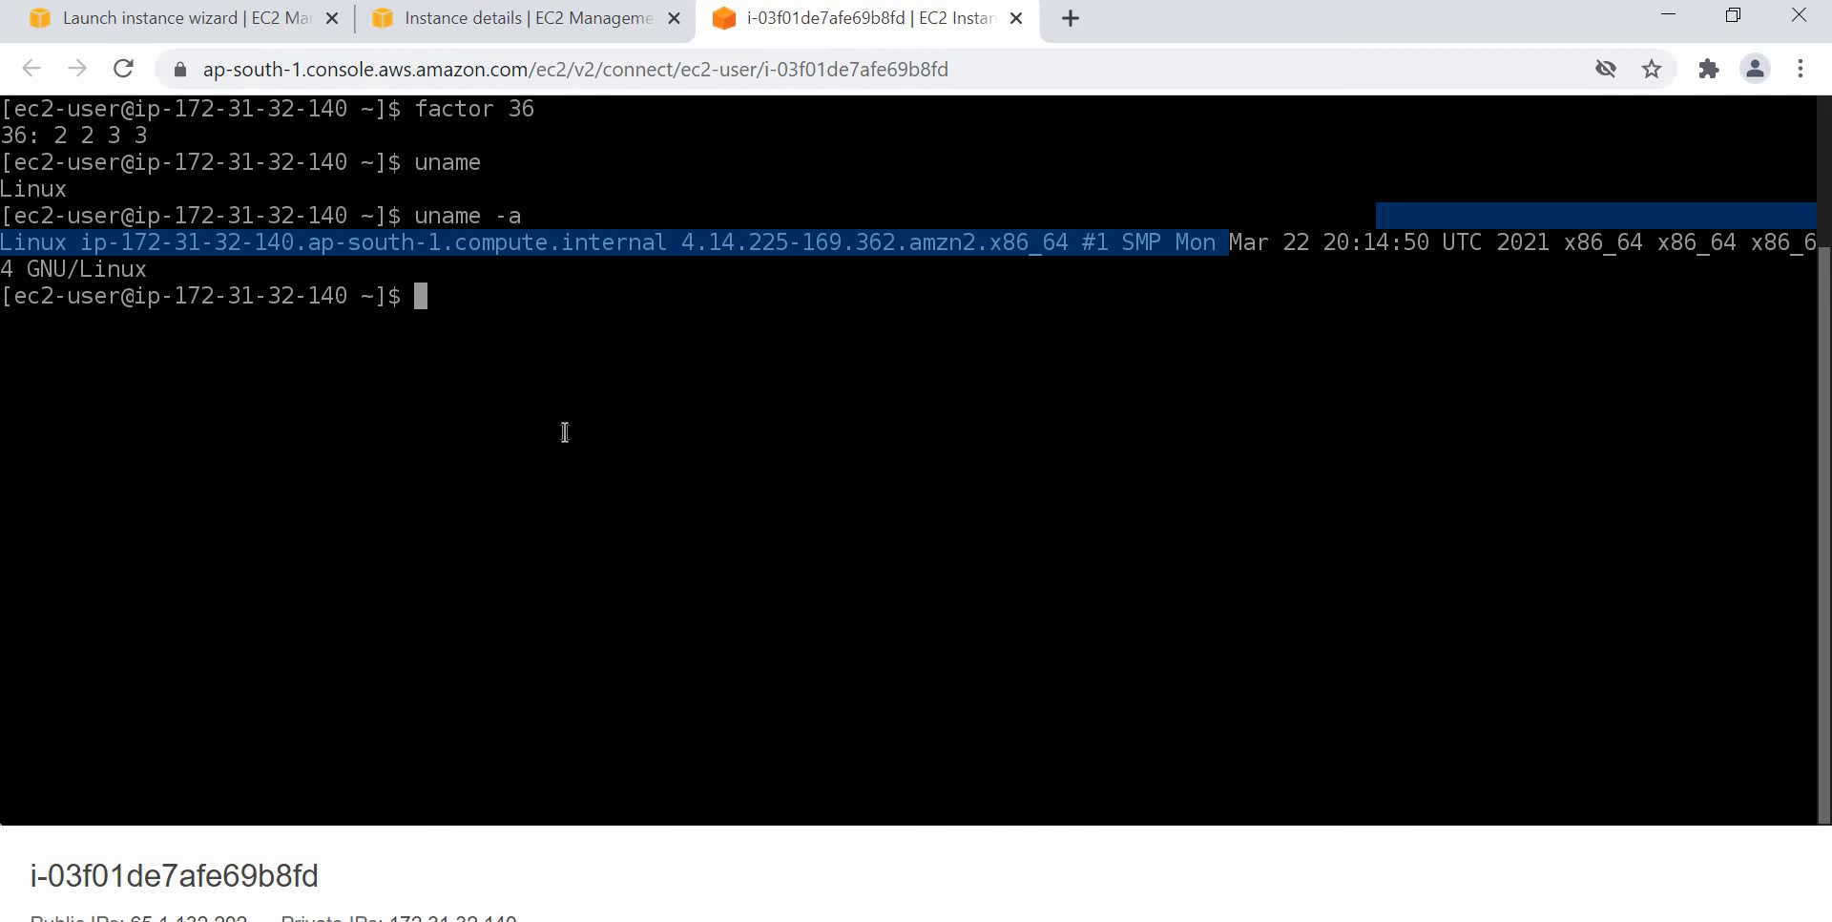
pyautogui.moveTo(556, 332)
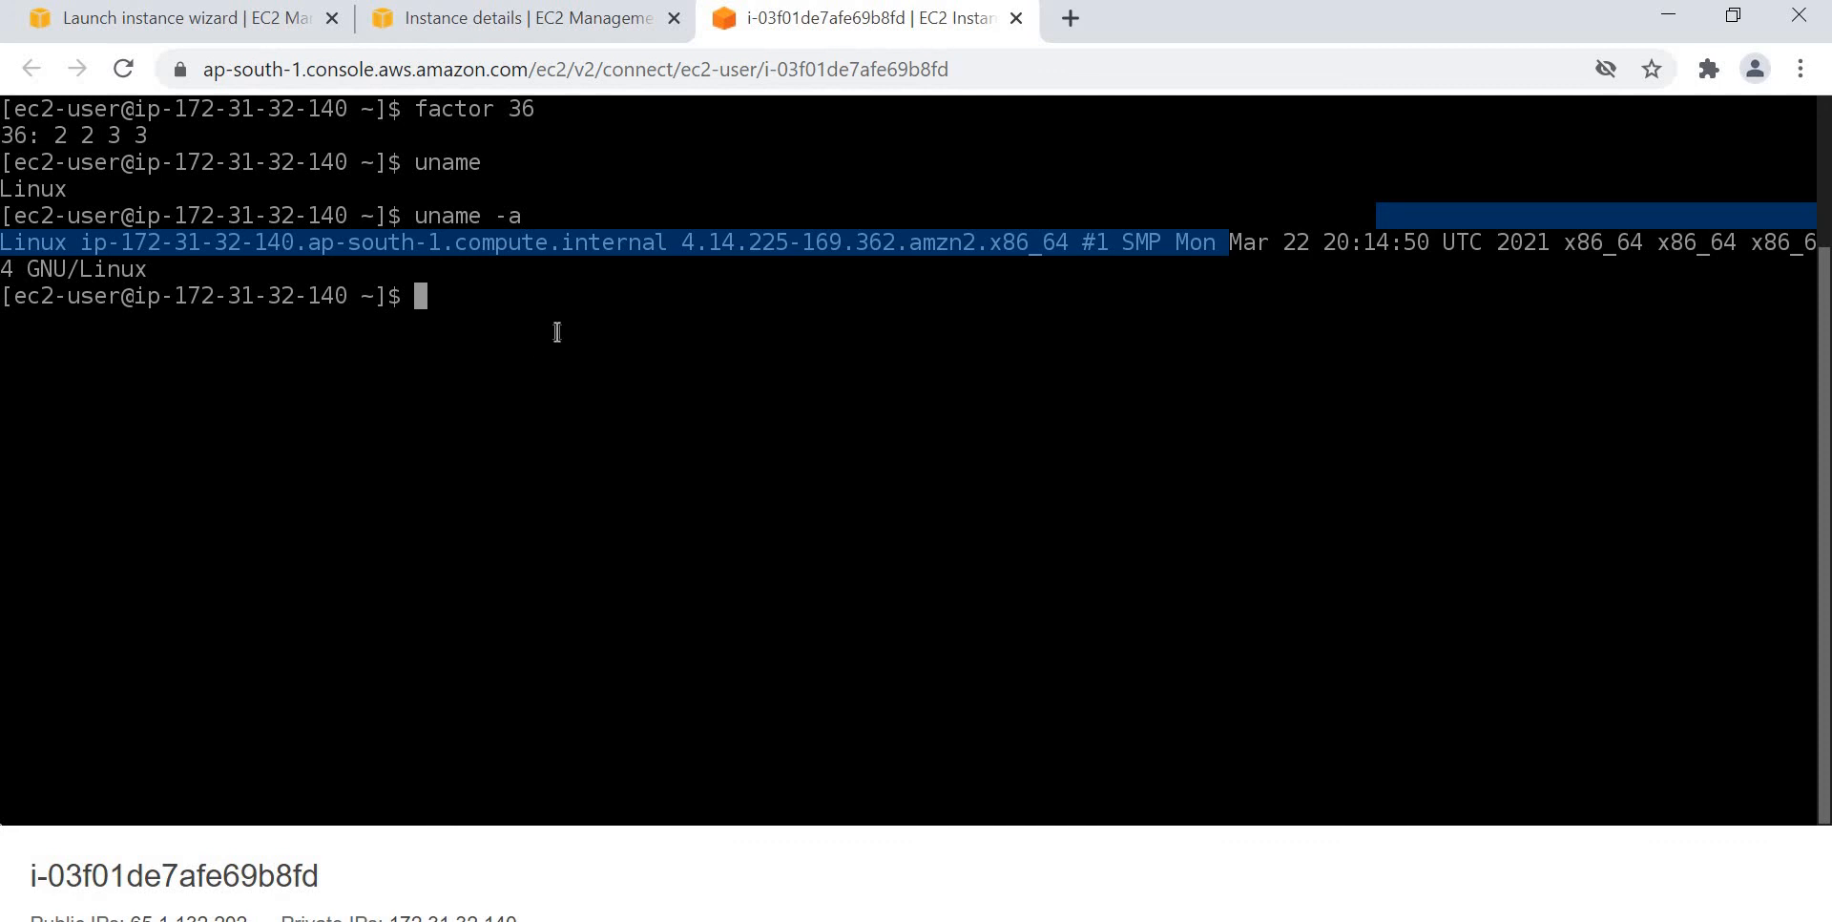